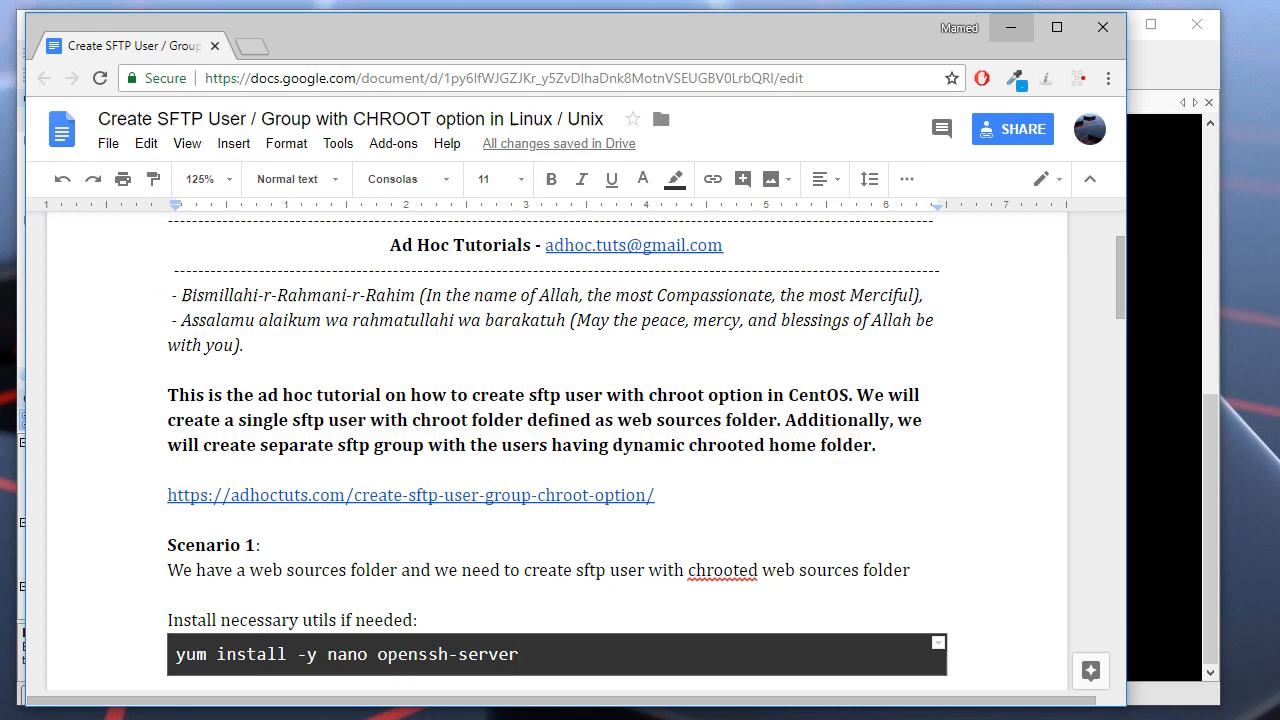
mouse_move(568, 556)
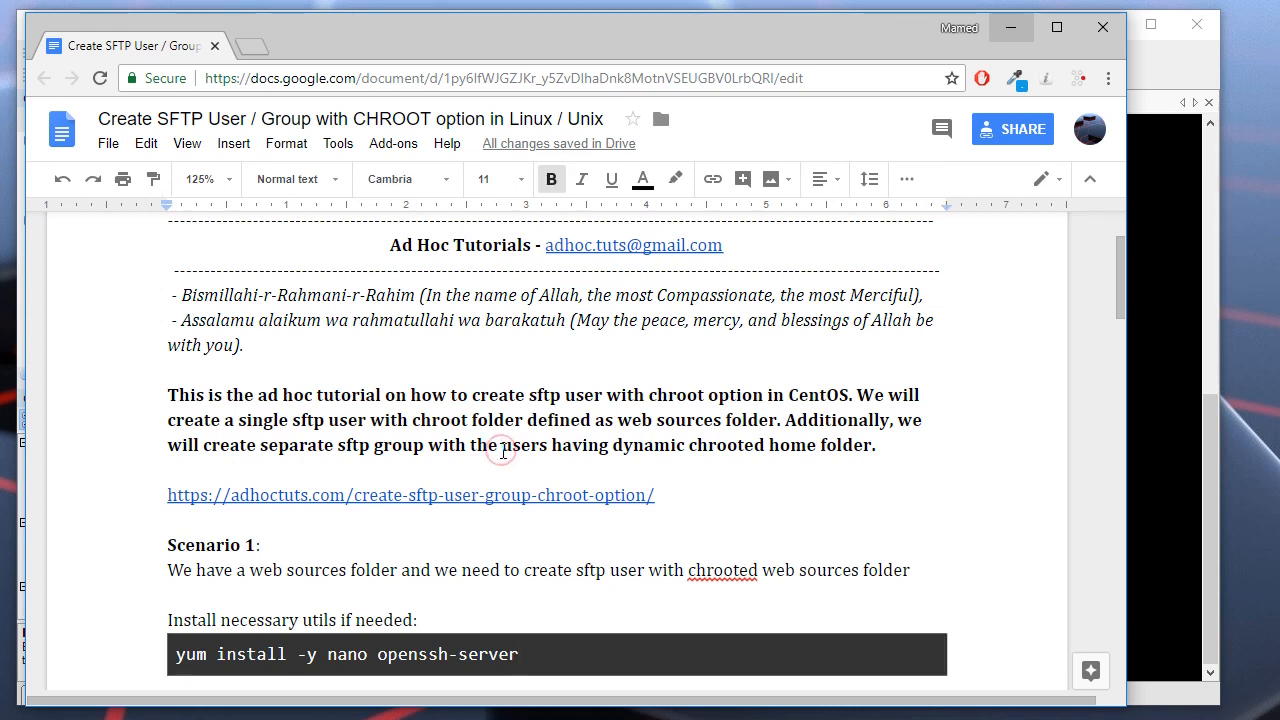
Read through the SFTP chroot tutorial's introduction before moving to the CentOS root shell.
left_click(410, 496)
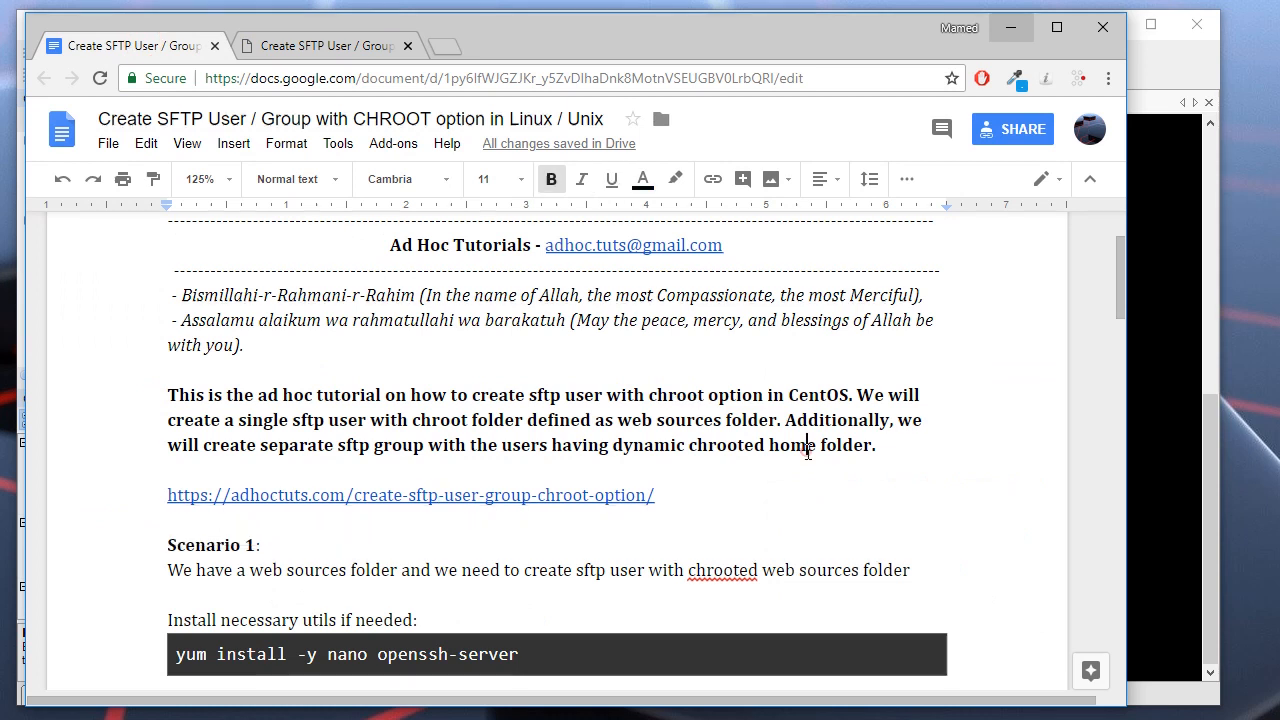
scroll("down", 3)
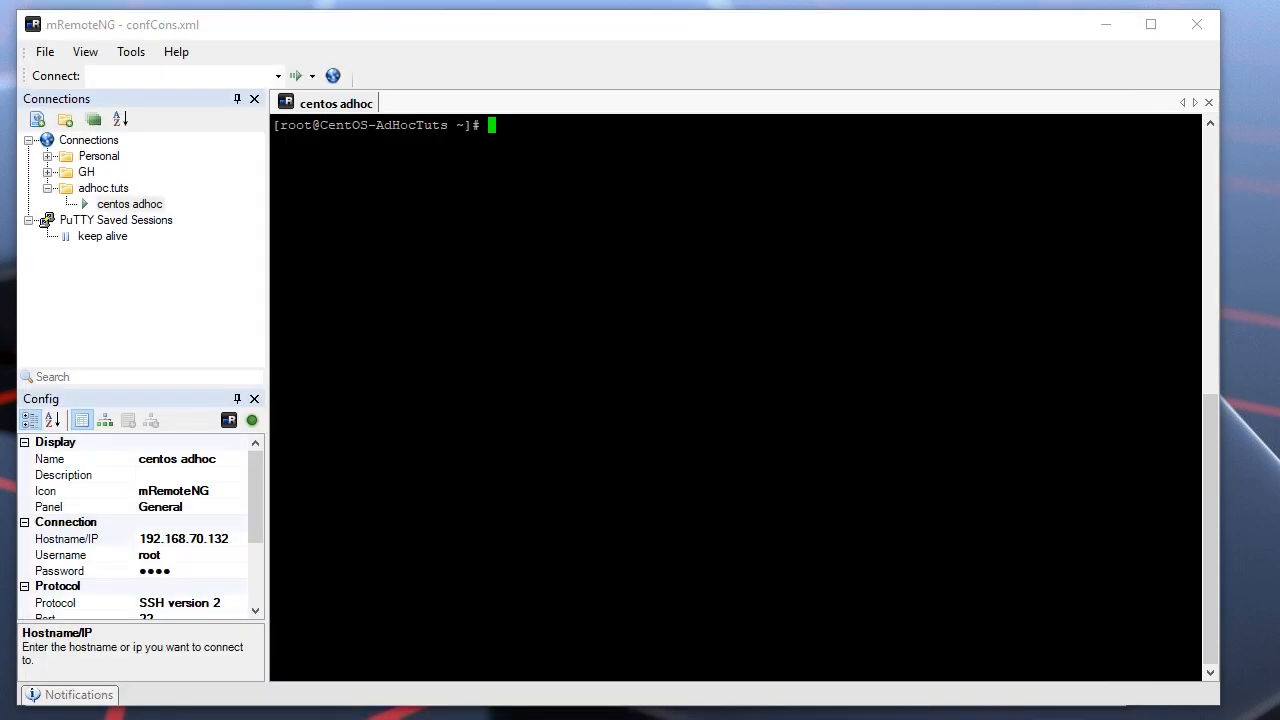
Install nano and openssh-server via yum, create user sftp_www in group apache and set its password.
left_click(184, 538)
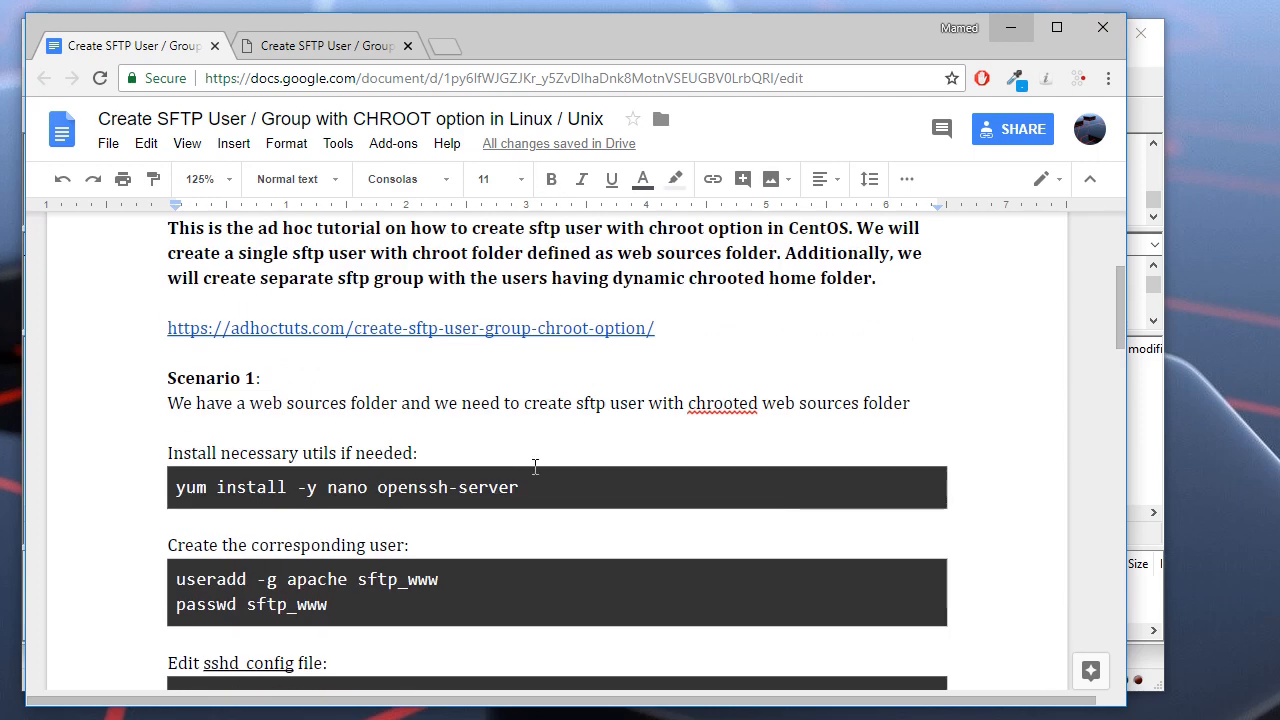
double_click(504, 488)
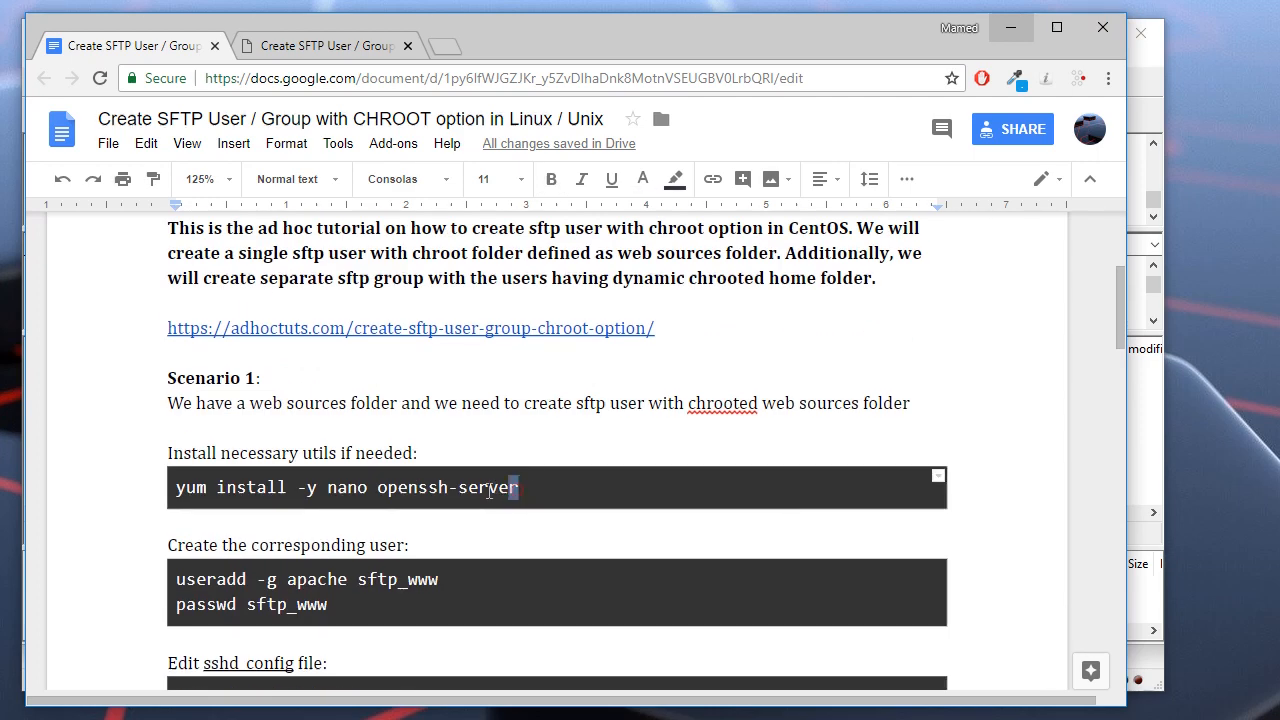
triple_click(344, 488)
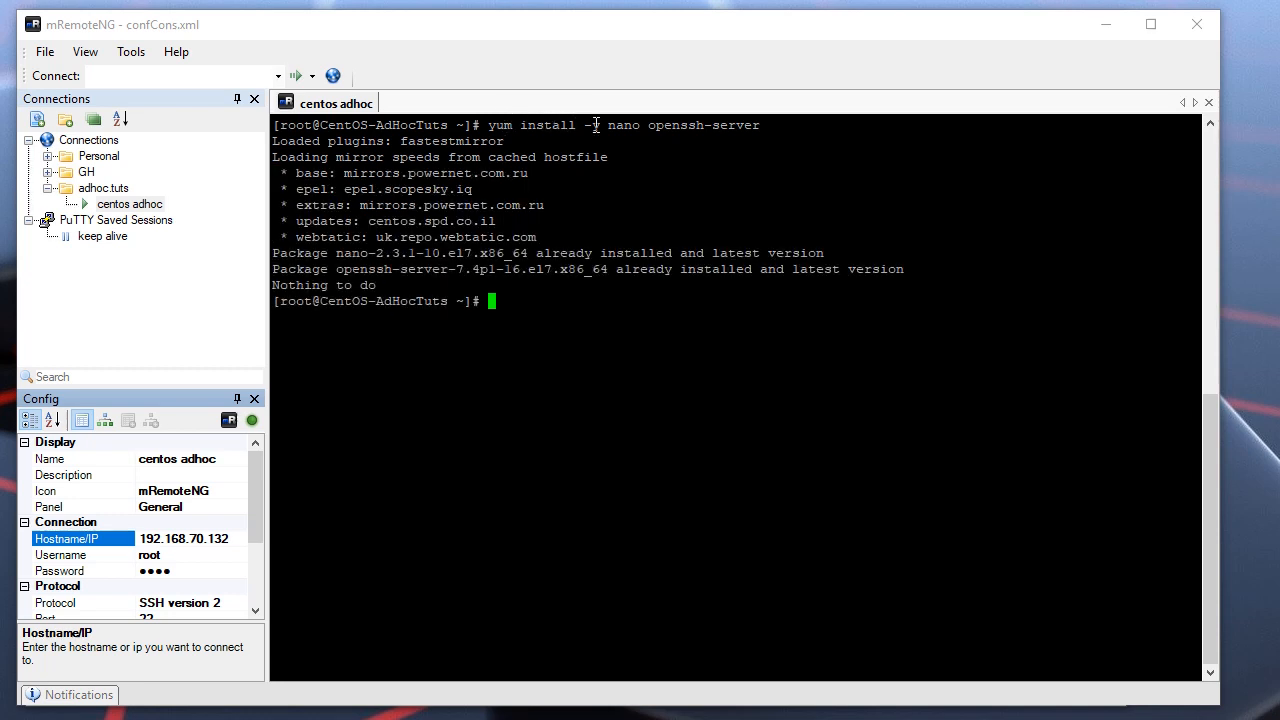
type("y")
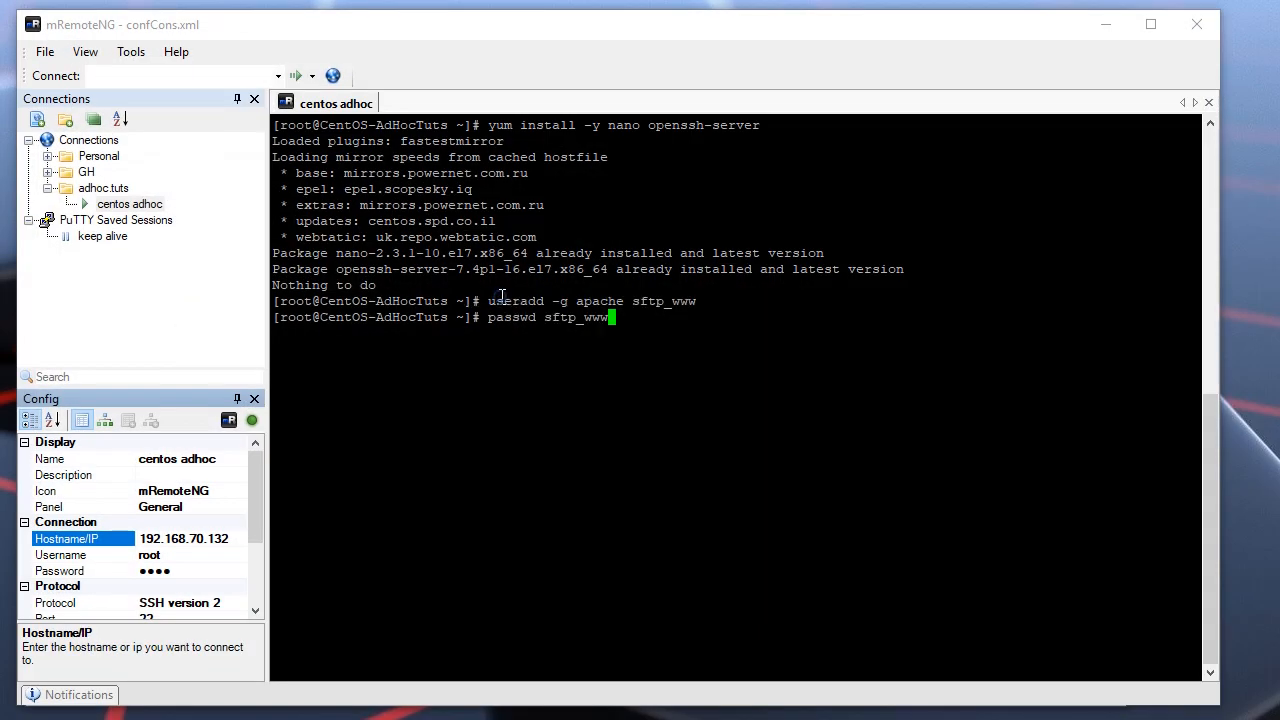
key("Return")
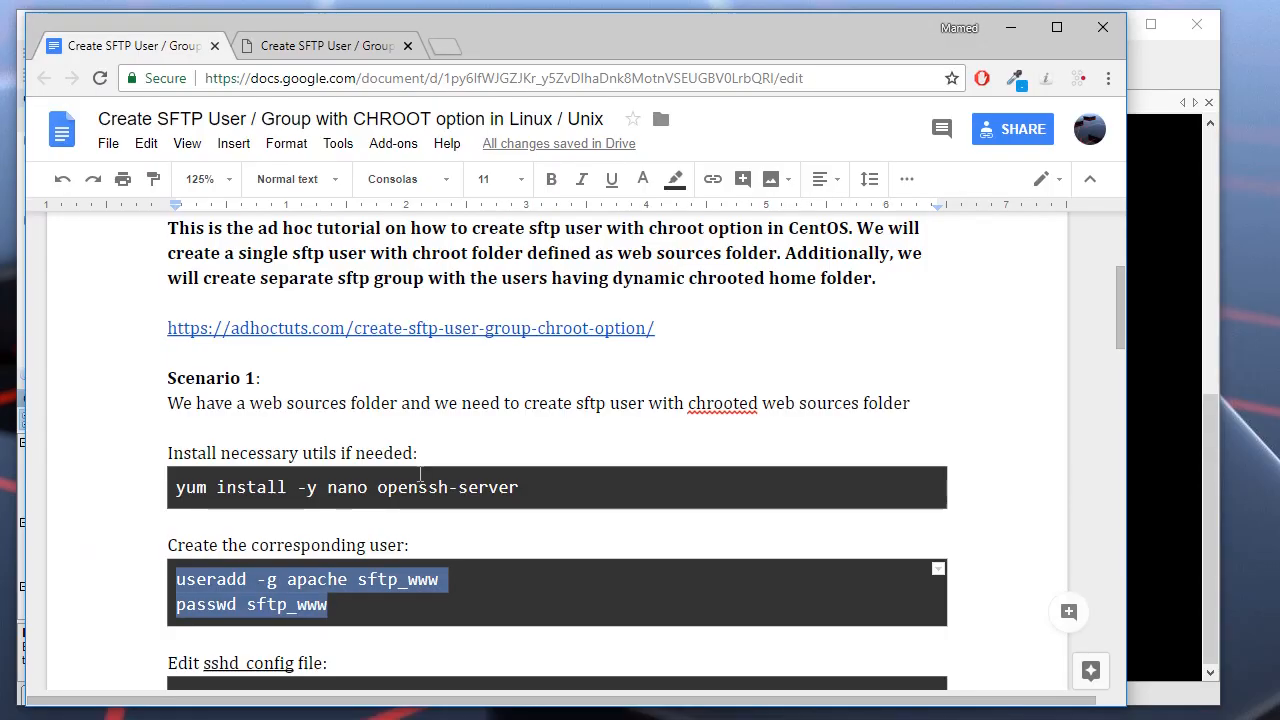
Run nano /etc/ssh/sshd_config to edit the SSH daemon configuration.
scroll("down", 3)
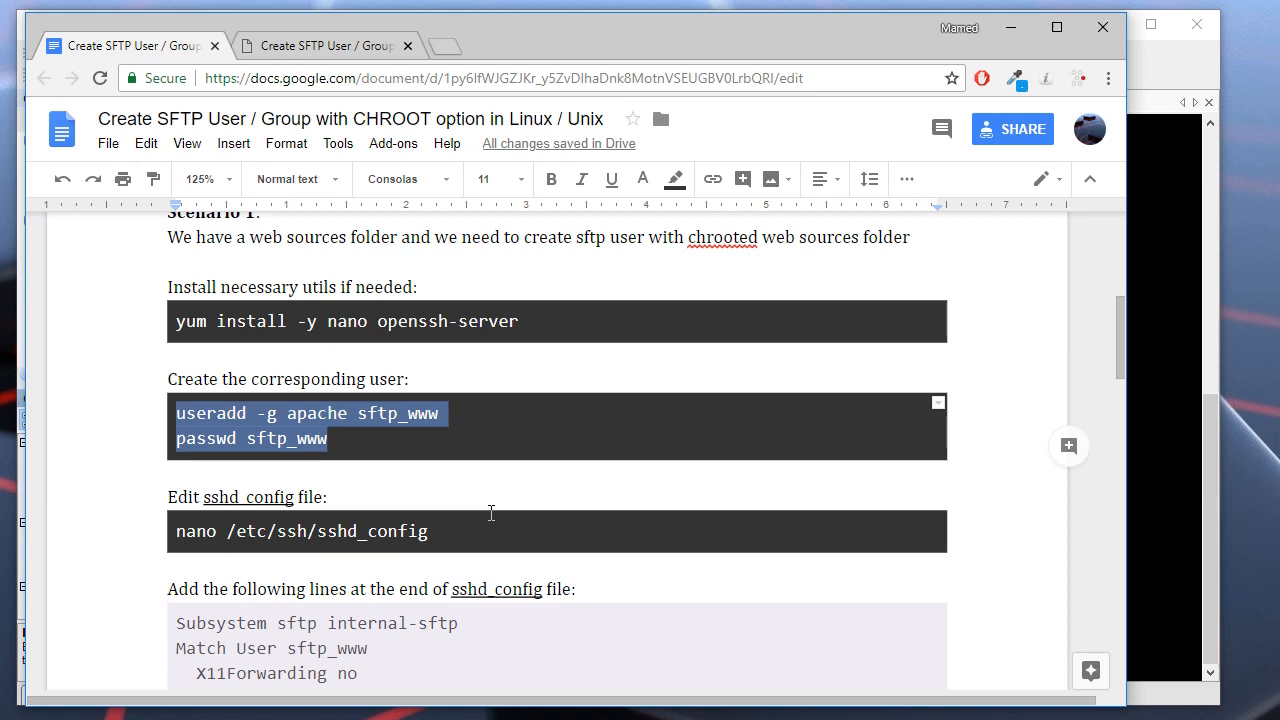
mouse_move(460, 528)
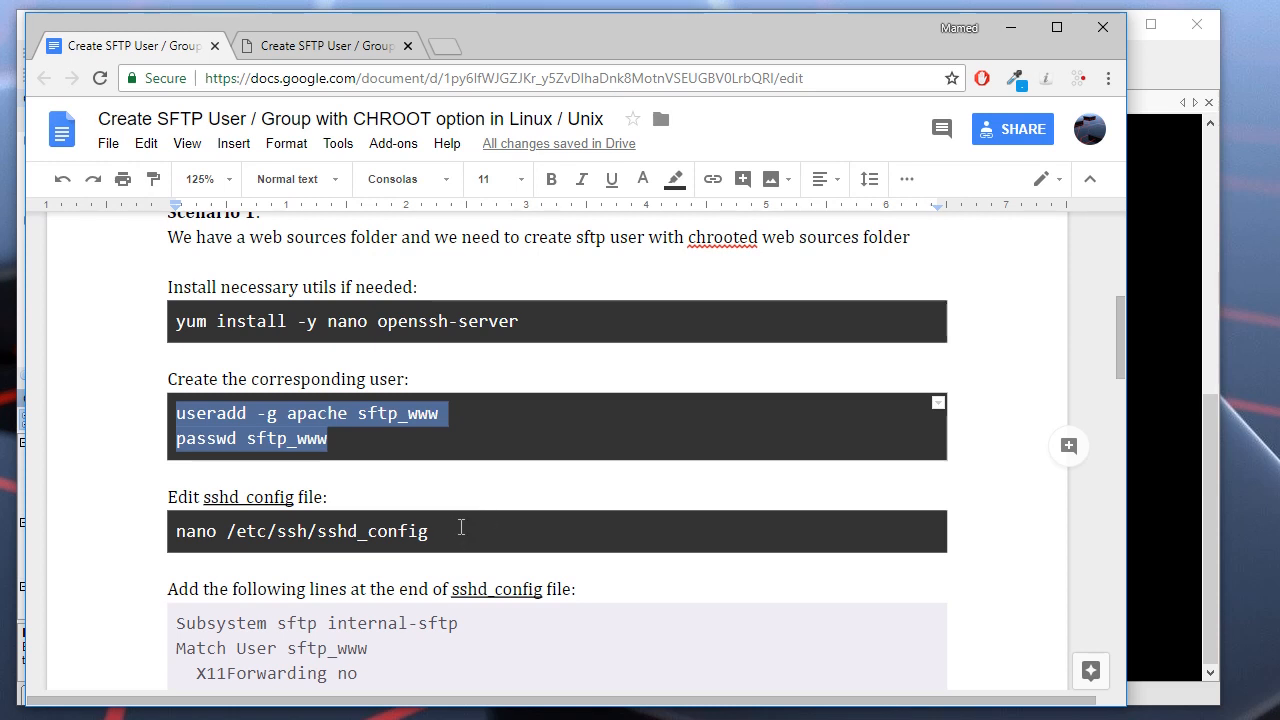
double_click(410, 532)
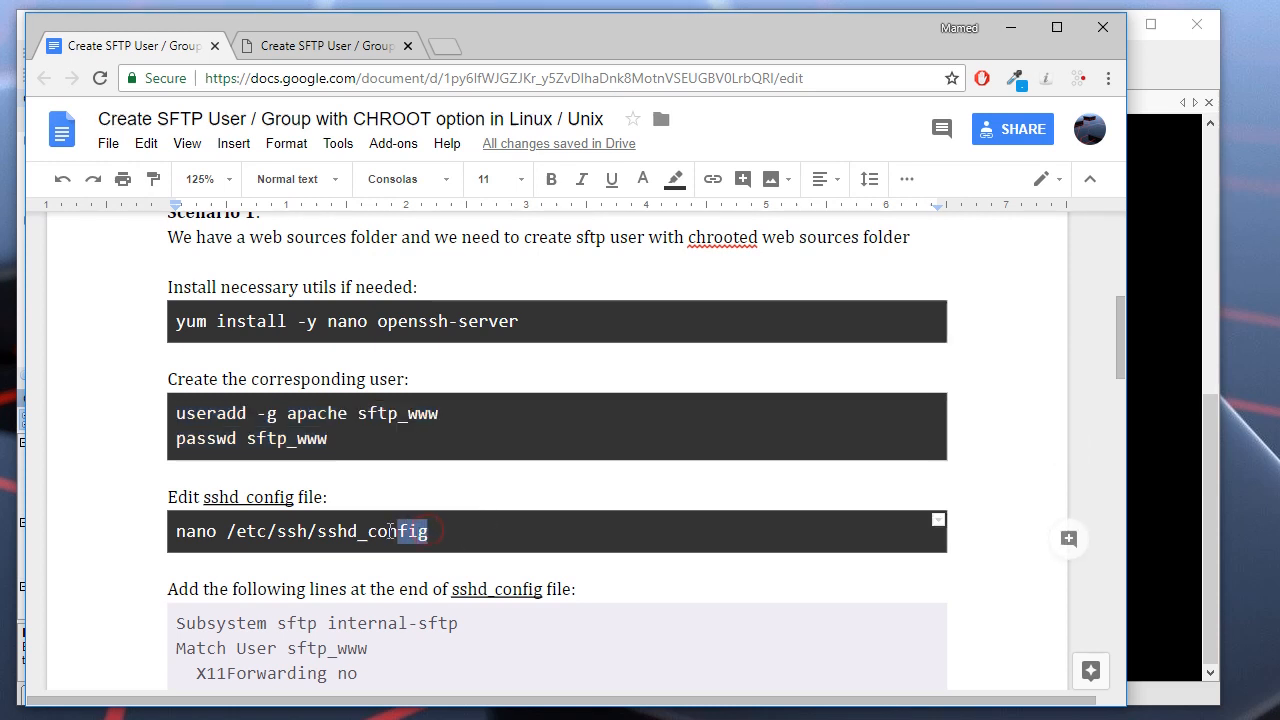
triple_click(300, 532)
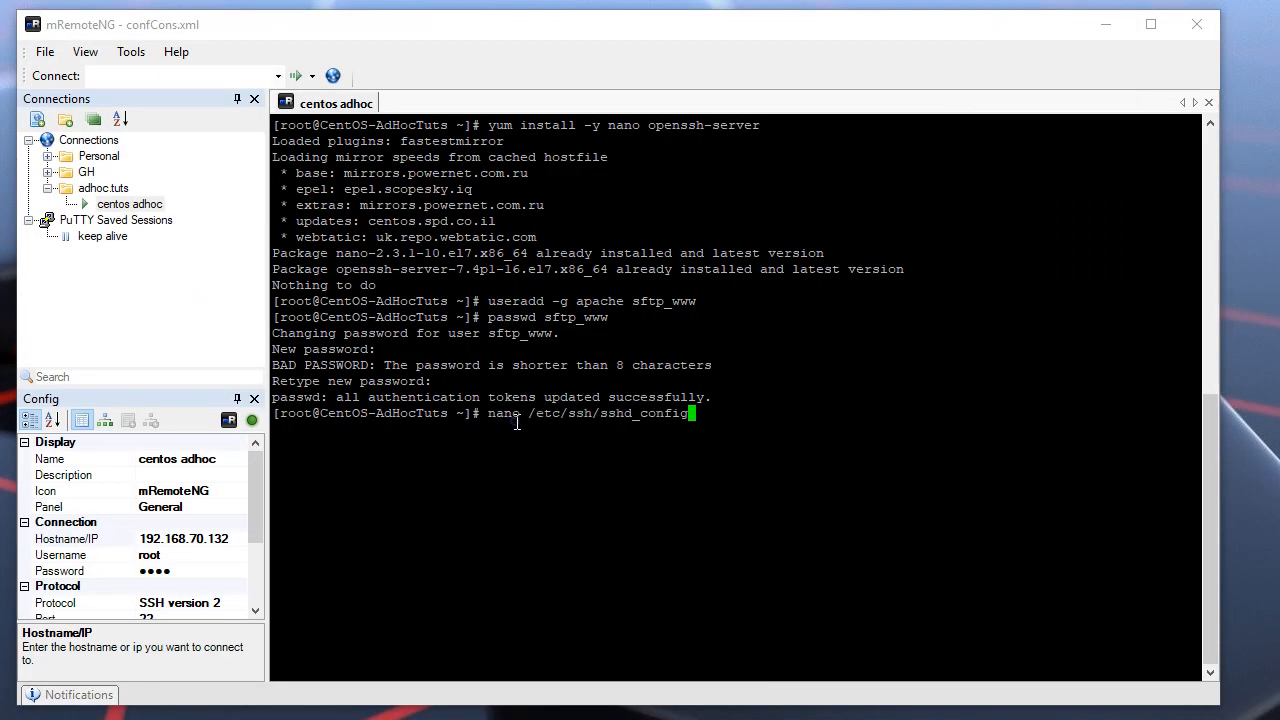
key("Return")
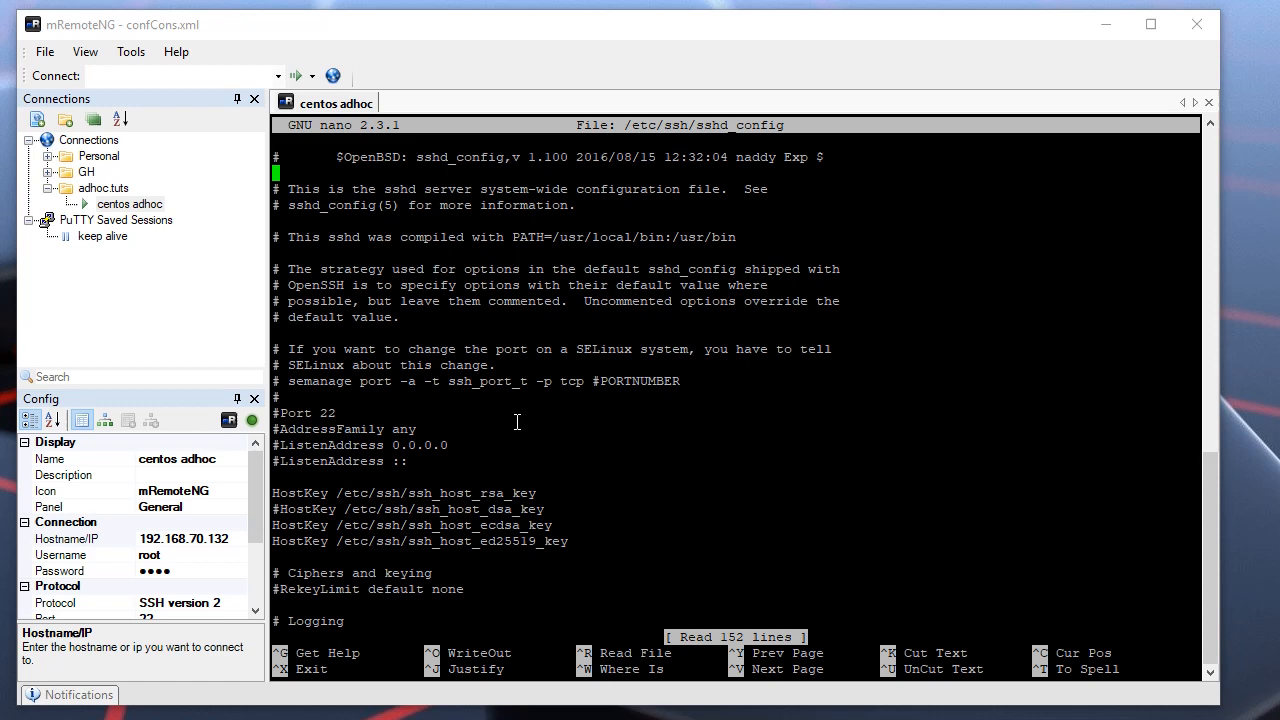
Review the Match User block's ChrootDirectory path and ForceCommand umask line in the tutorial.
scroll("down", 3)
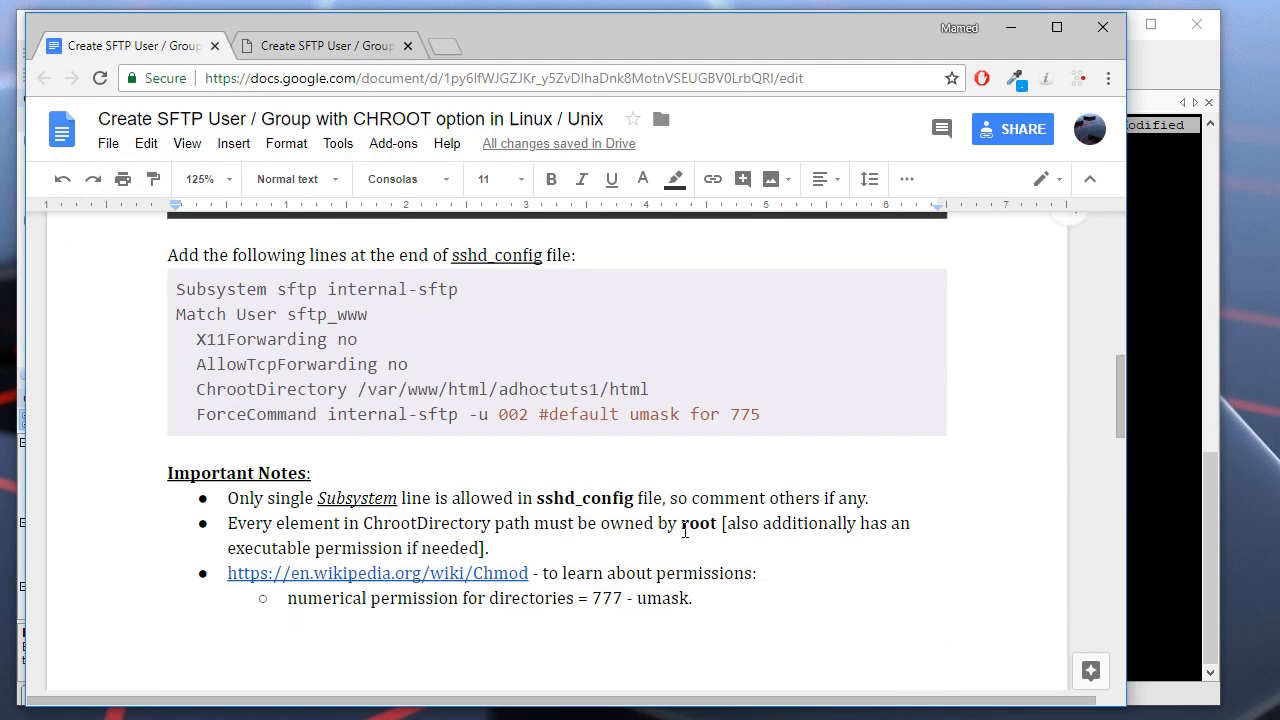
mouse_move(400, 332)
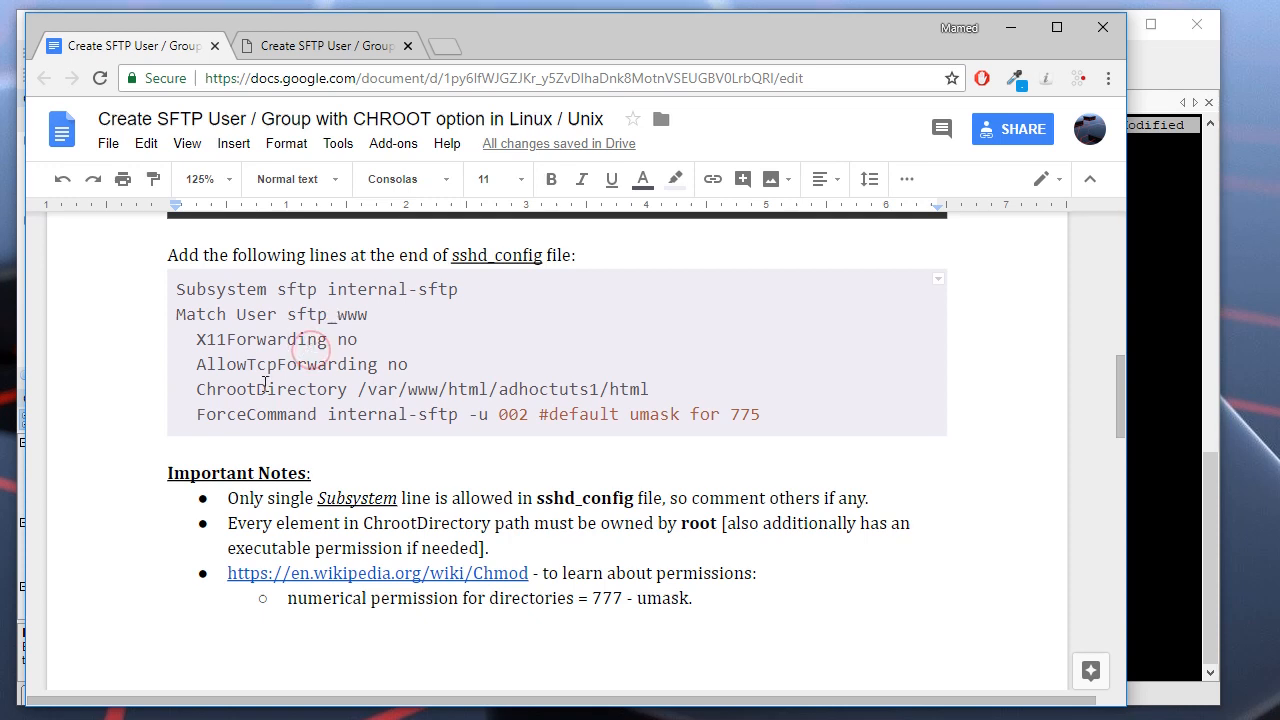
double_click(270, 388)
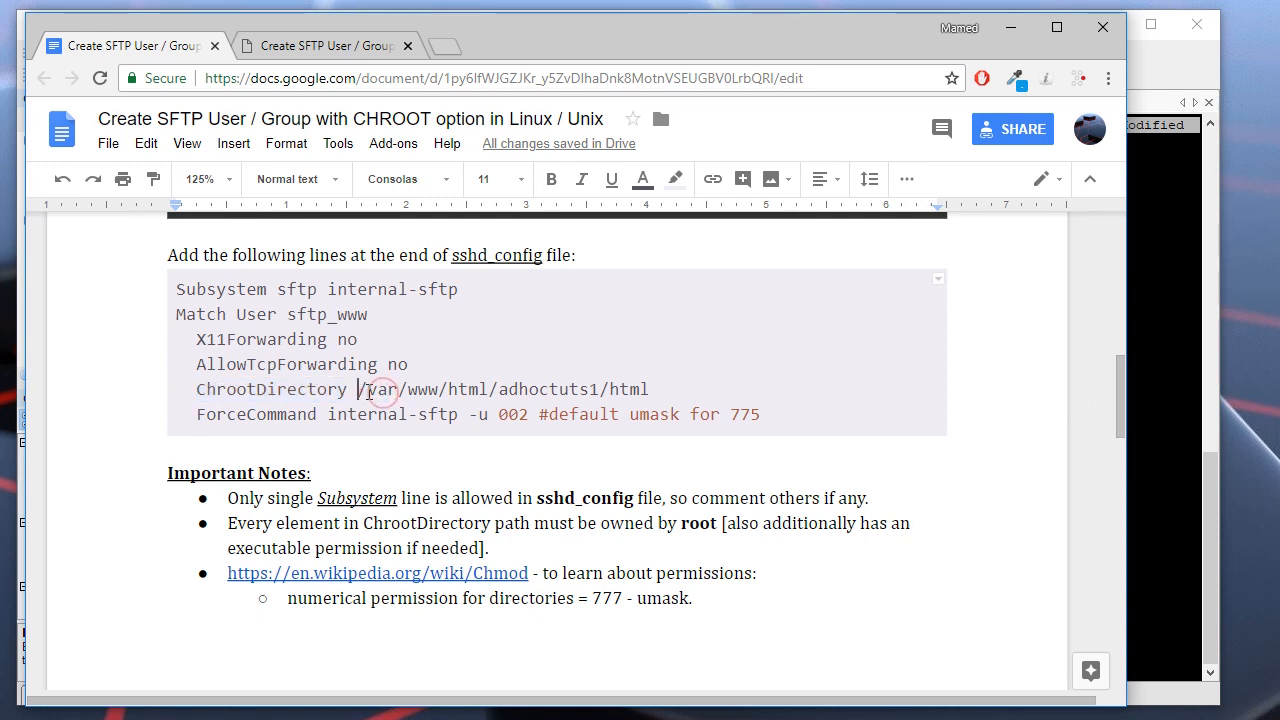
left_click_drag(358, 388, 648, 388)
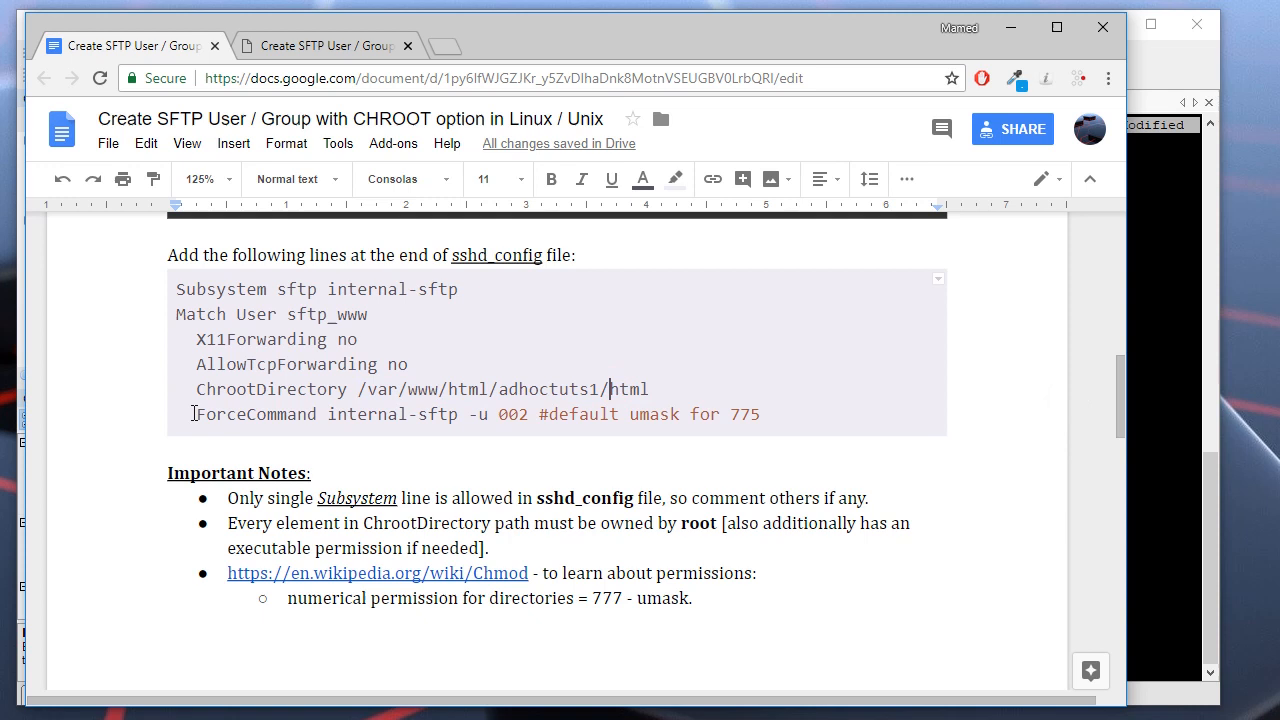
left_click_drag(196, 414, 420, 414)
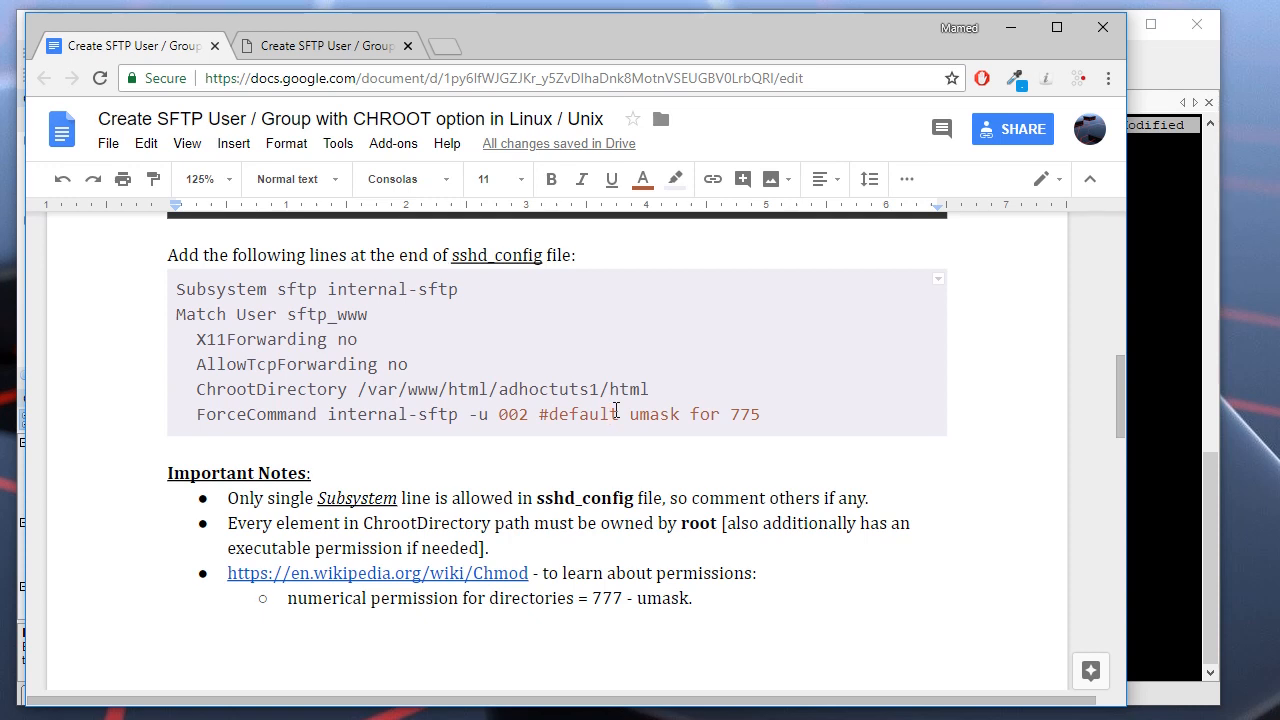
left_click(450, 572)
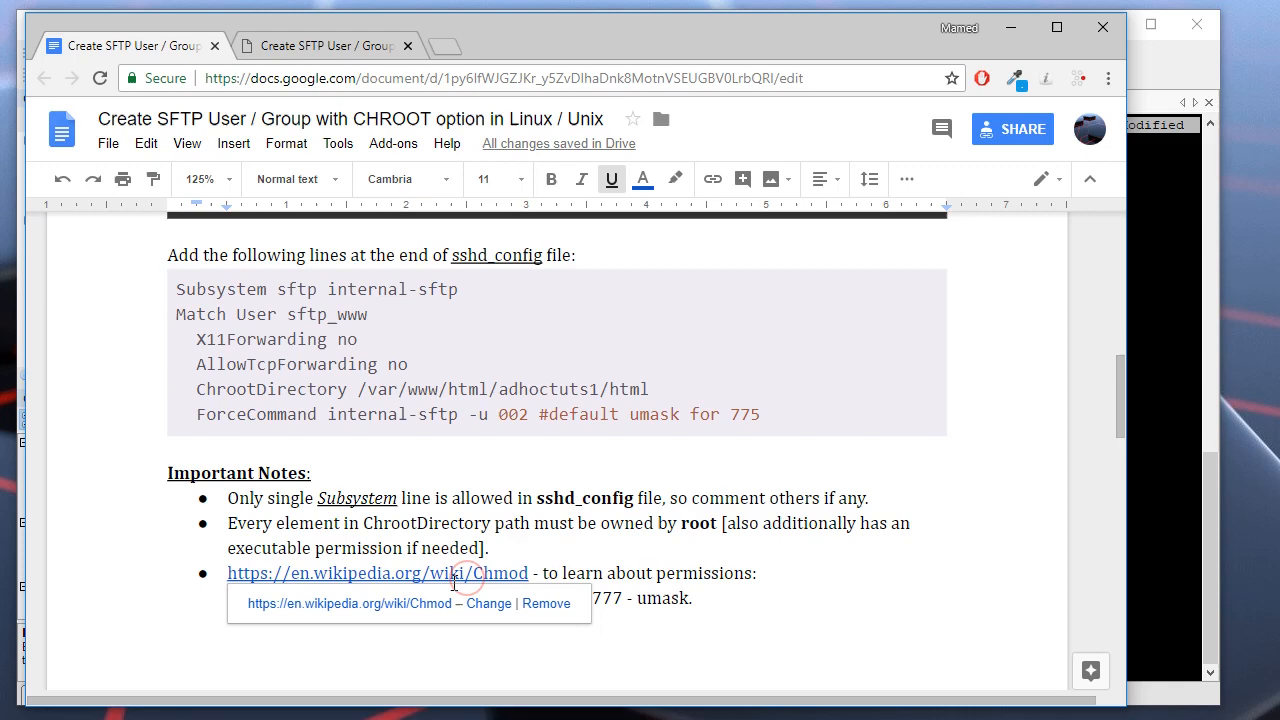
Compare Wikipedia's chmod numerical permissions table with the doc's 777/666 minus umask notes.
left_click(376, 572)
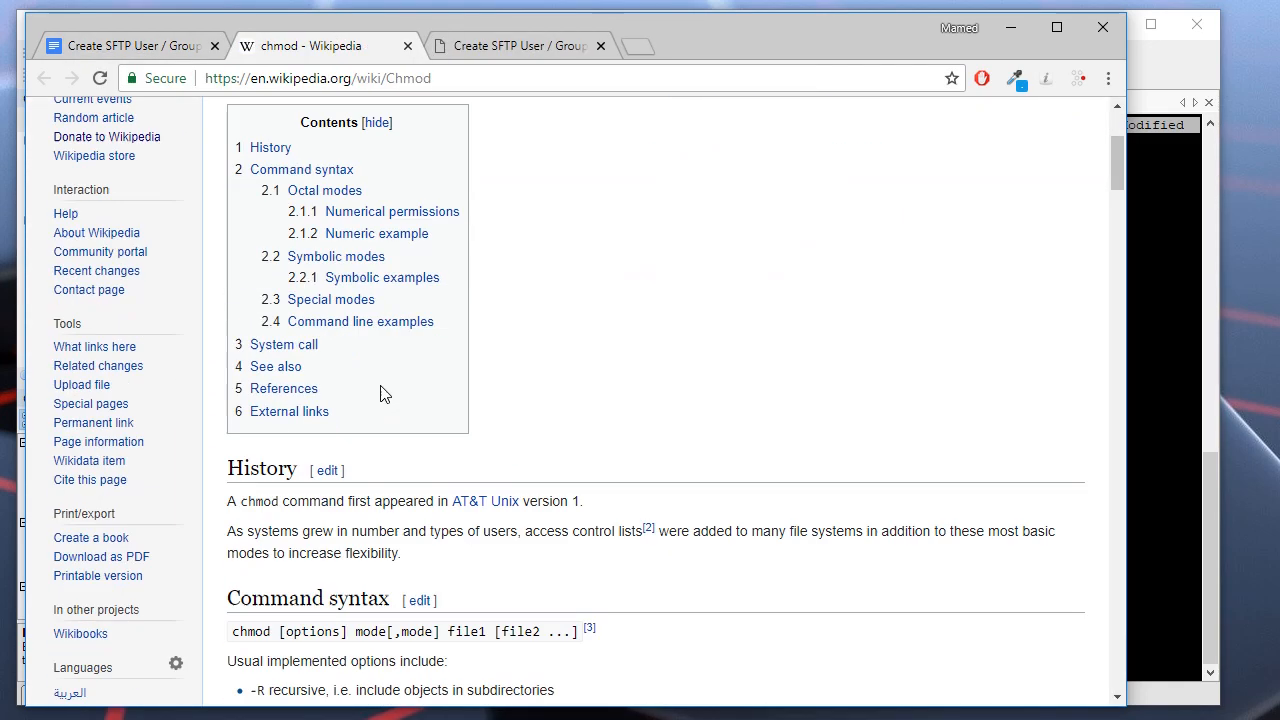
scroll("down", 3)
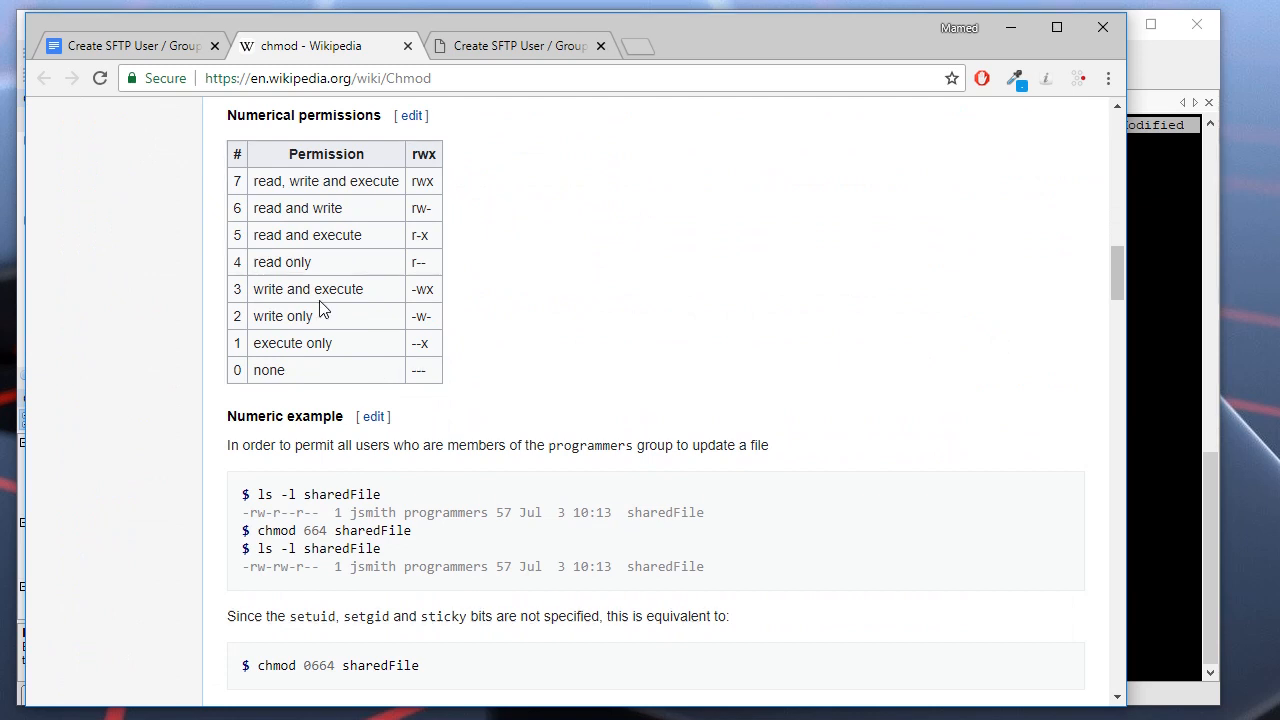
left_click(130, 44)
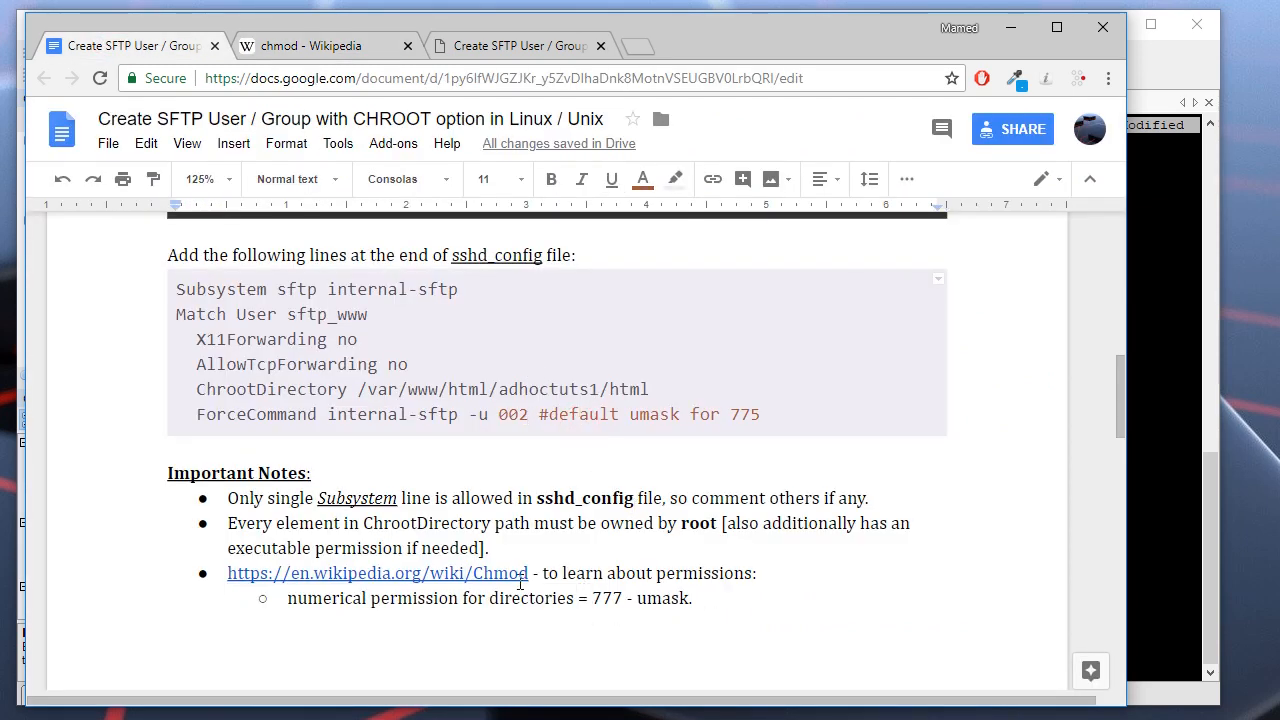
scroll("down", 3)
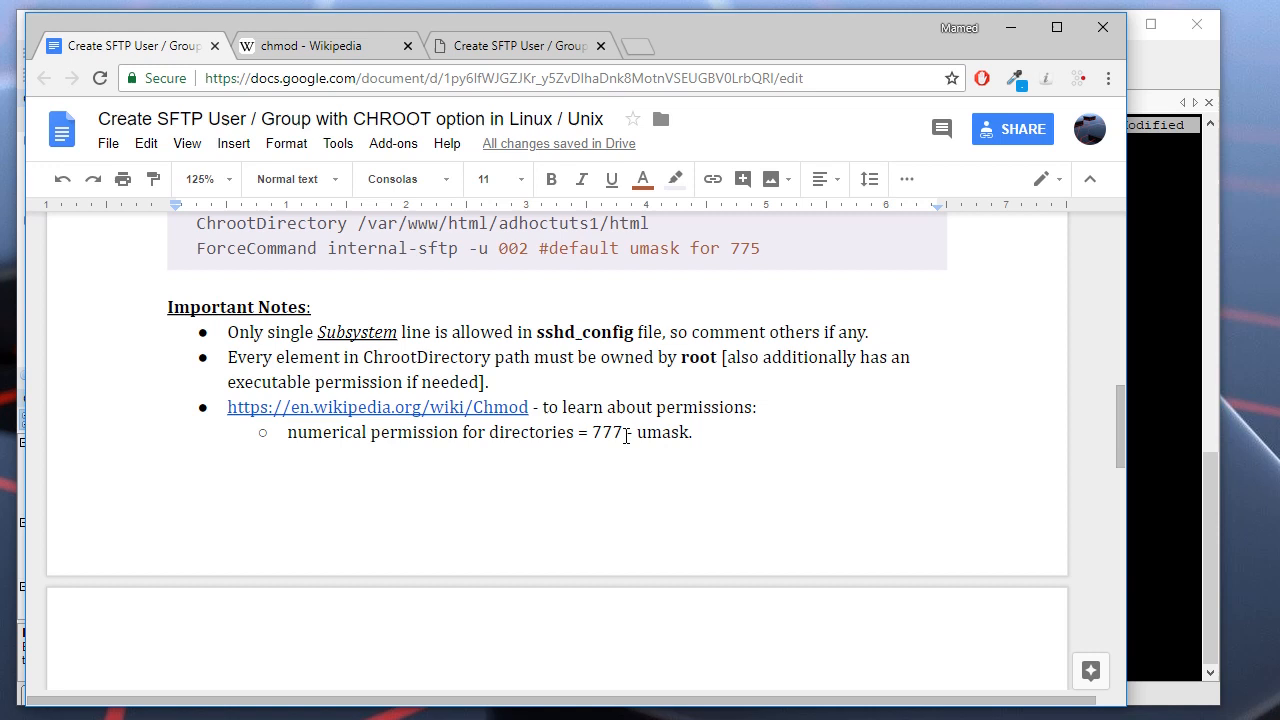
scroll("down", 3)
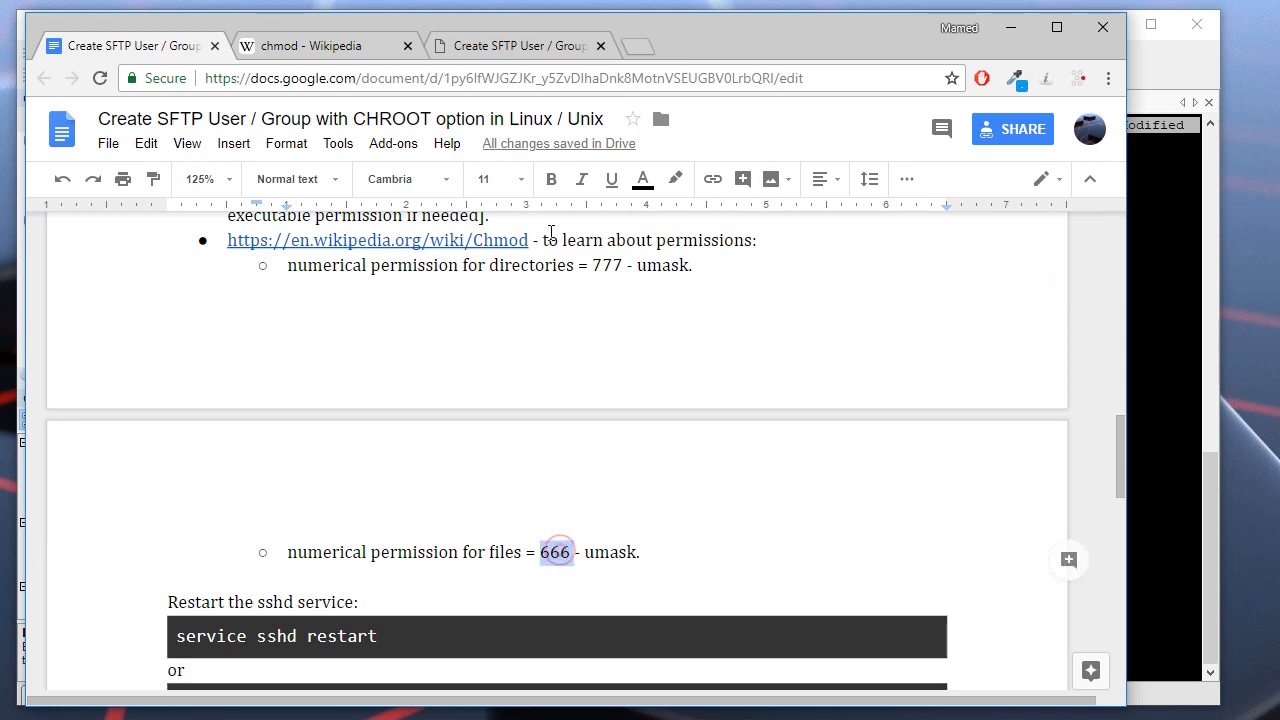
Glance at the published tutorial page and the permissions table again, ending on the doc's sshd_config lines.
left_click(516, 44)
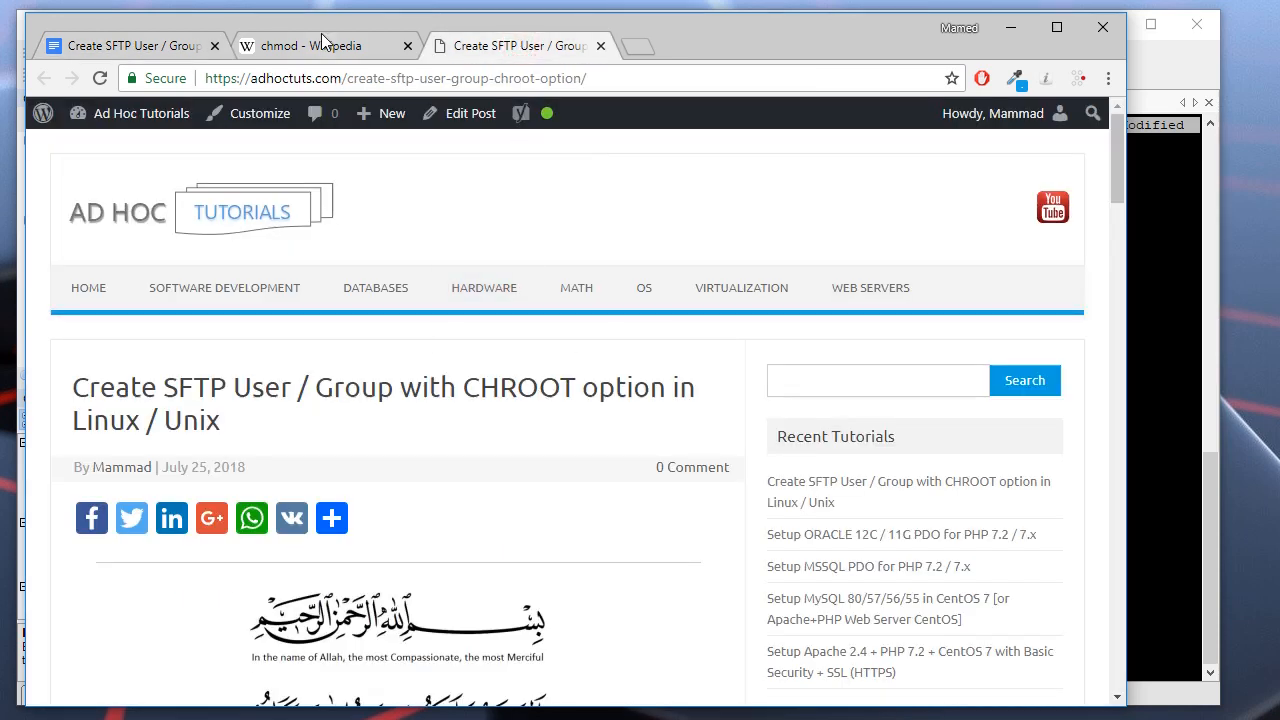
left_click(320, 44)
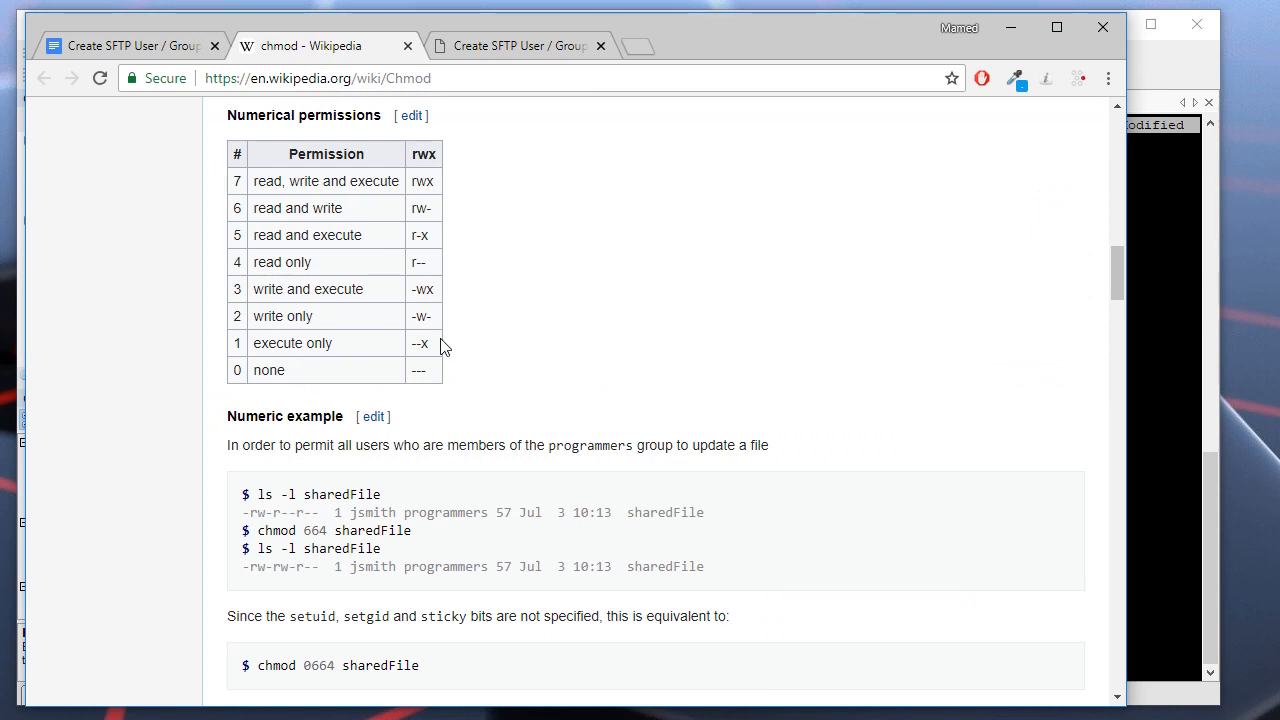
mouse_move(252, 180)
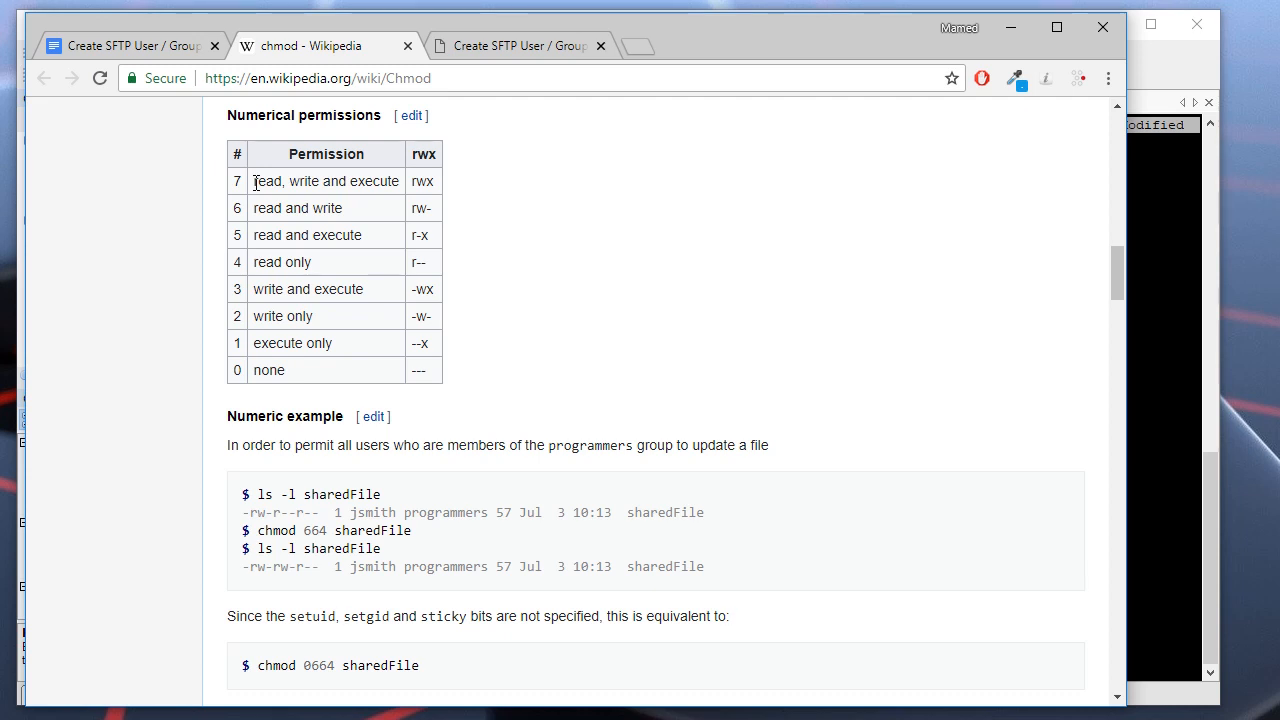
mouse_move(312, 210)
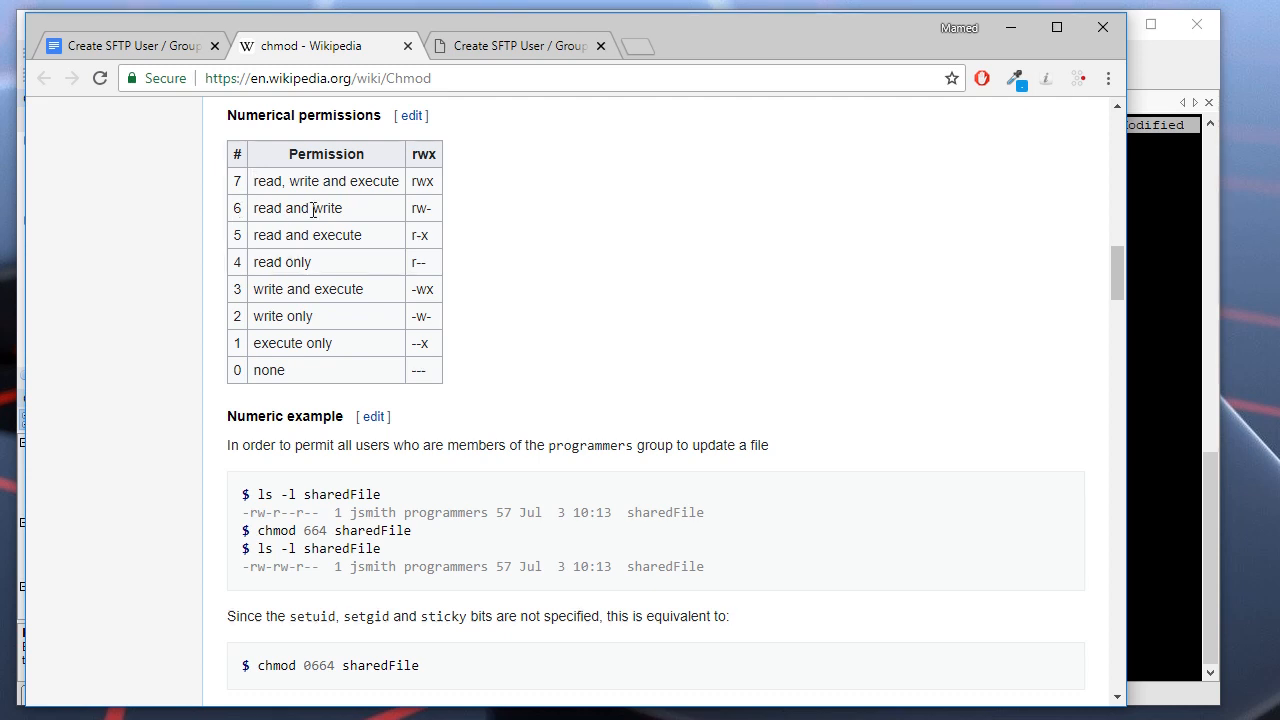
left_click(124, 46)
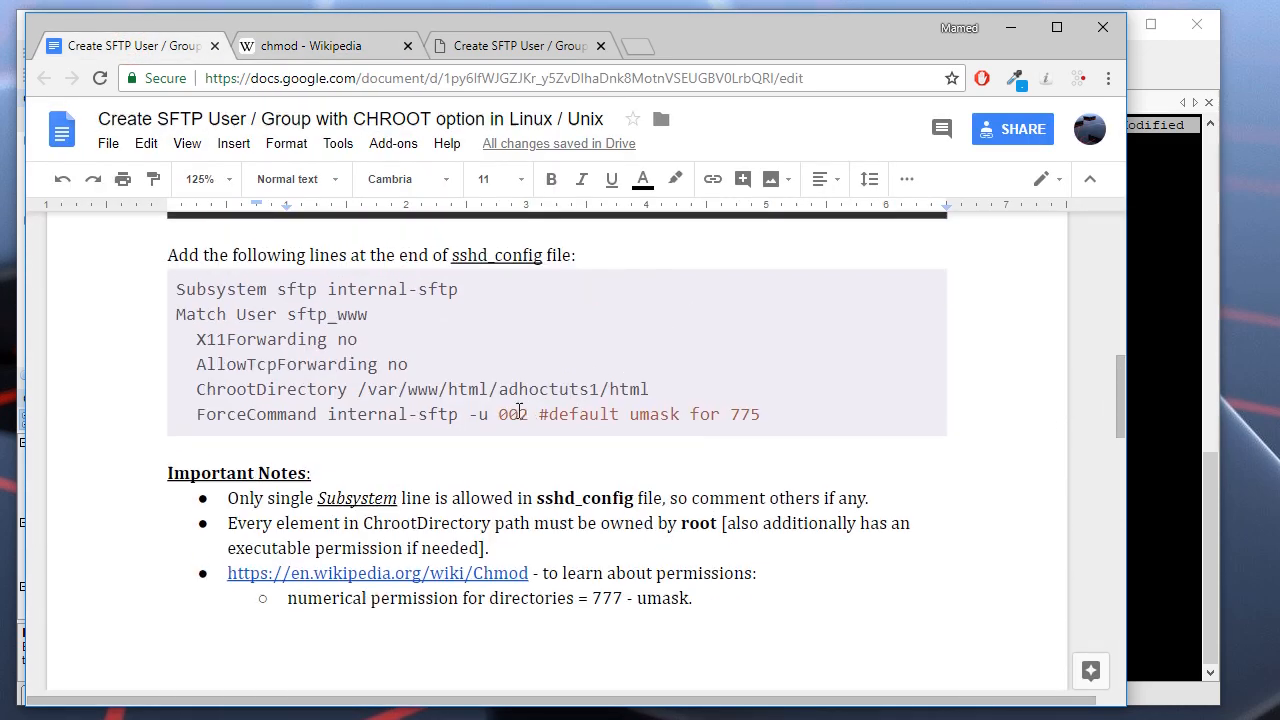
Write the sftp_www chroot block into sshd_config in nano and exit back to the shell.
left_click(520, 414)
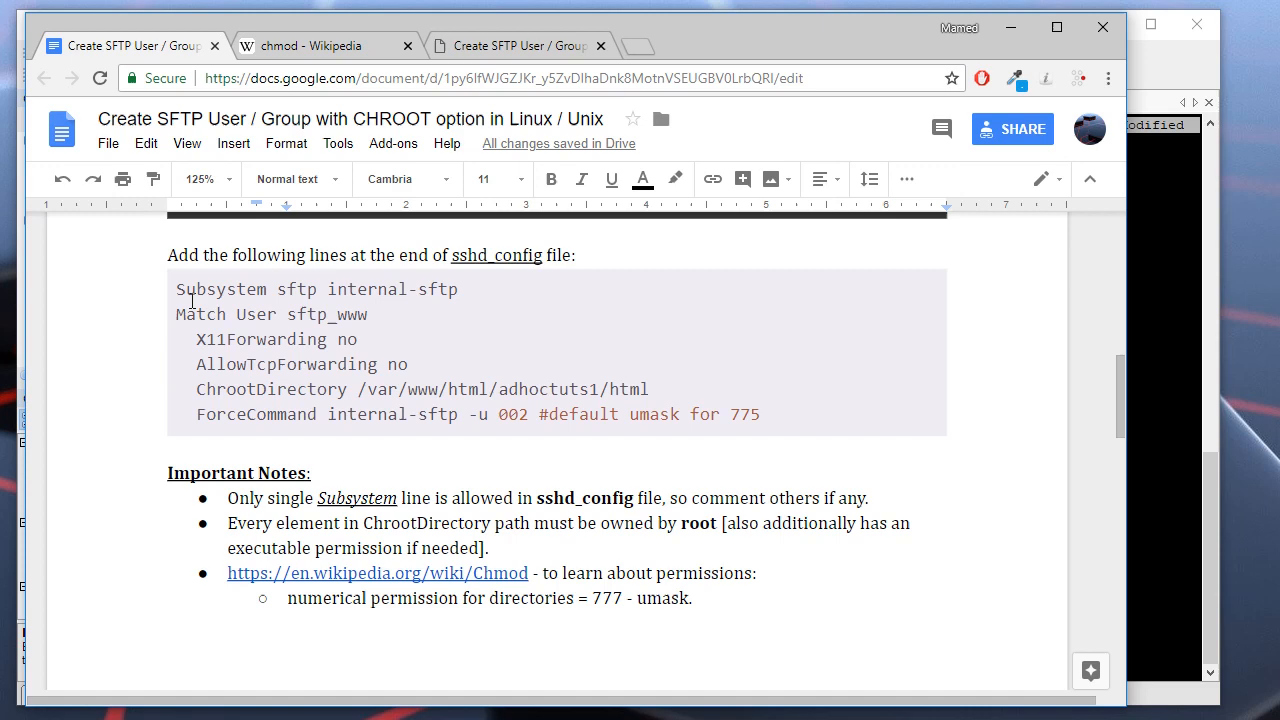
left_click_drag(178, 288, 760, 414)
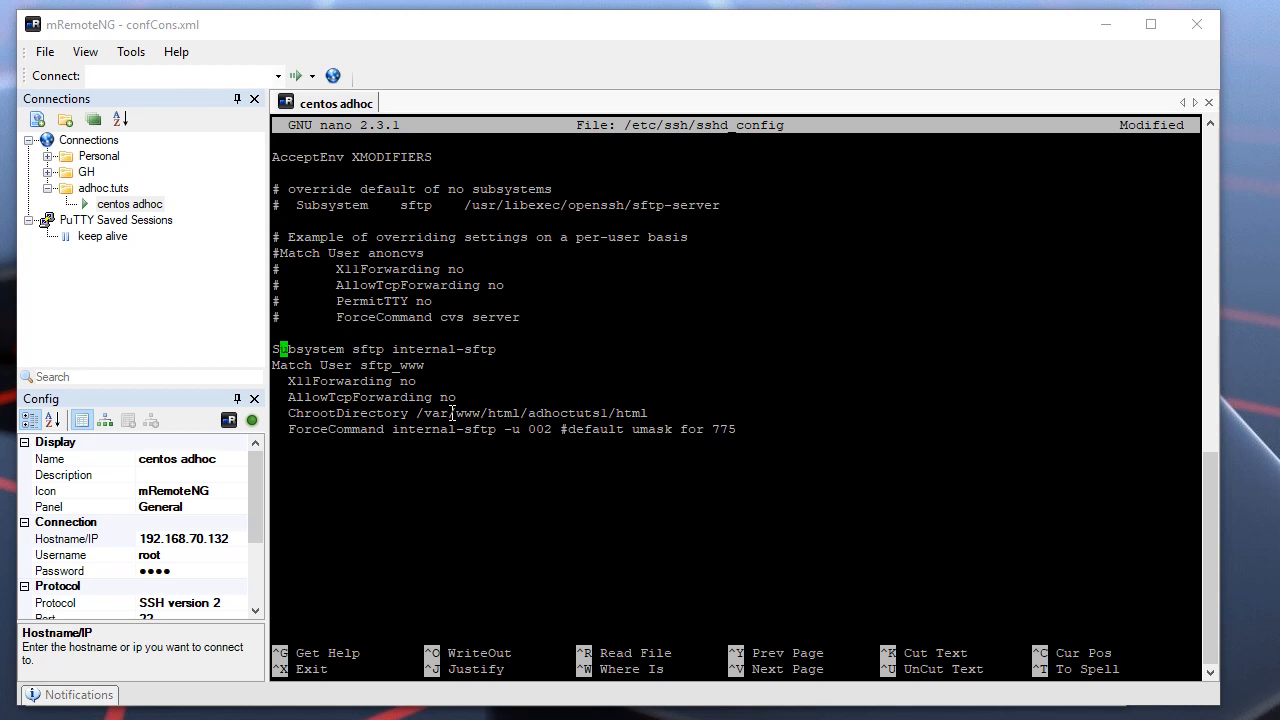
key("Down")
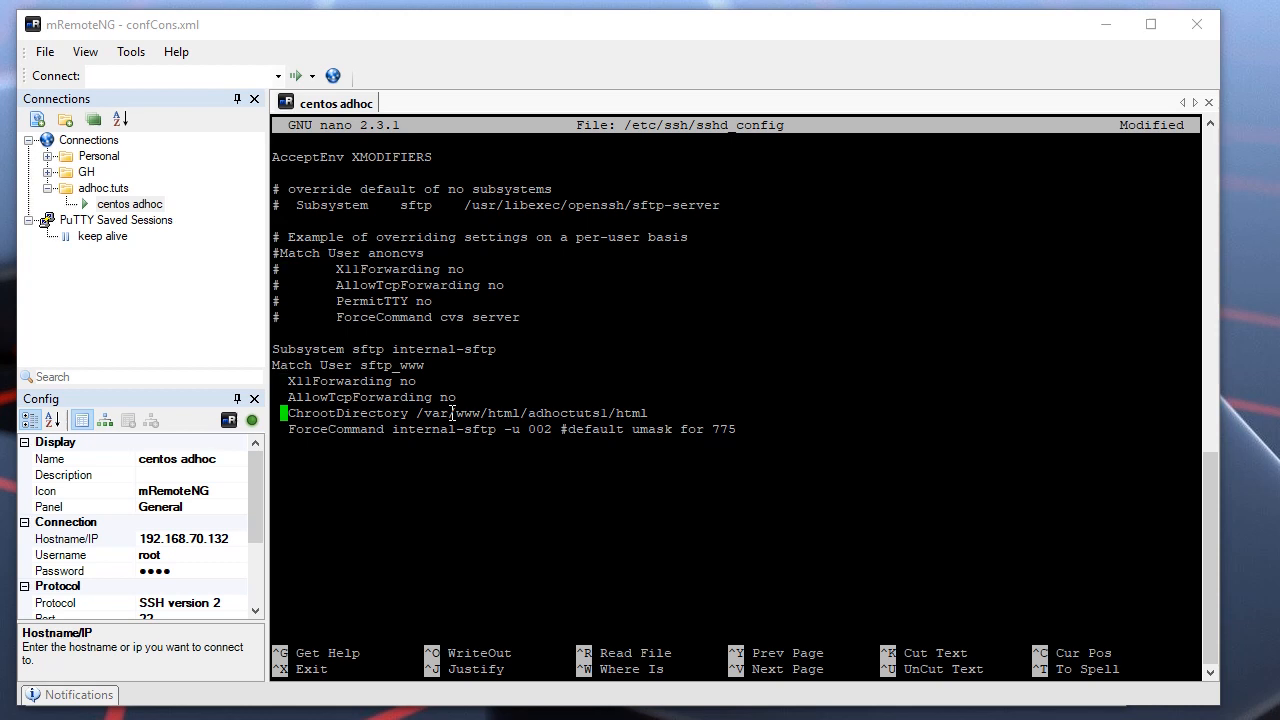
key("ctrl+o")
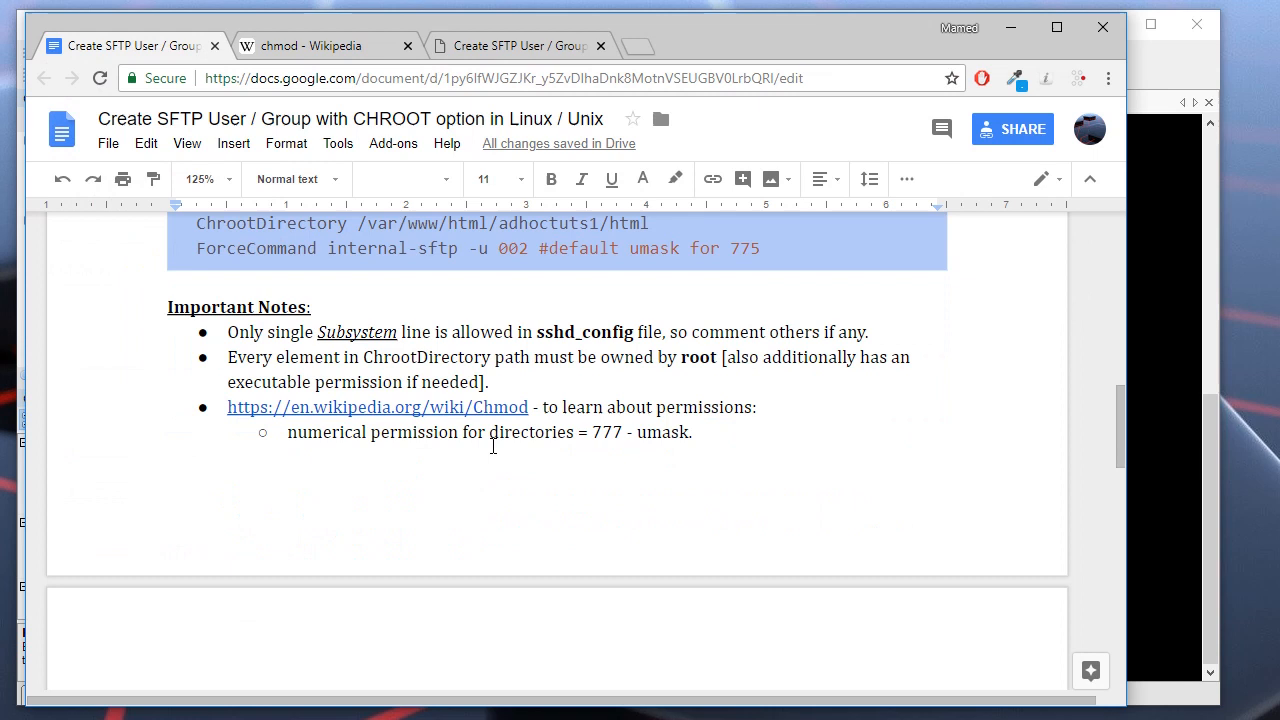
mouse_move(480, 460)
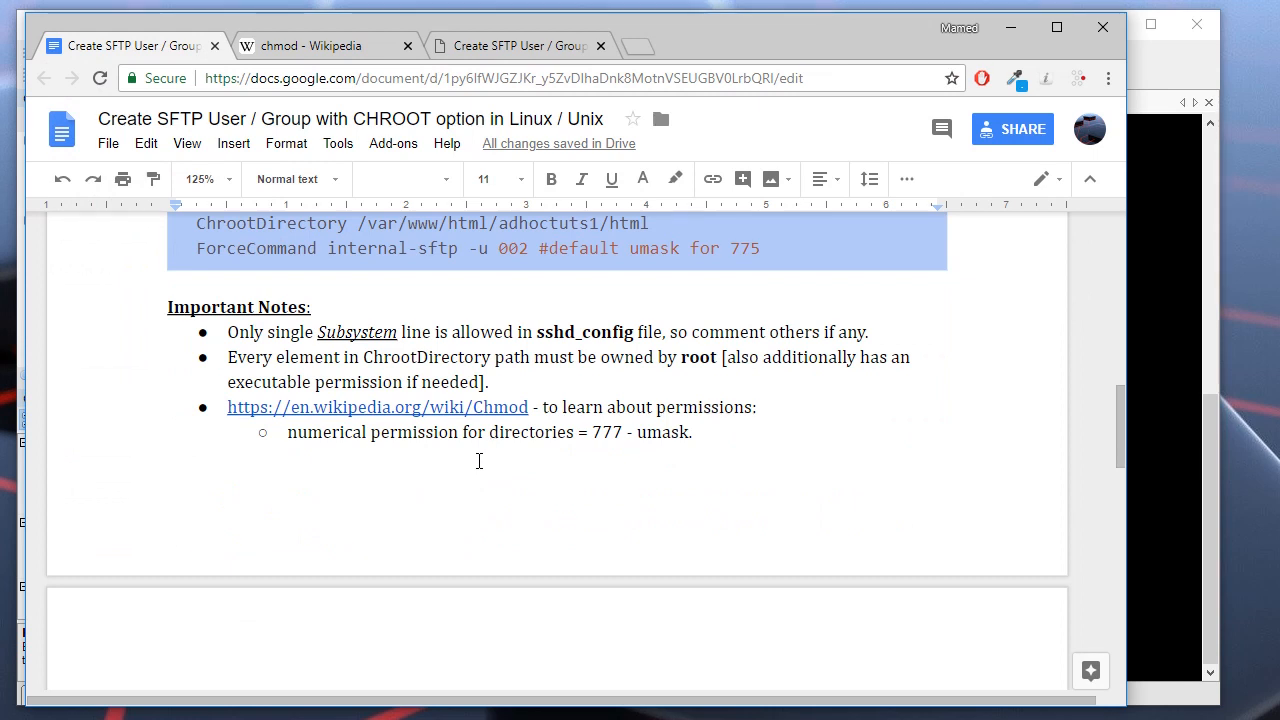
scroll("down", 3)
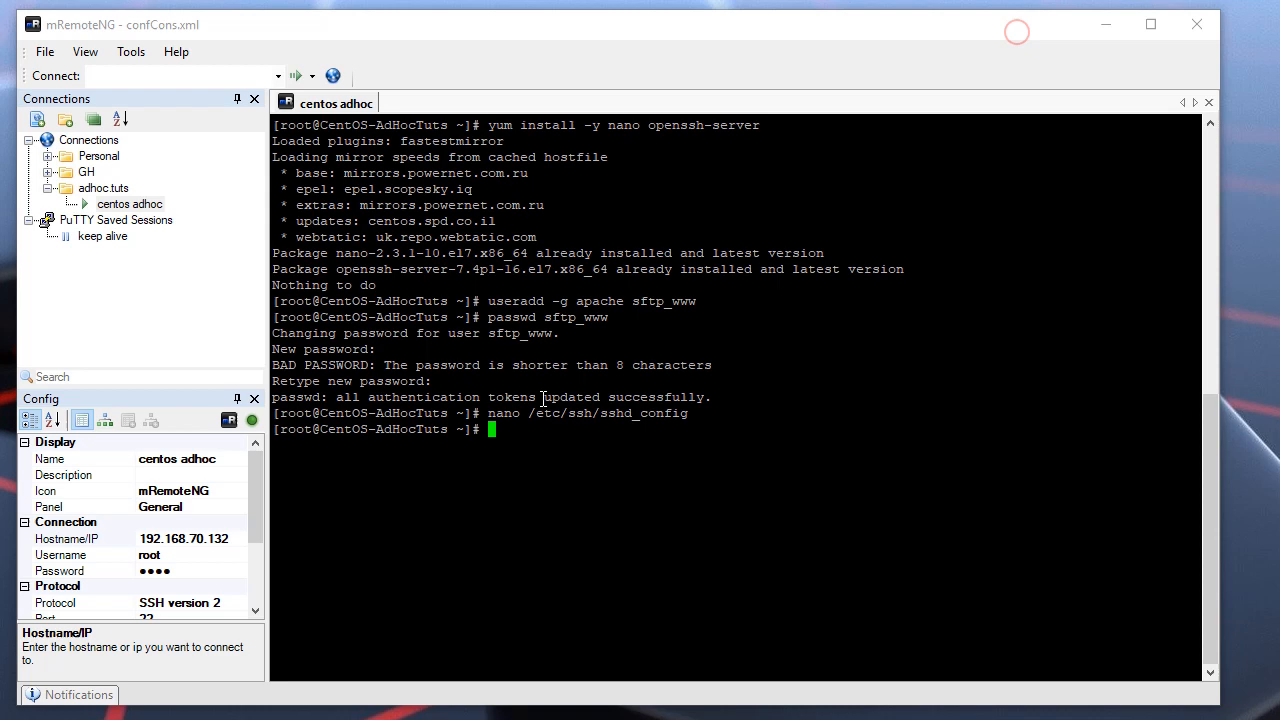
Restart sshd, then review the ChrootDirectory path and root-ownership note before the restart commands.
type("service sshd restart")
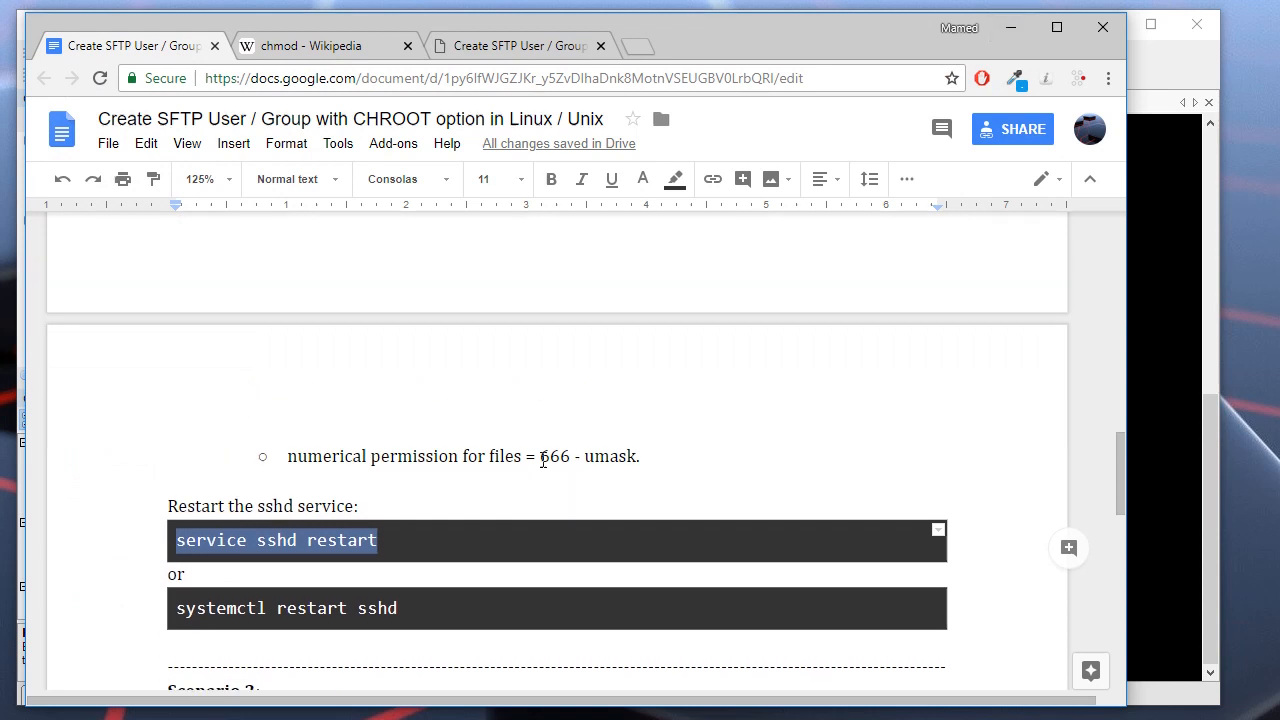
scroll("up", 3)
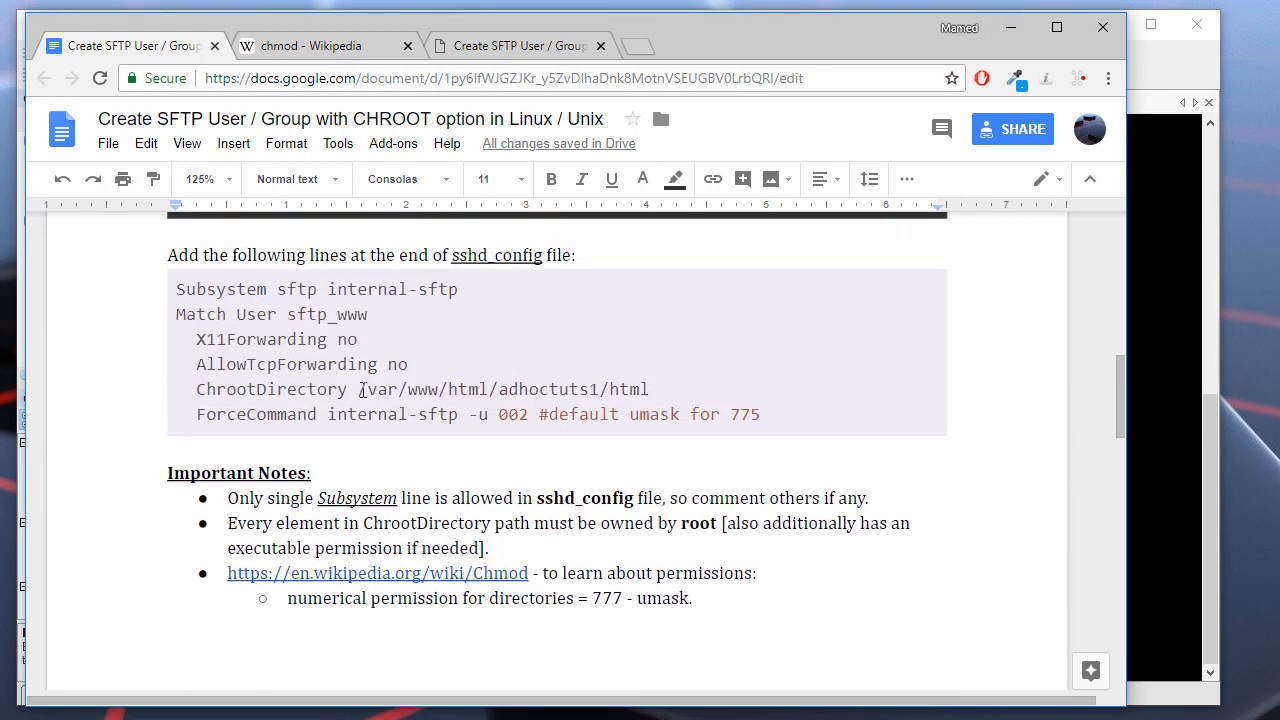
left_click_drag(360, 388, 648, 388)
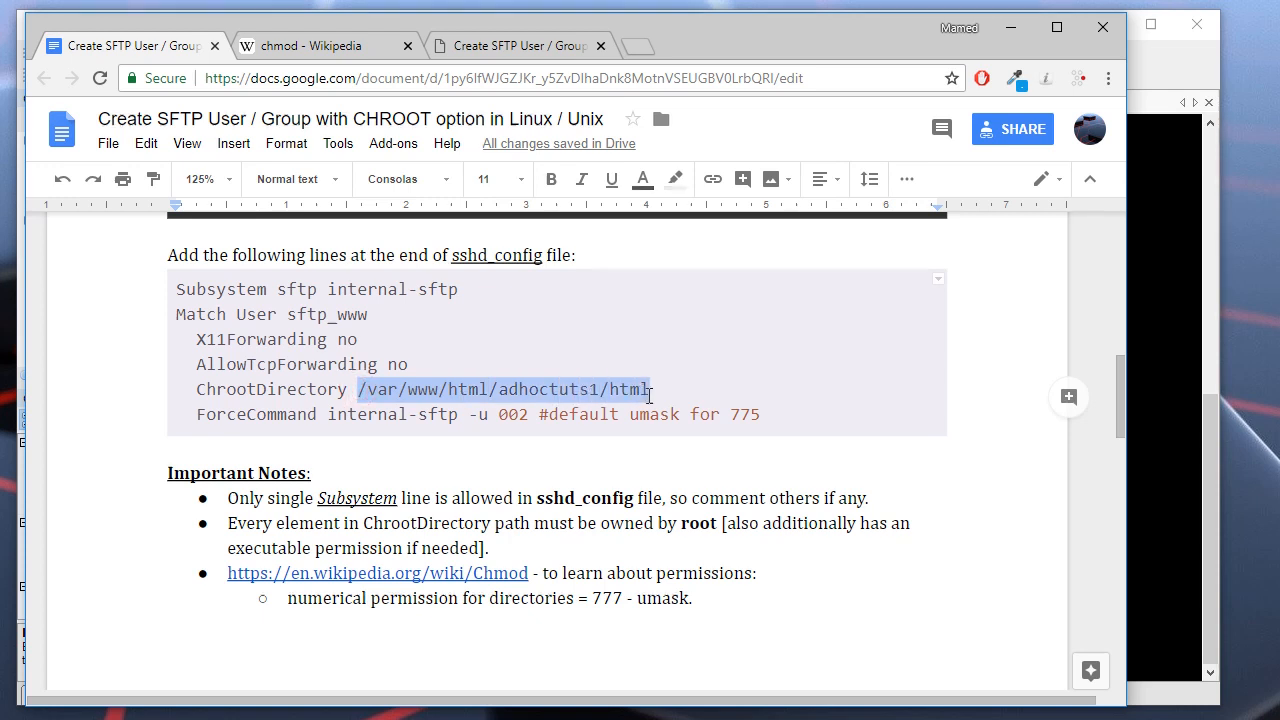
left_click(712, 520)
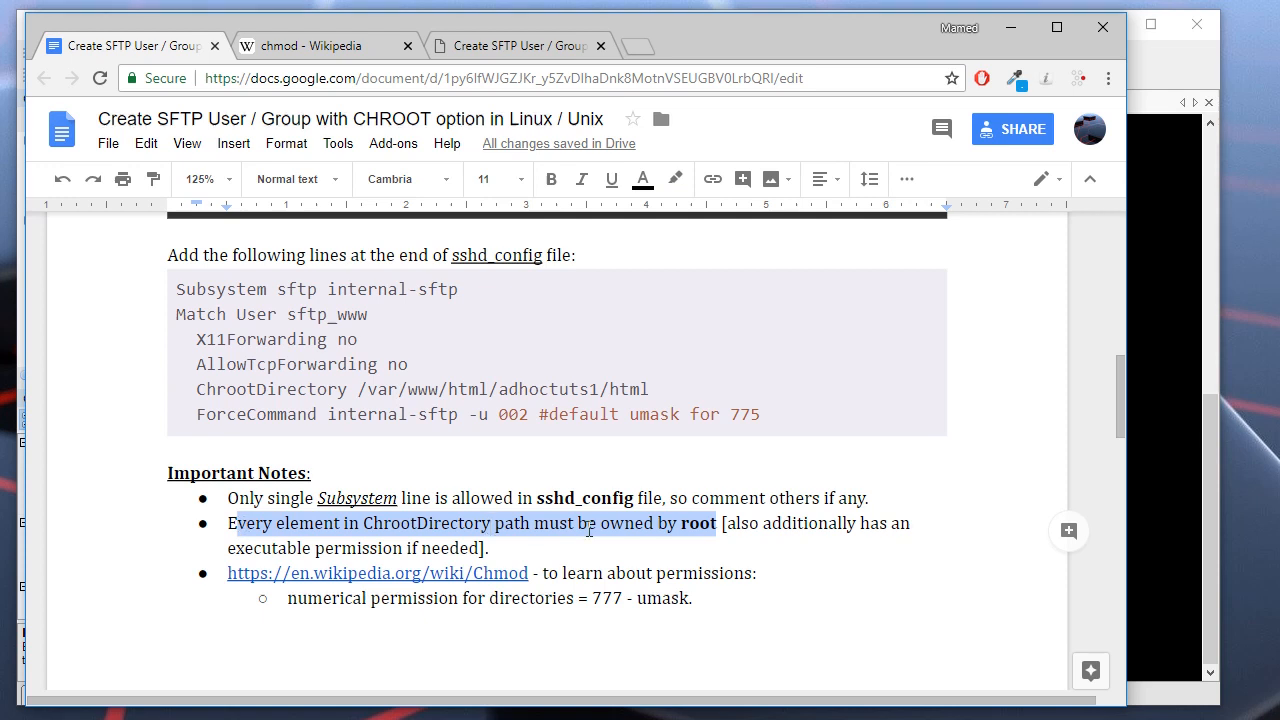
mouse_move(772, 524)
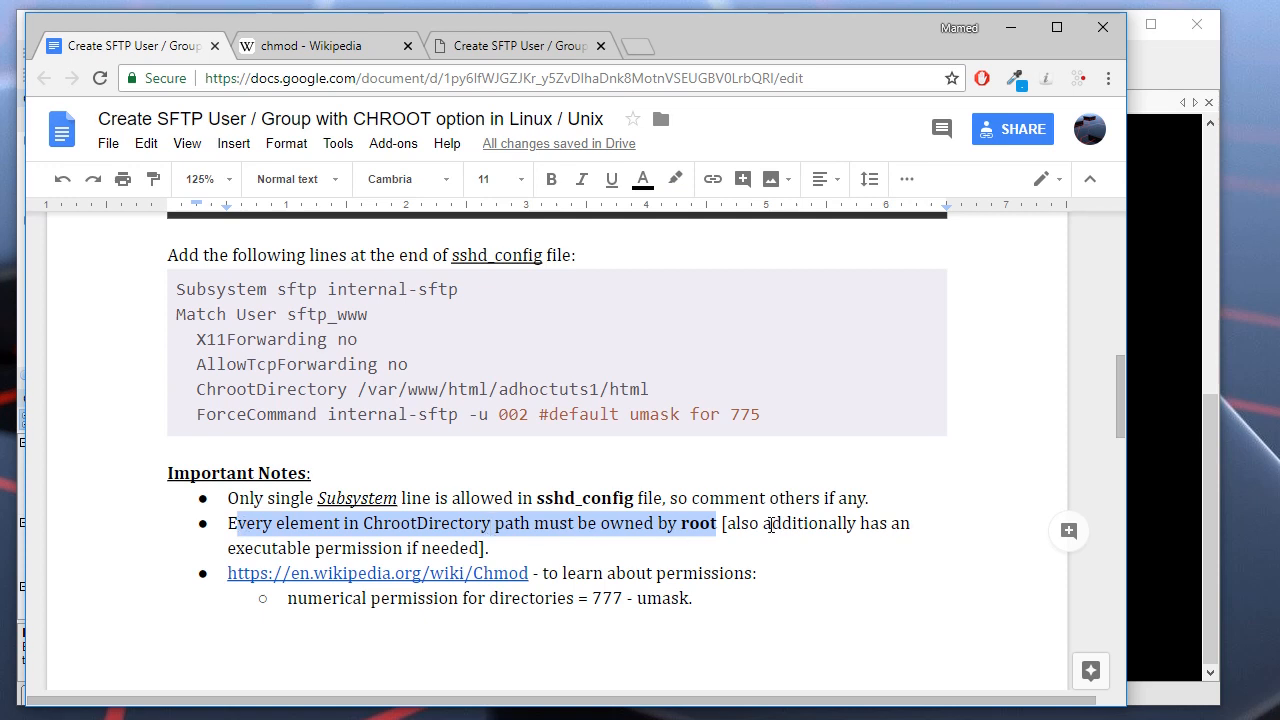
left_click(736, 524)
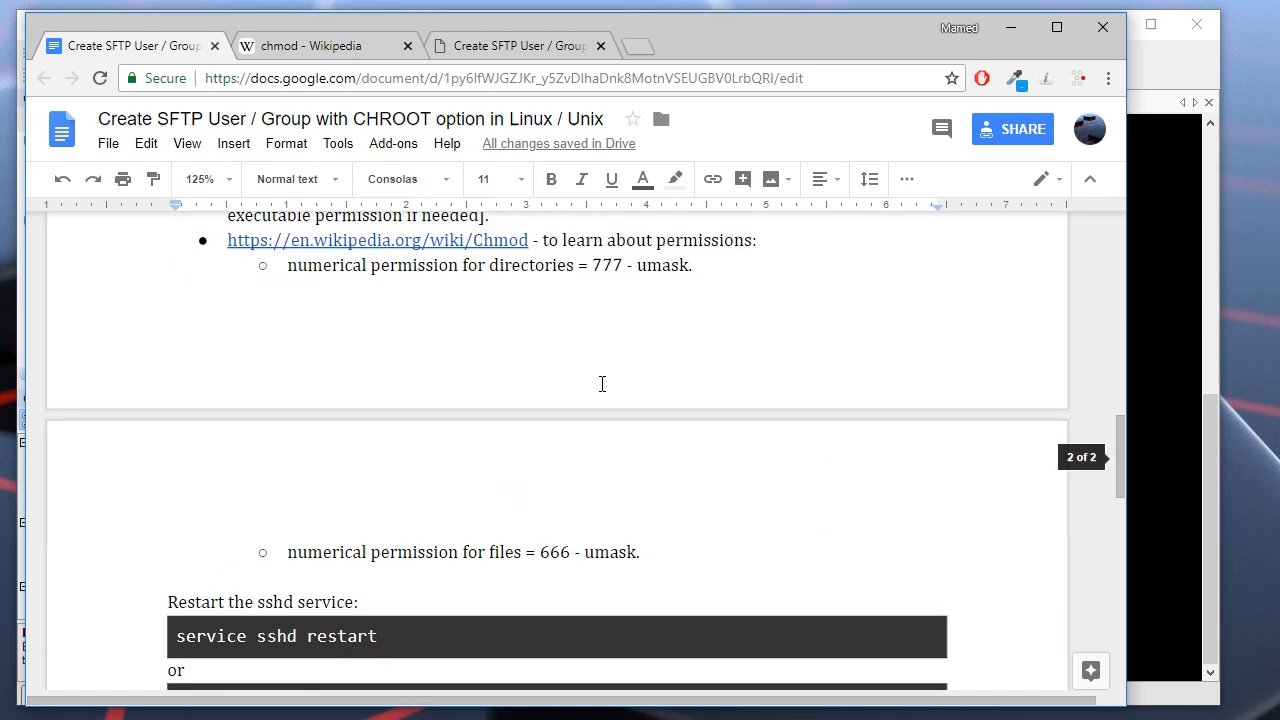
scroll("down", 3)
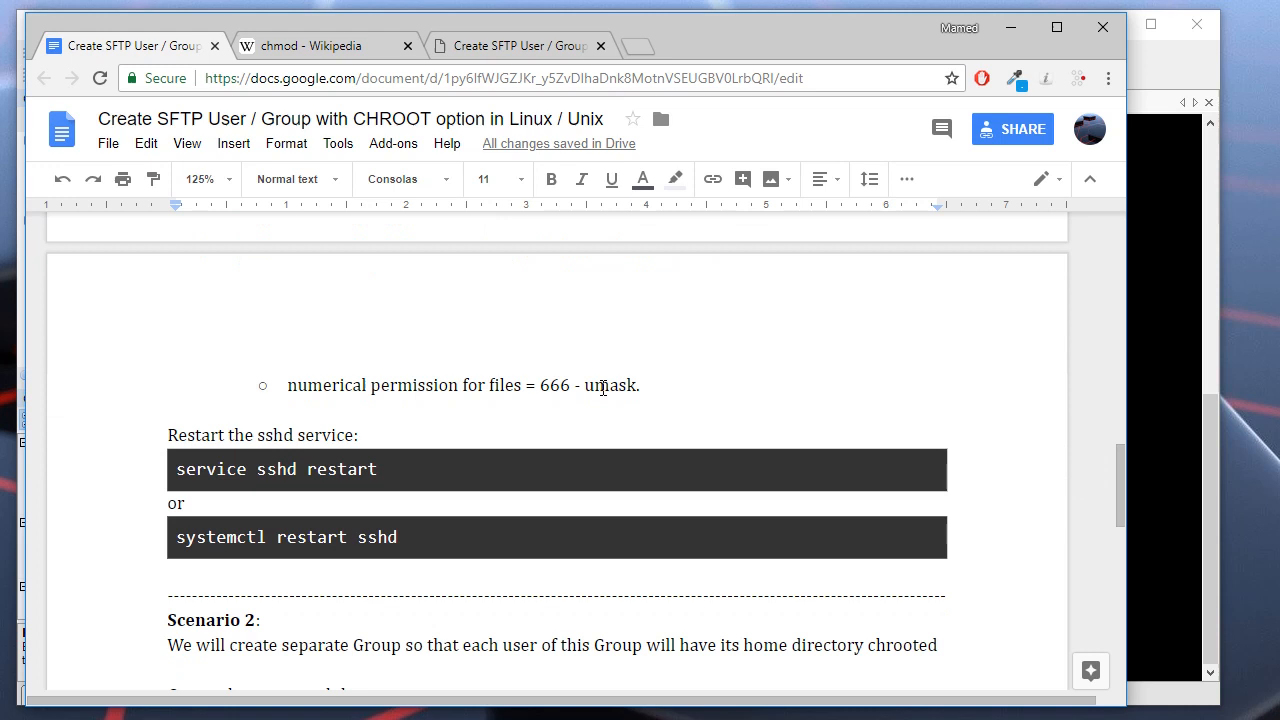
mouse_move(492, 370)
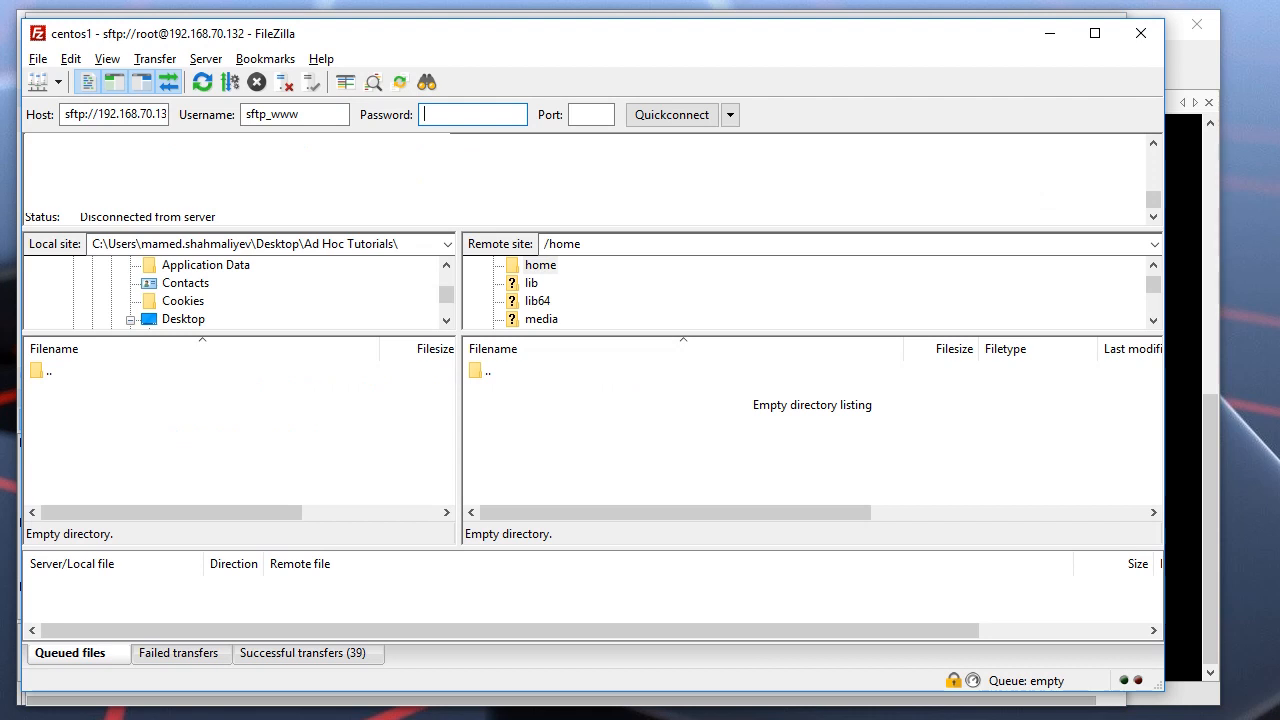
Quickconnect to the server as sftp_www with its password and browse into the www folder.
left_click(112, 114)
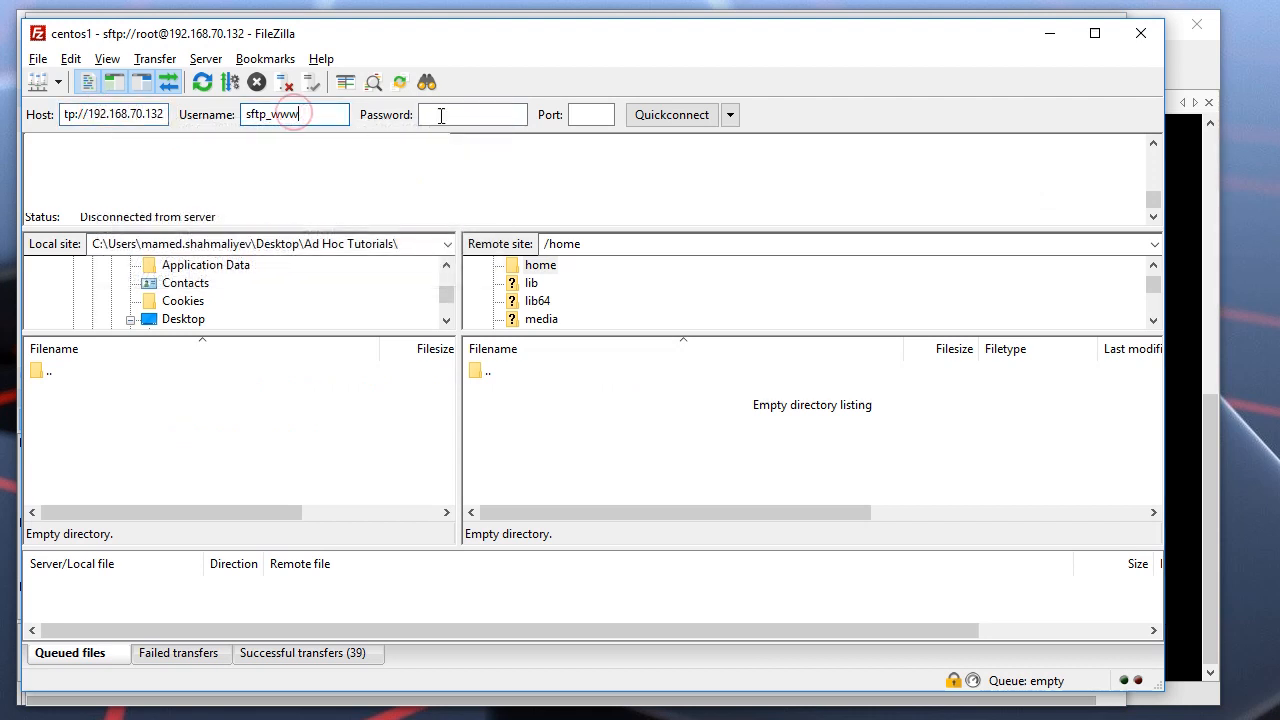
type("••")
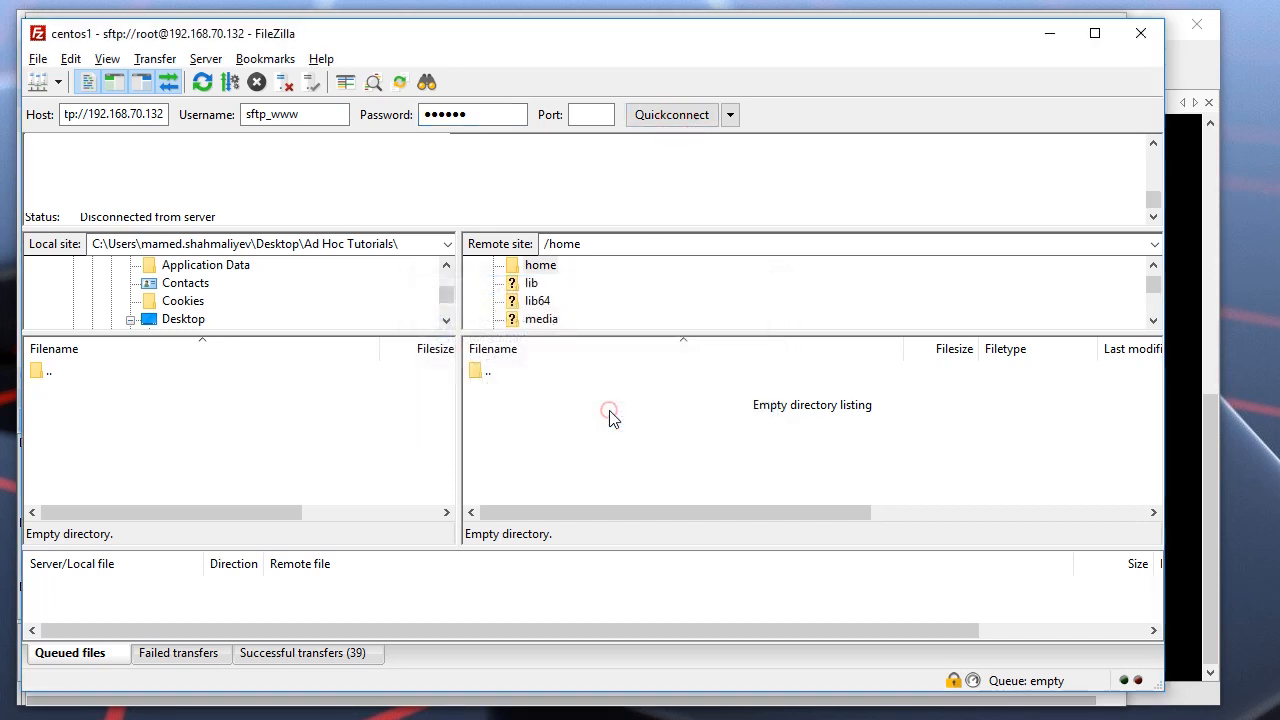
left_click(672, 114)
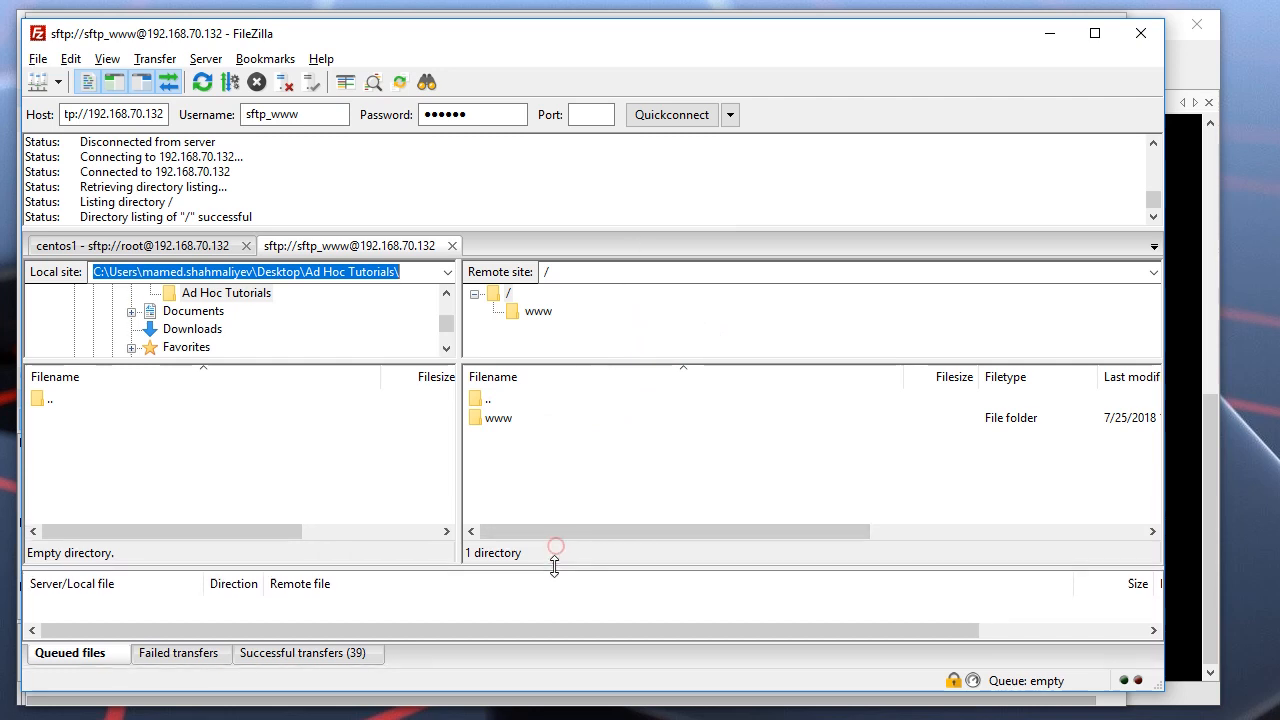
left_click(590, 272)
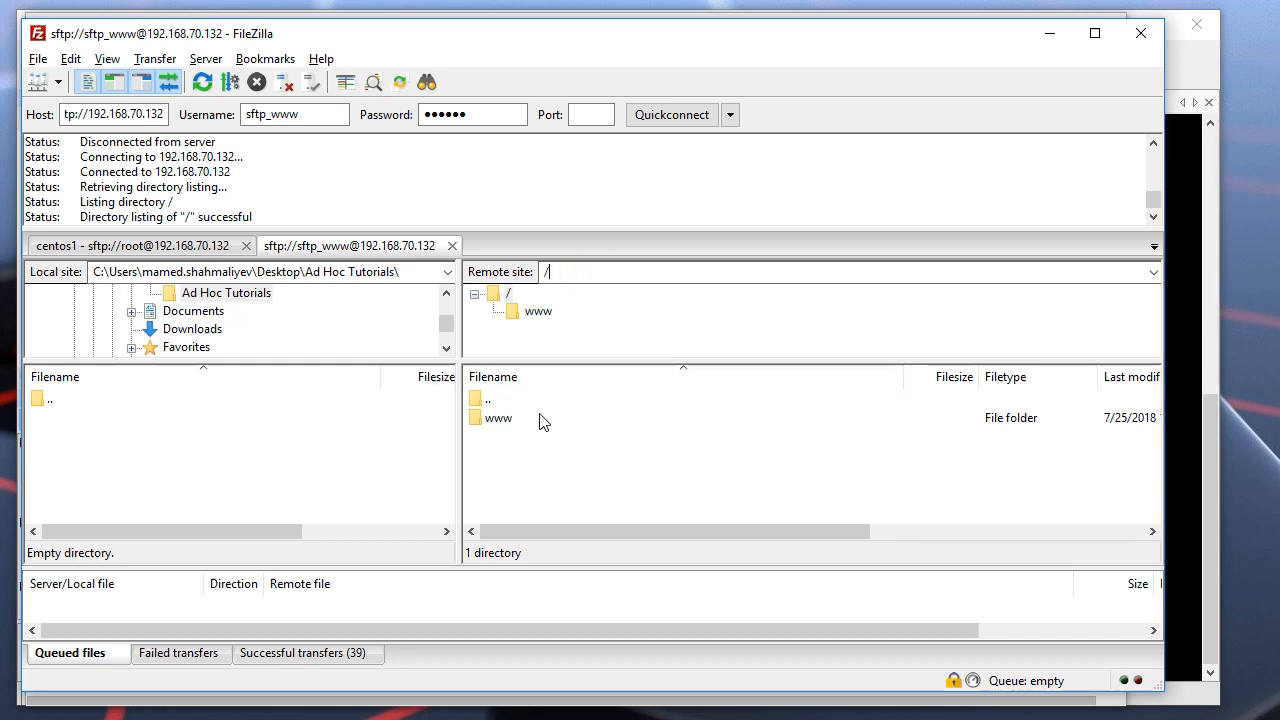
double_click(496, 418)
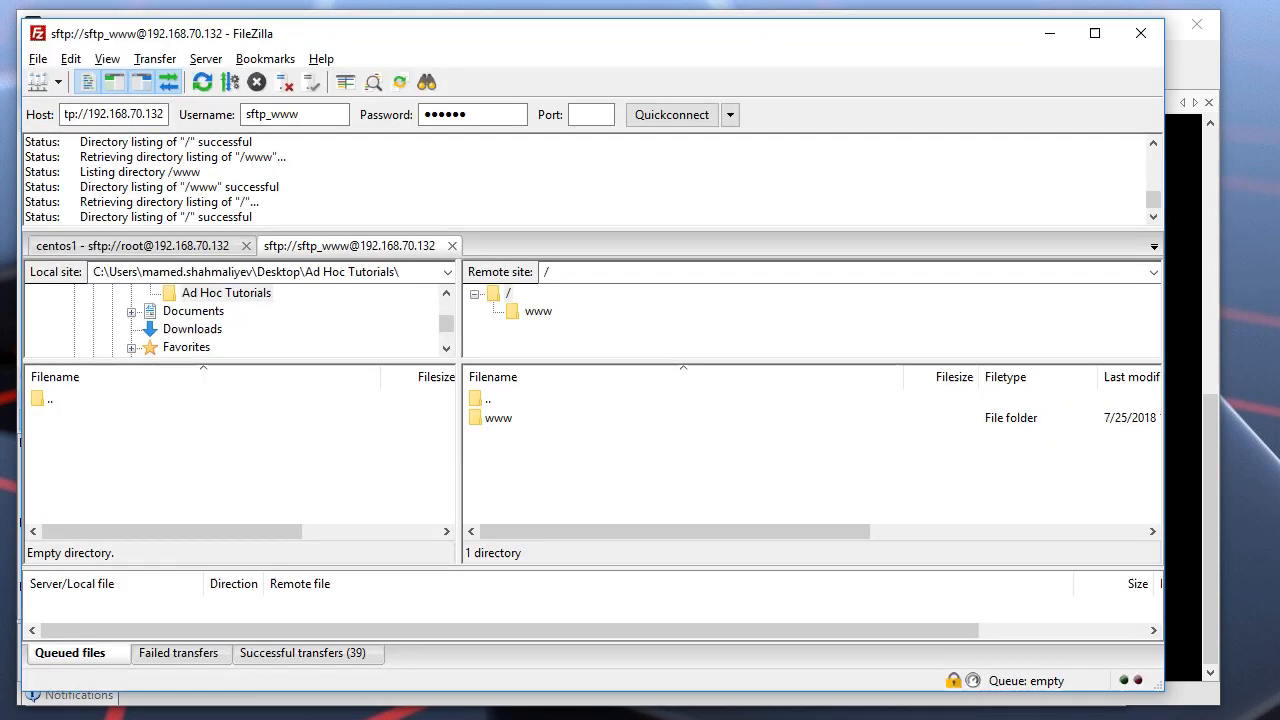
mouse_move(512, 424)
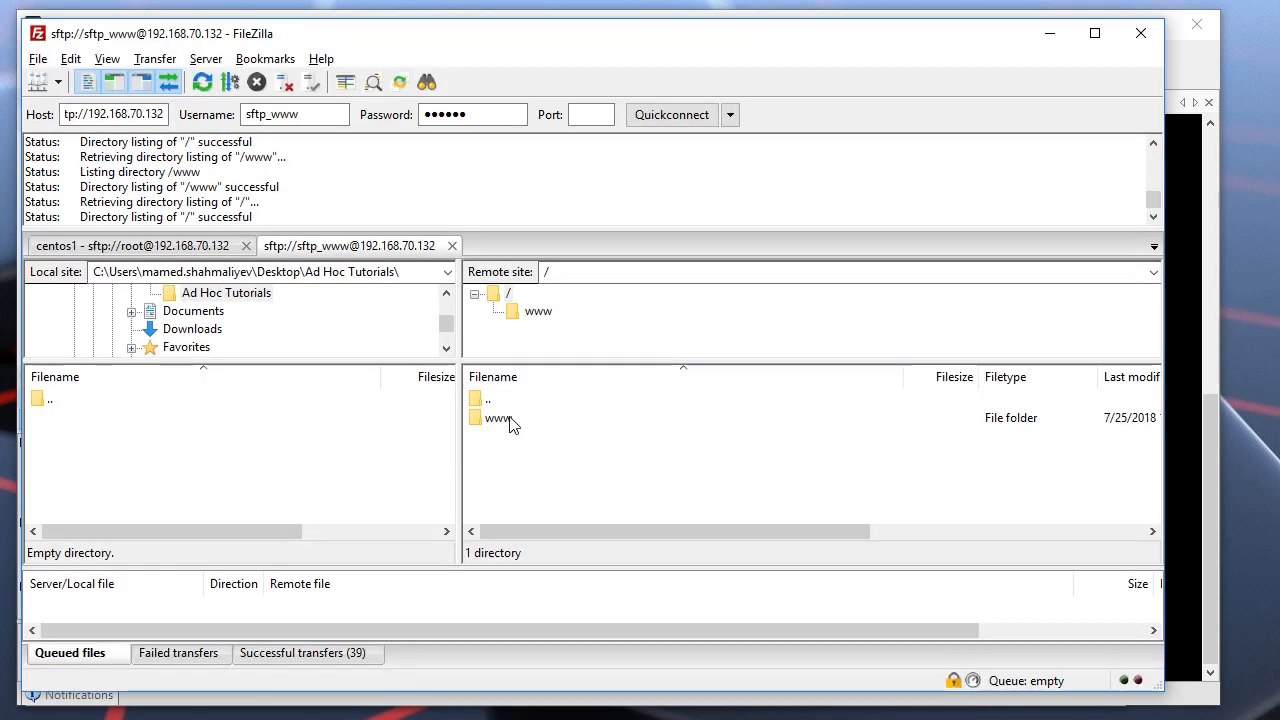
double_click(498, 418)
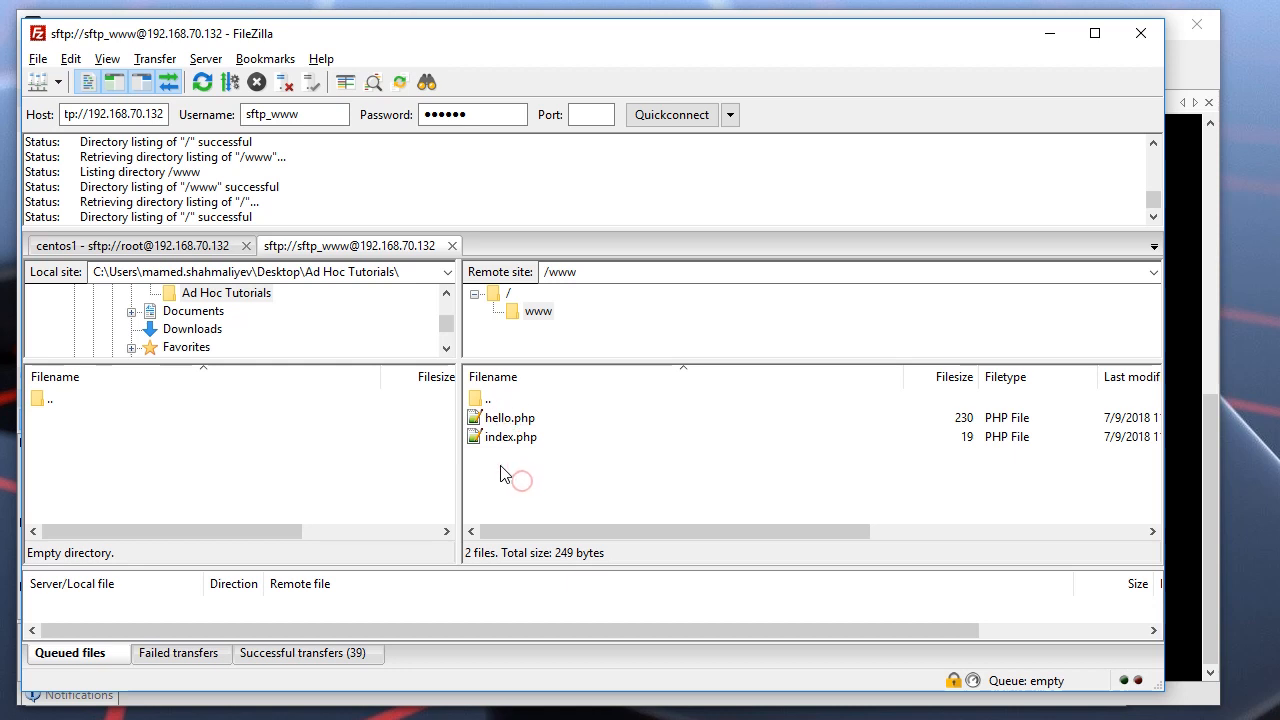
Create an empty file named test inside www and begin adding a new directory.
right_click(504, 476)
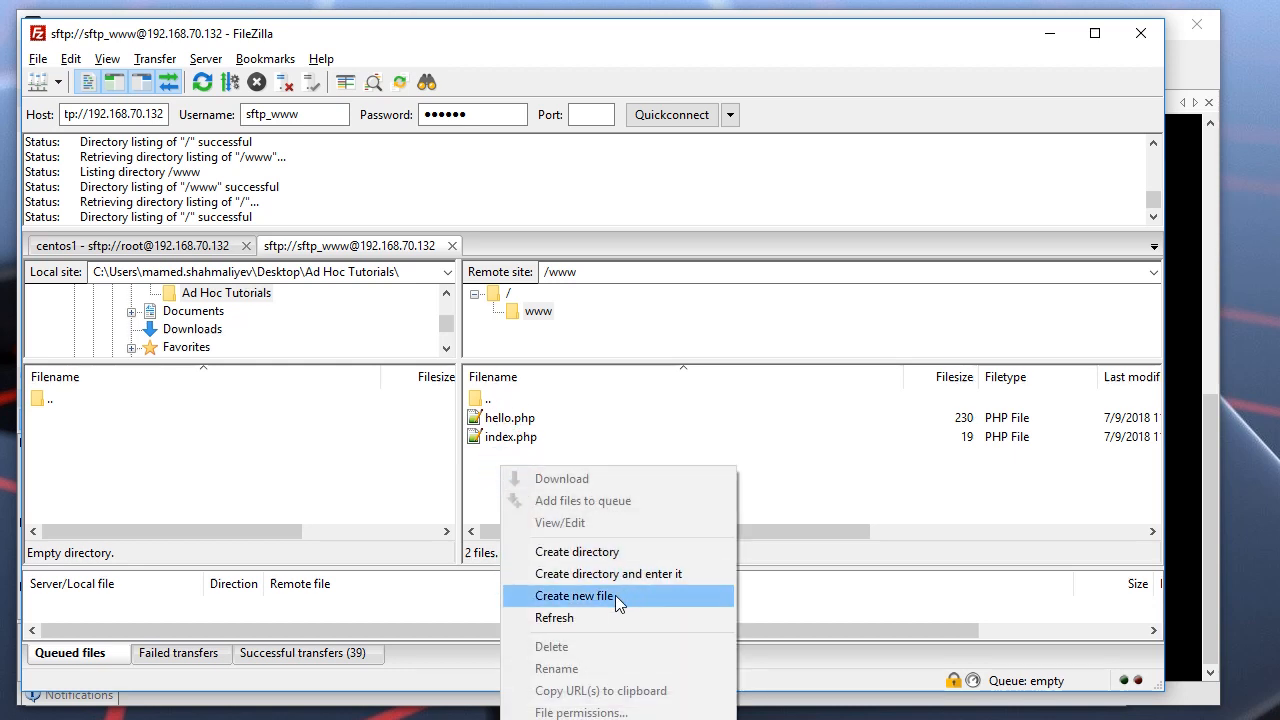
left_click(574, 596)
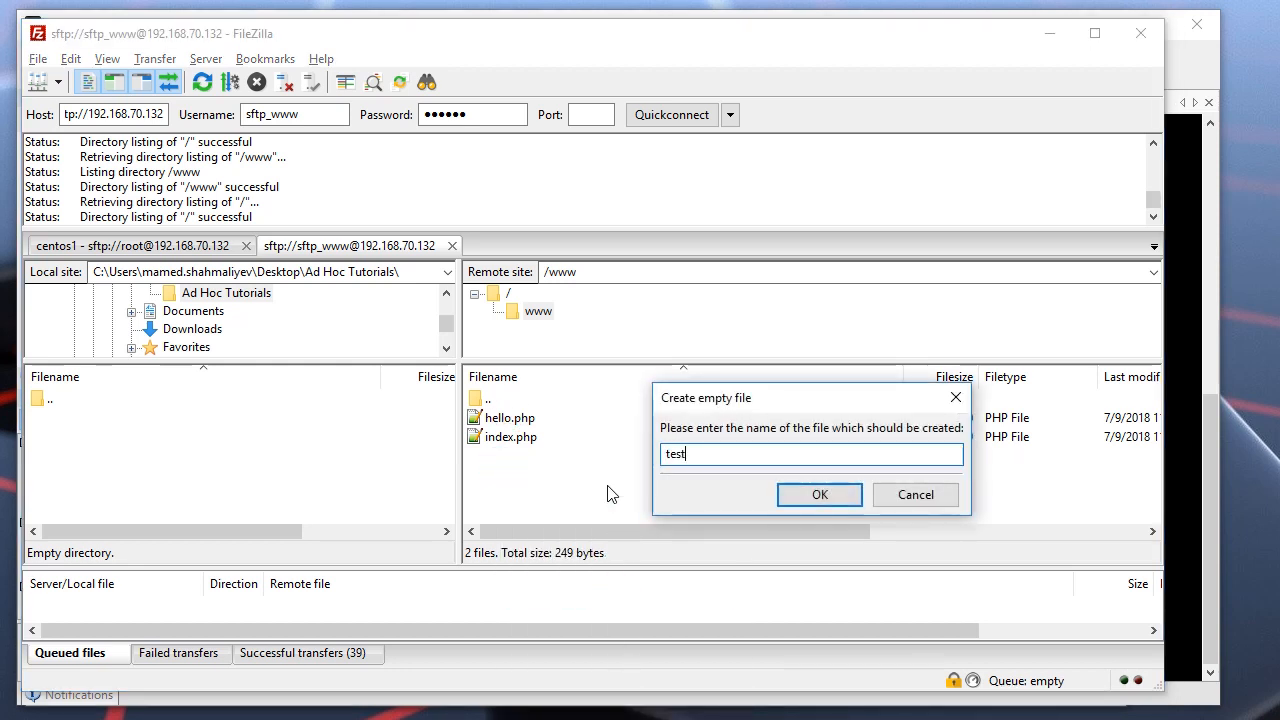
left_click(820, 494)
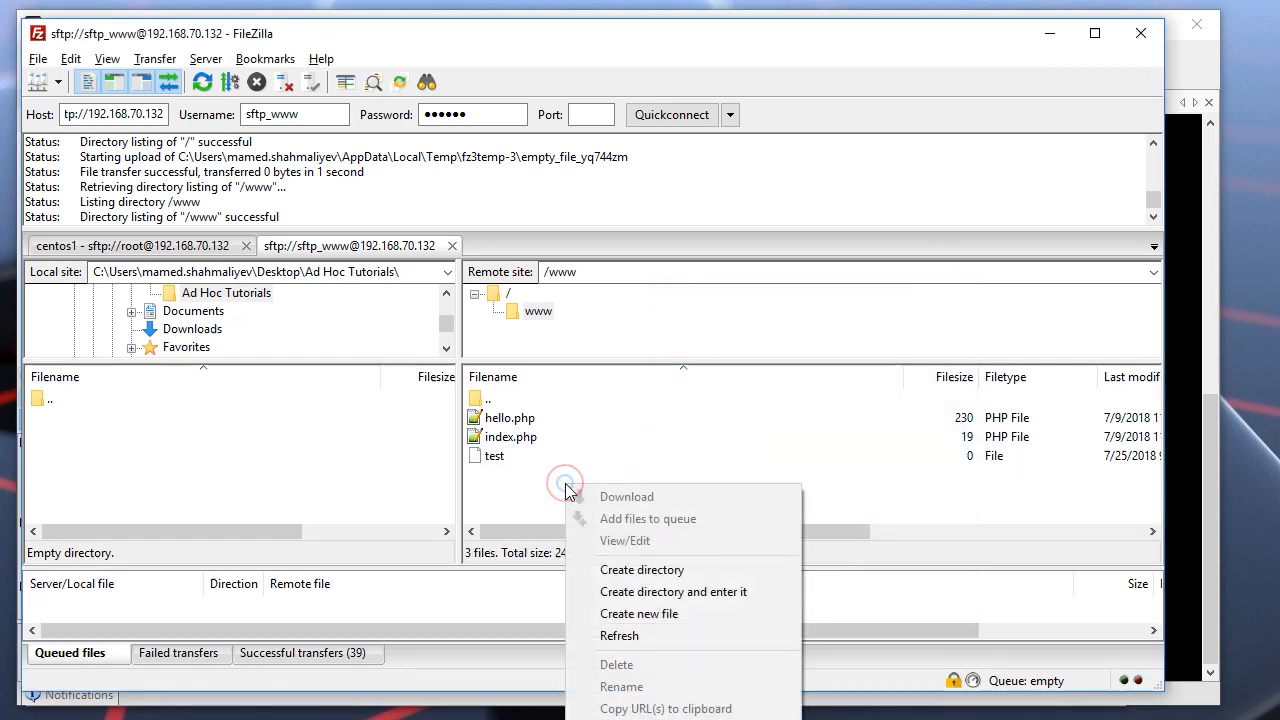
left_click(640, 568)
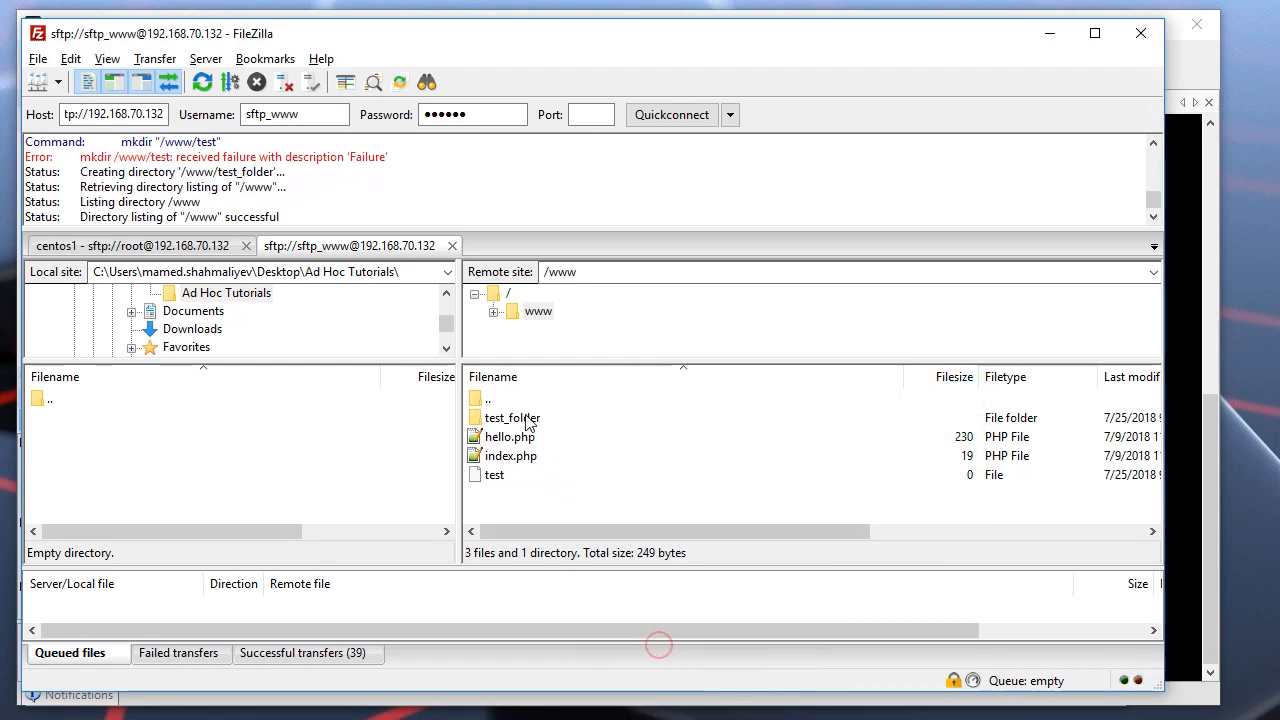
Confirm test_folder's numeric permissions read 775 in the File permissions dialog.
right_click(512, 418)
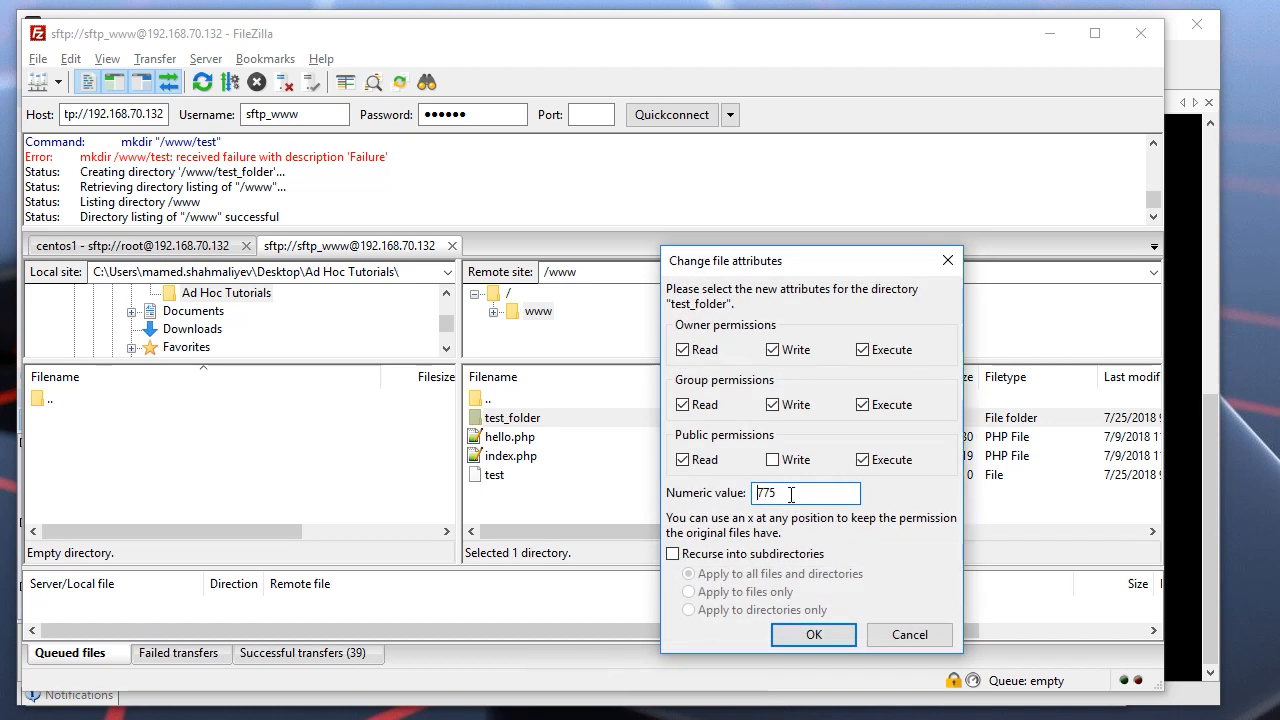
triple_click(804, 492)
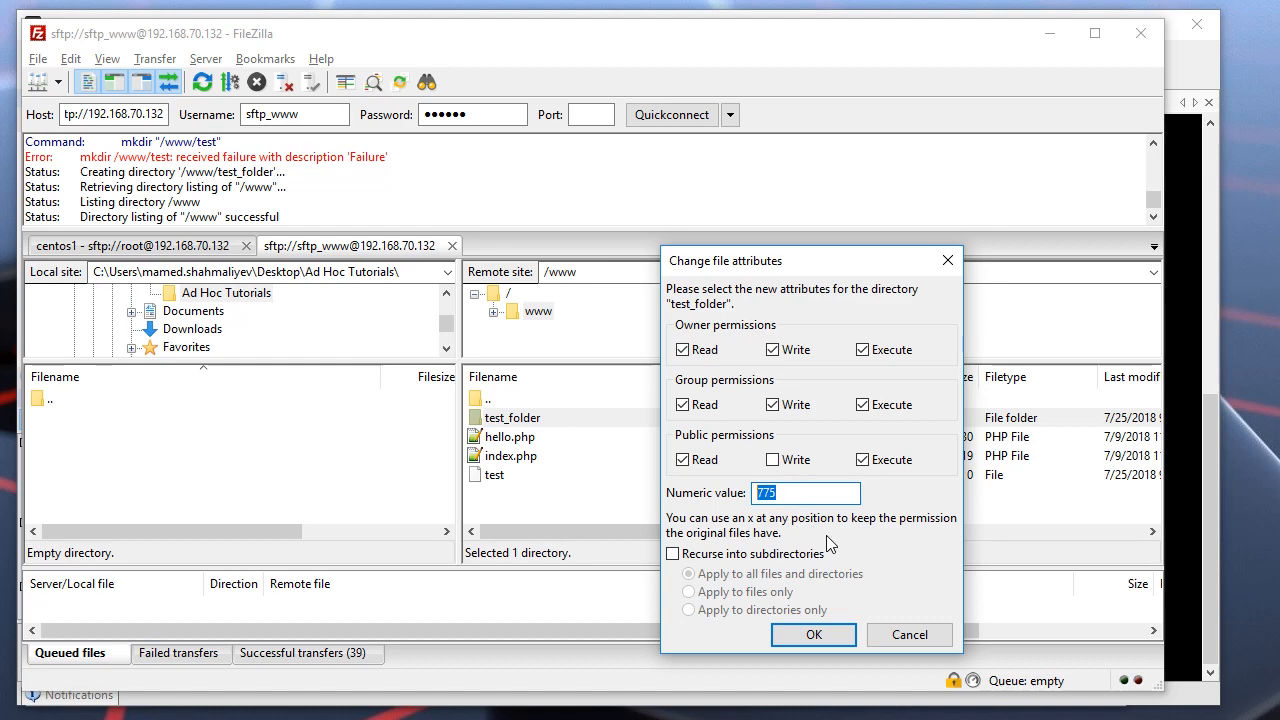
left_click(812, 634)
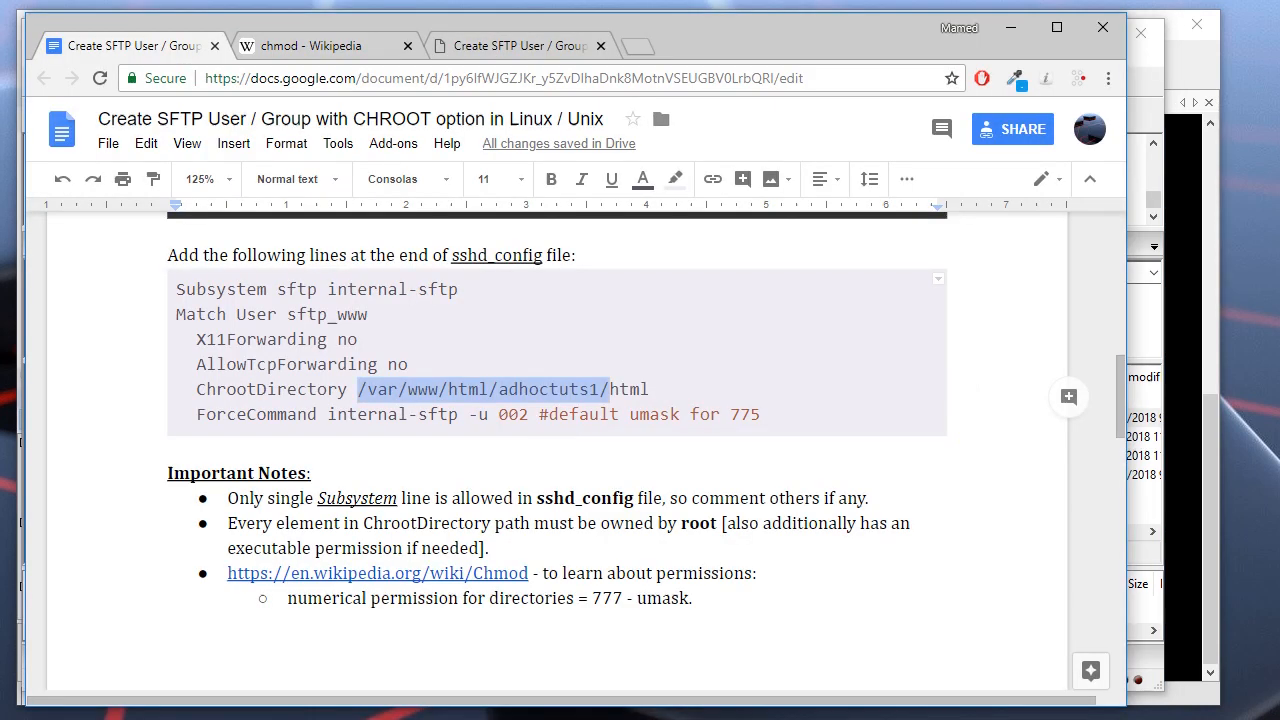
Review Scenario 2's groupadd sftp_users and useradd sftp_user lines, checking the group and user names.
scroll("down", 3)
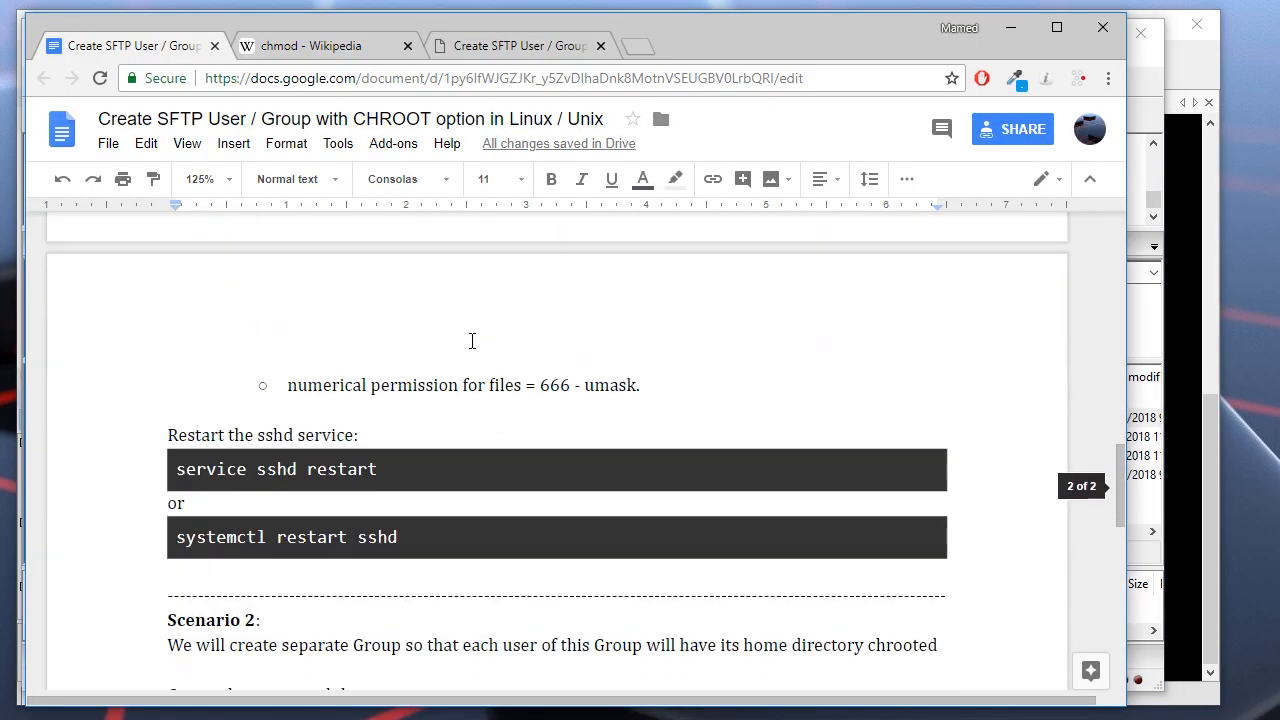
scroll("down", 3)
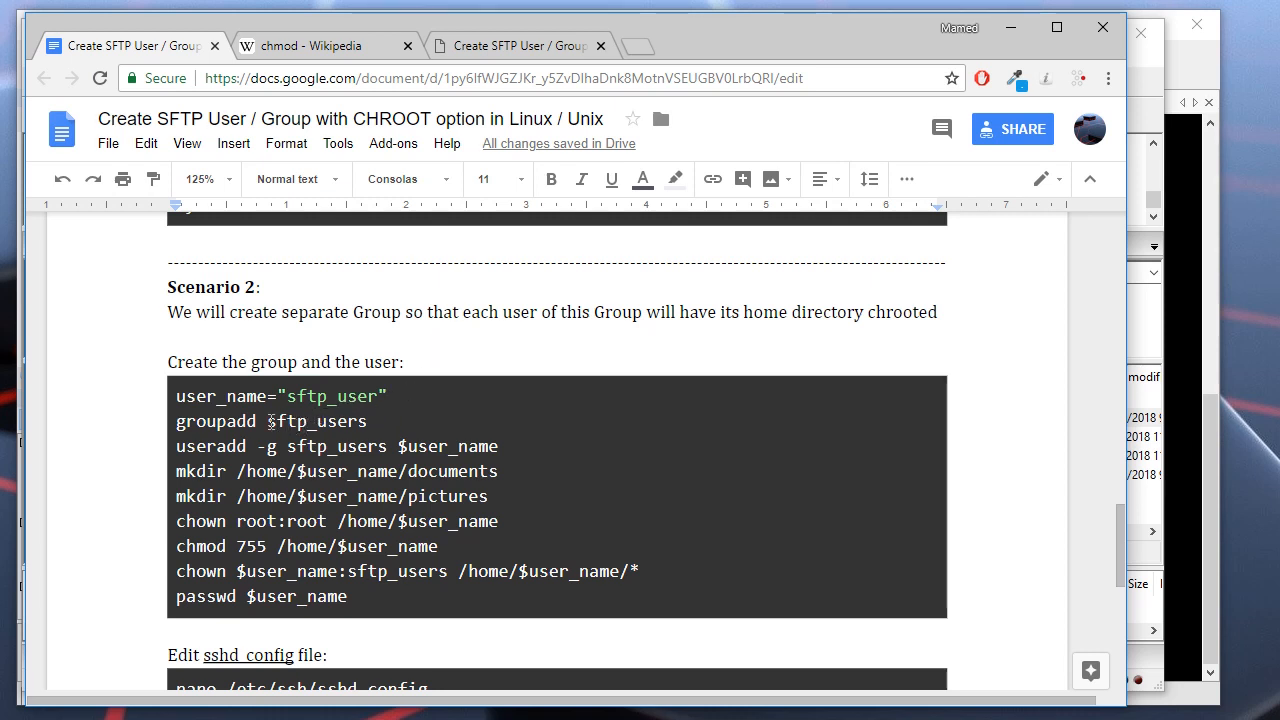
double_click(316, 420)
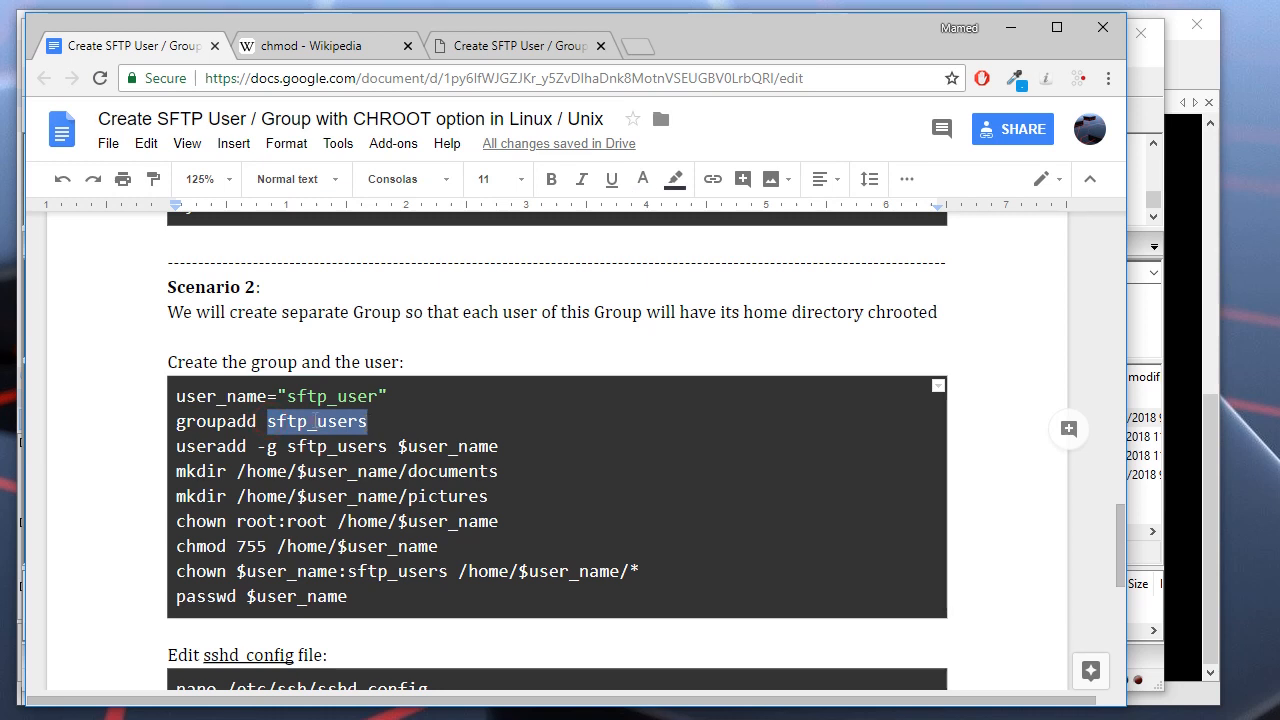
left_click(320, 396)
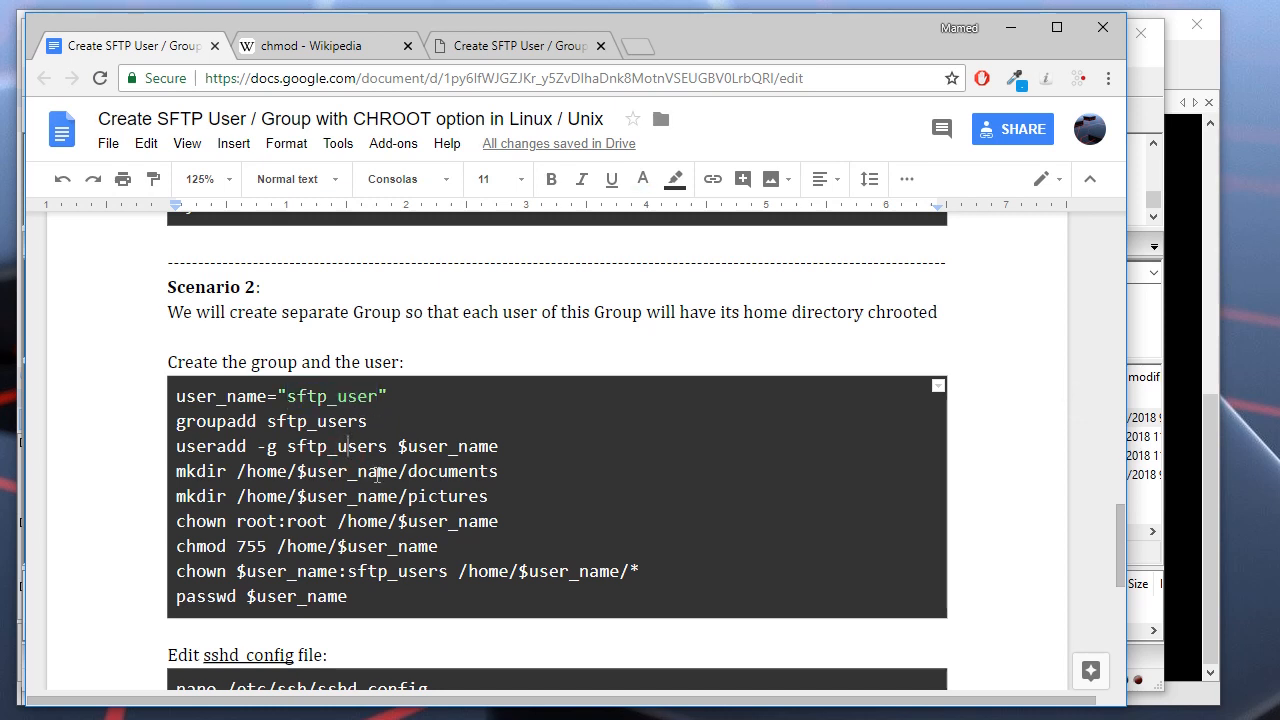
mouse_move(420, 490)
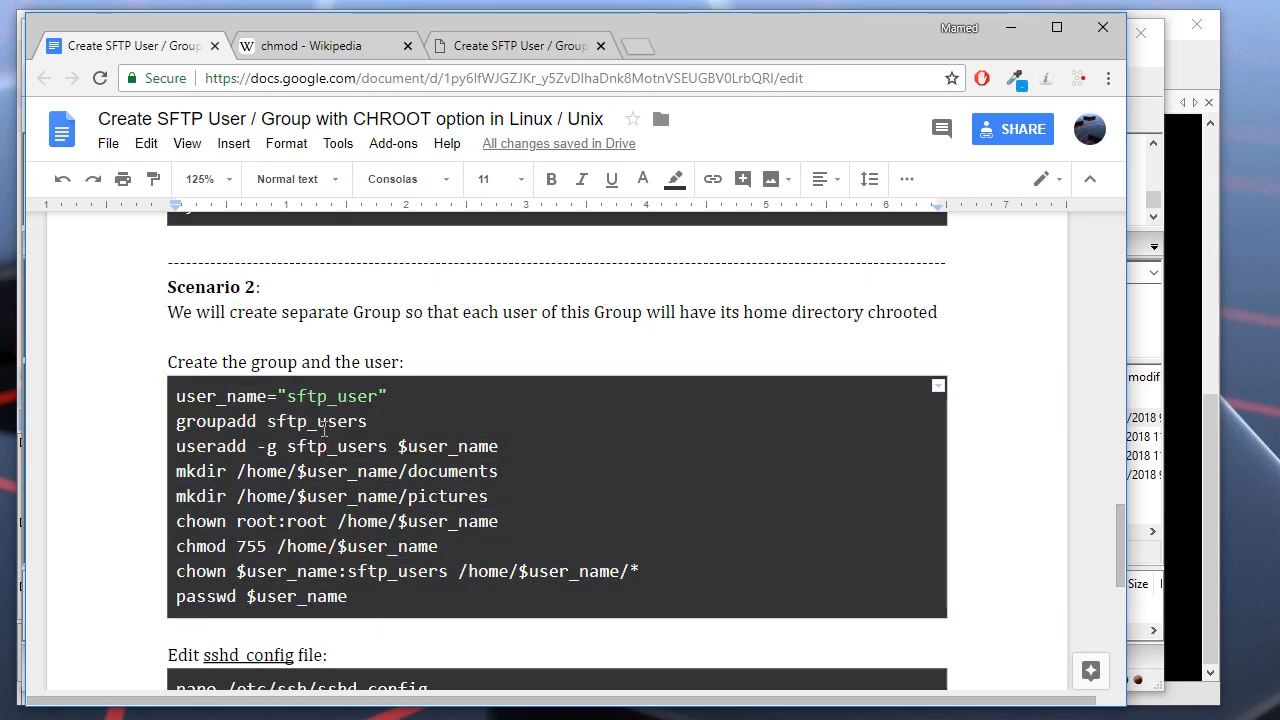
double_click(336, 446)
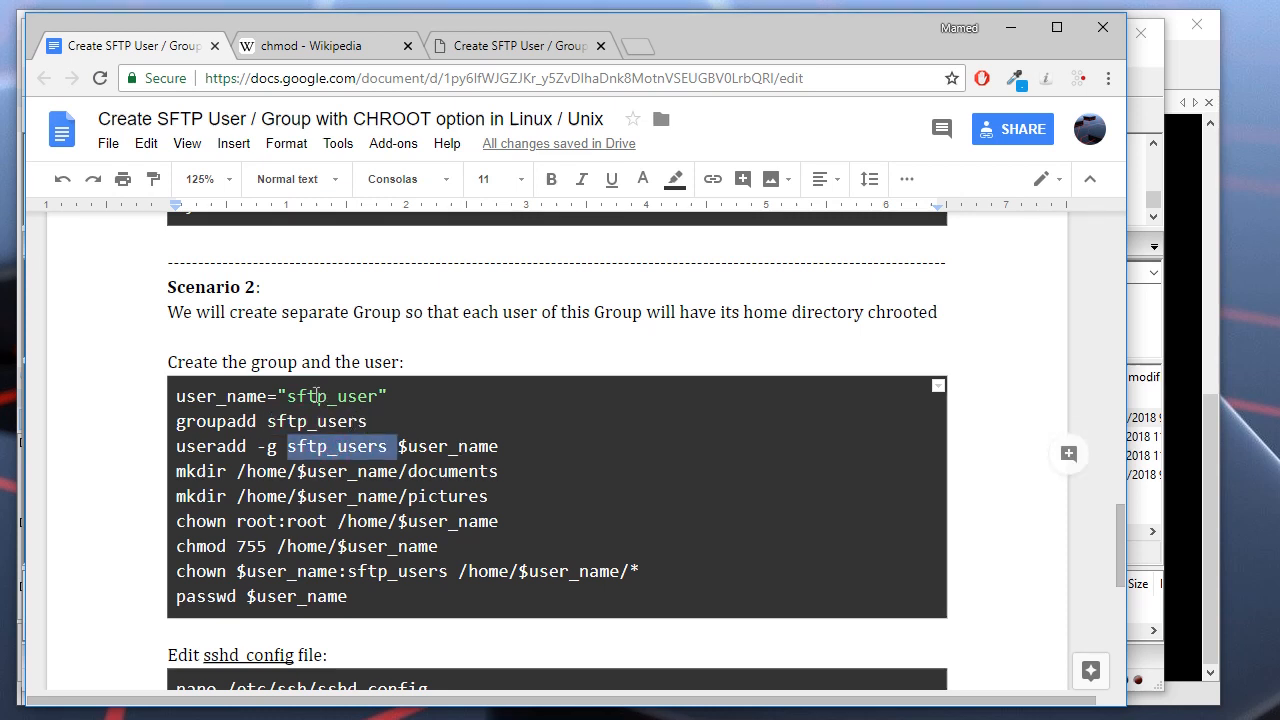
double_click(332, 396)
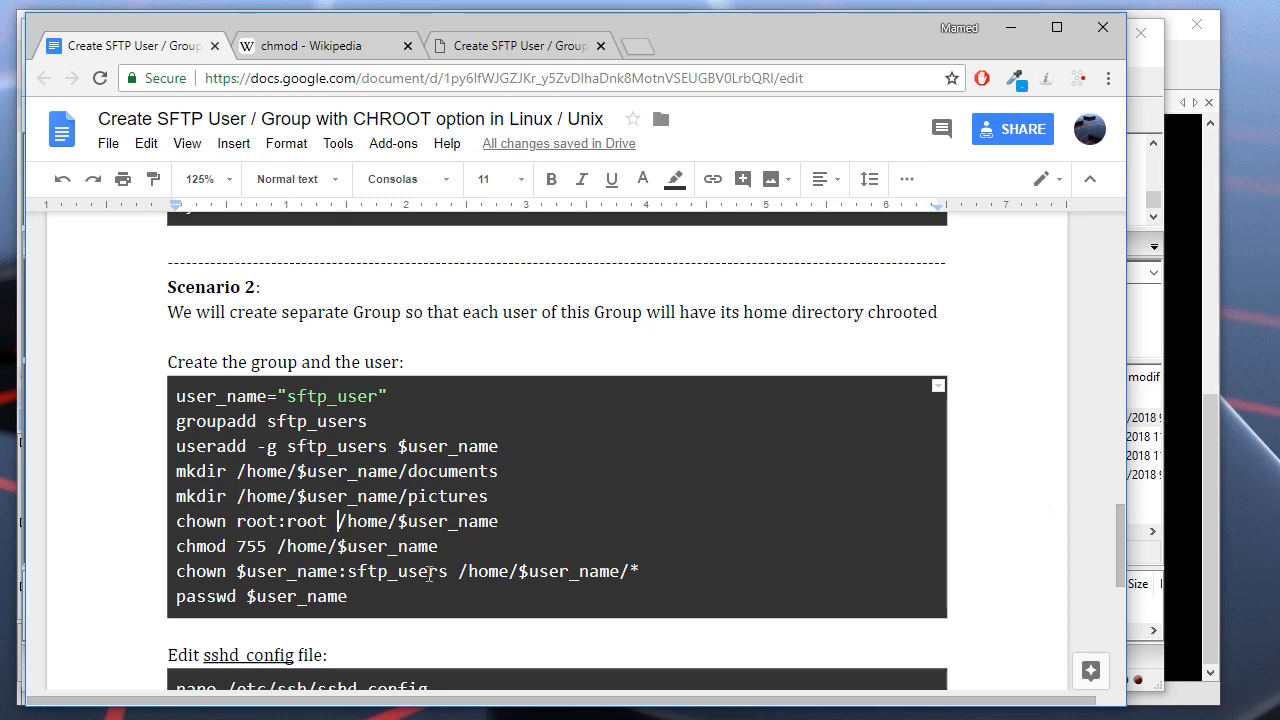
mouse_move(460, 530)
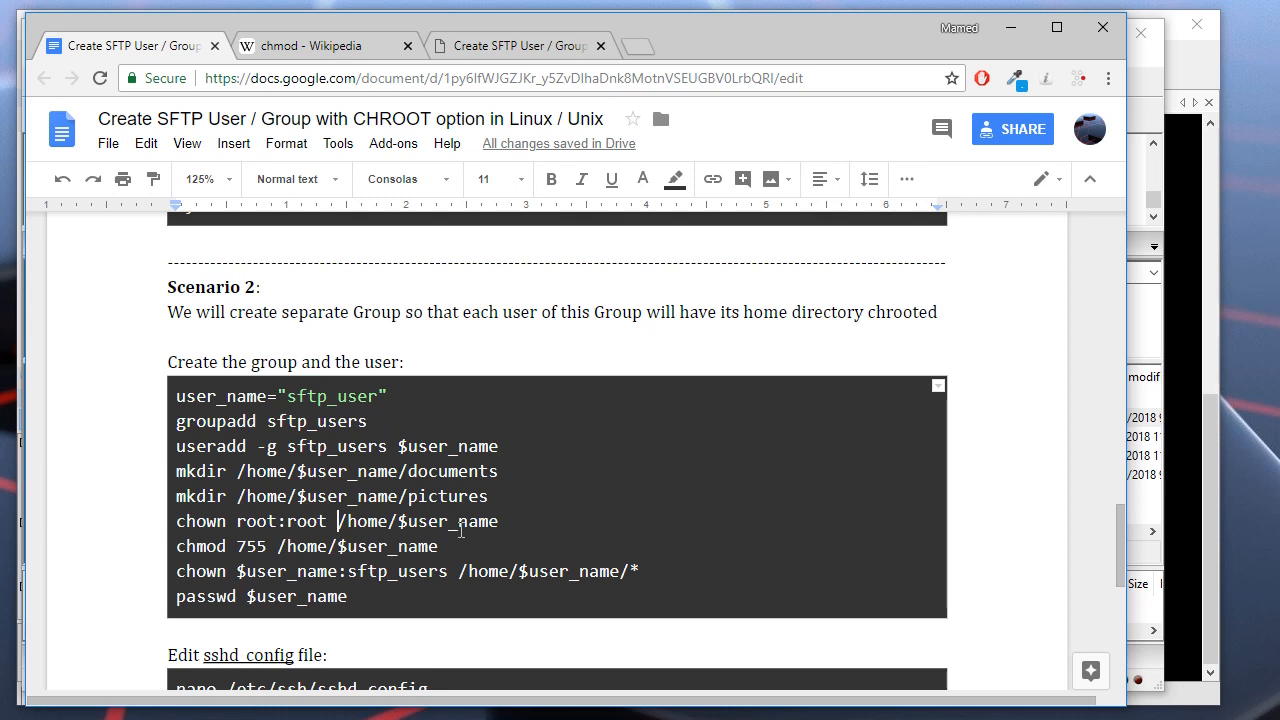
mouse_move(182, 520)
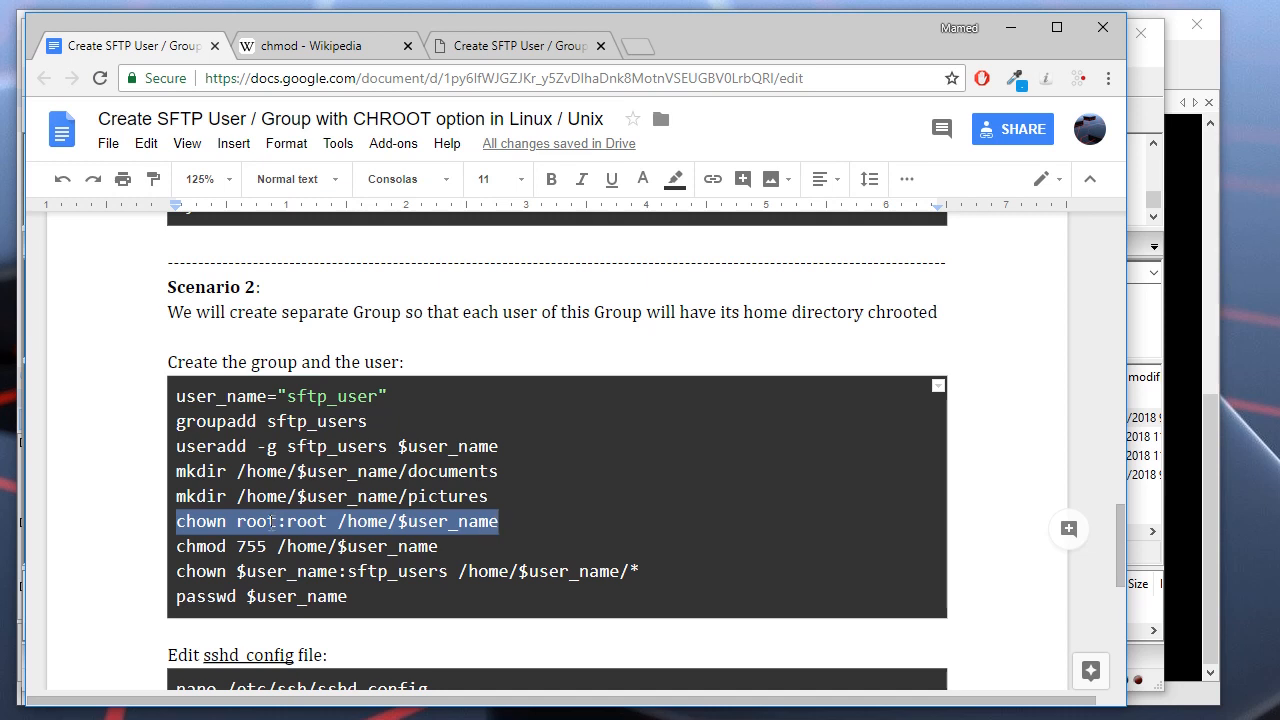
Select the whole Scenario 2 group, user and chown command block for copying.
left_click(260, 546)
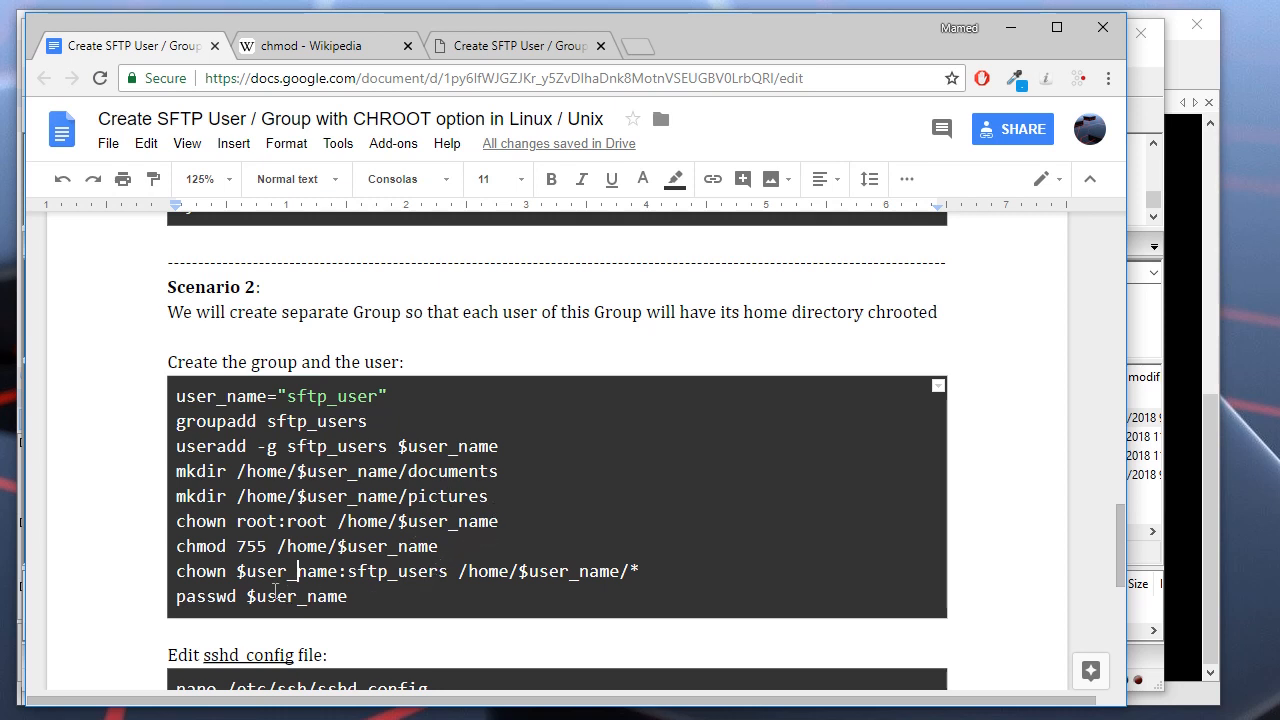
left_click_drag(236, 572, 444, 572)
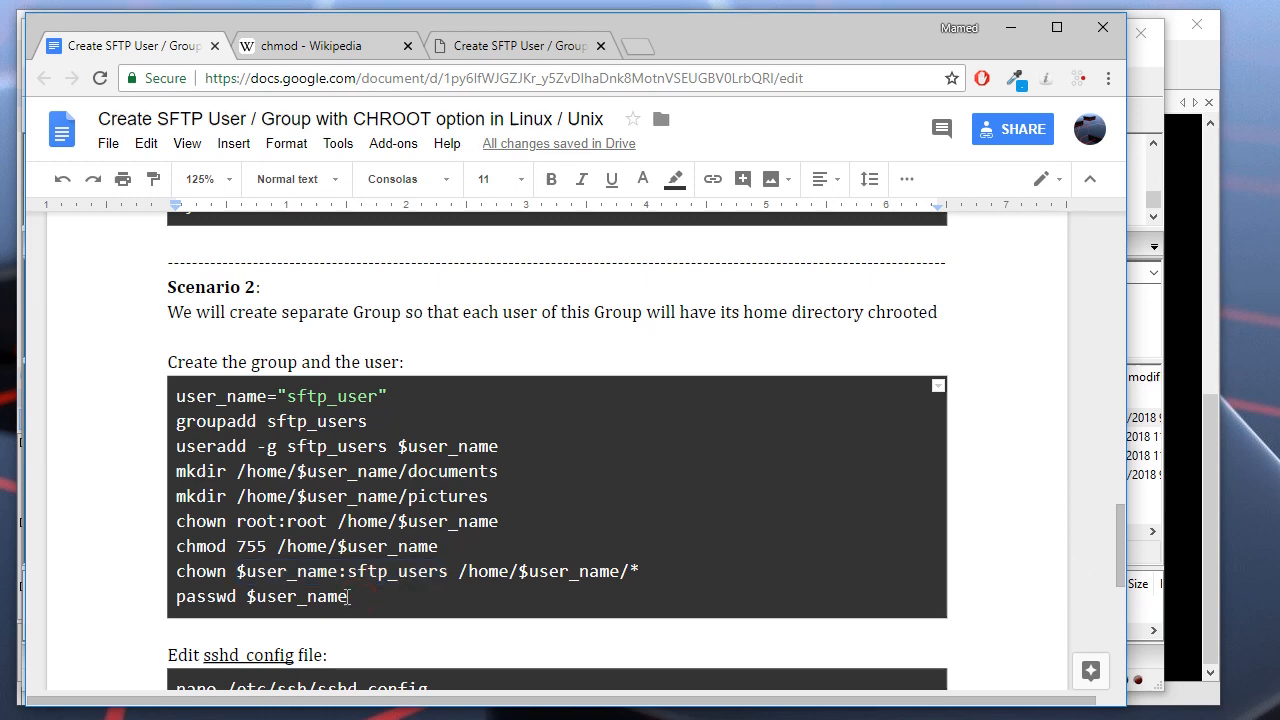
left_click_drag(292, 520, 348, 596)
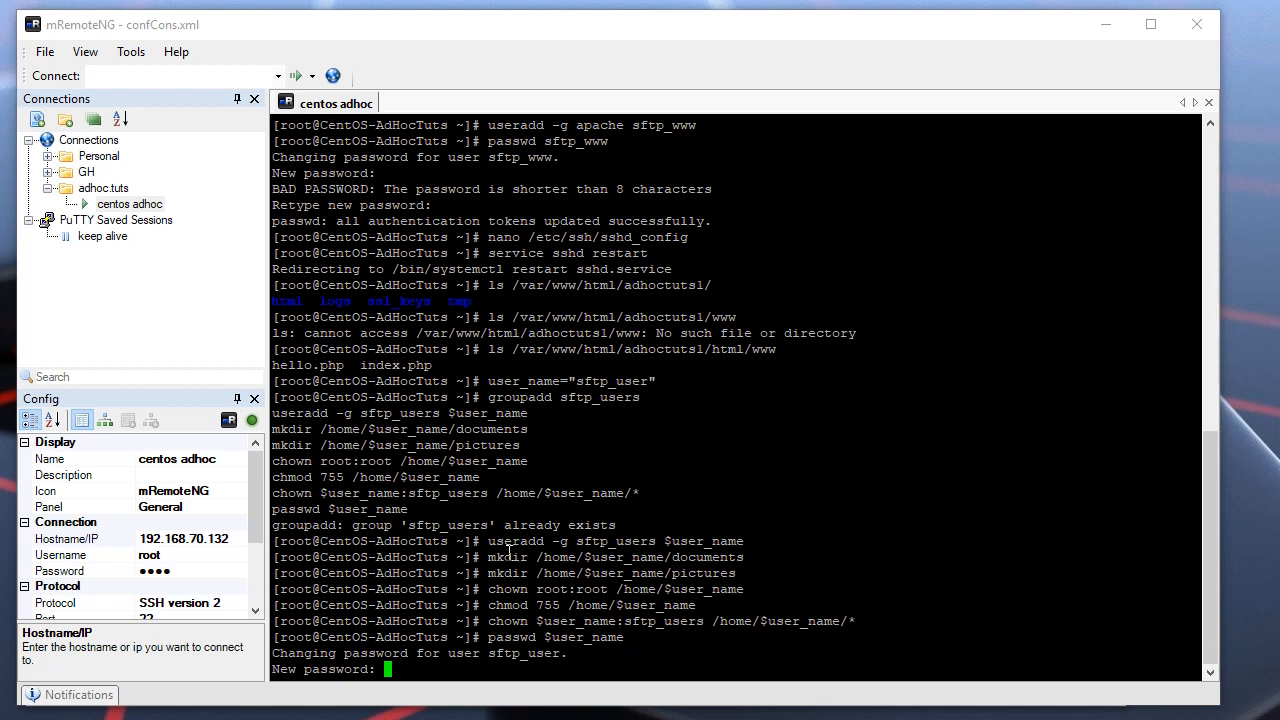
Enter sftp_user's new password at the passwd prompt, then return to the tutorial.
type("password")
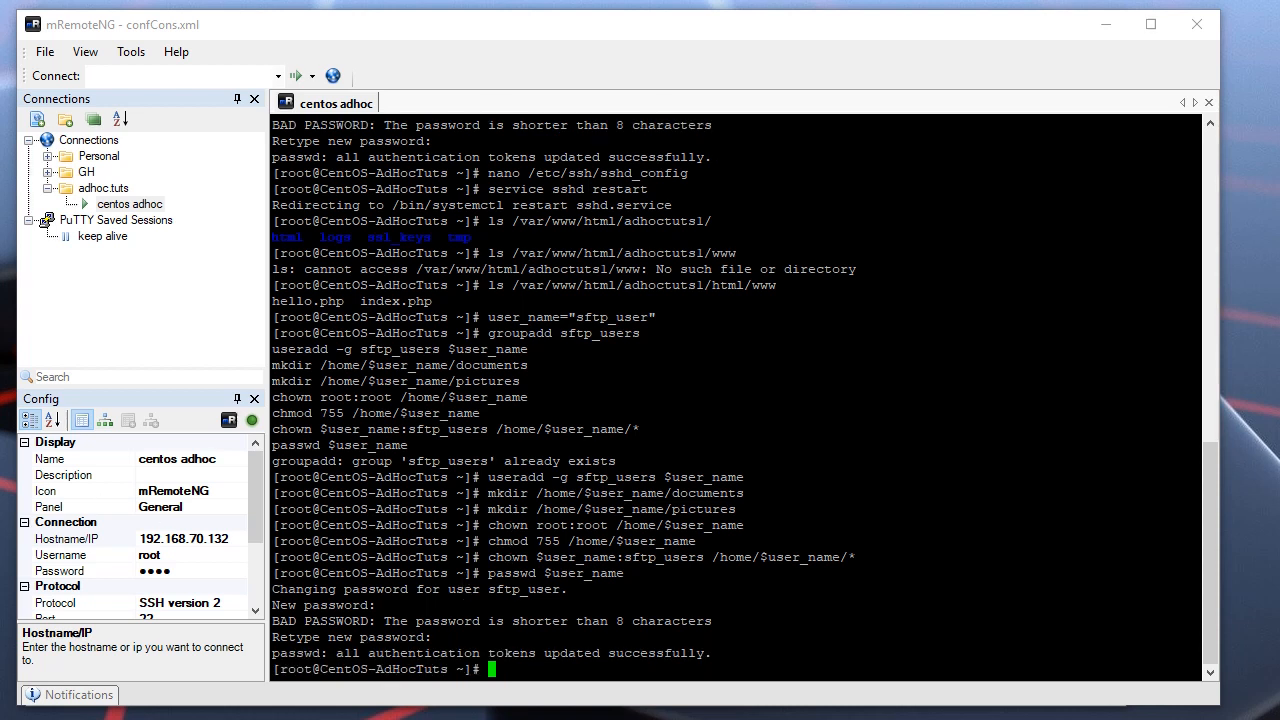
left_click(70, 538)
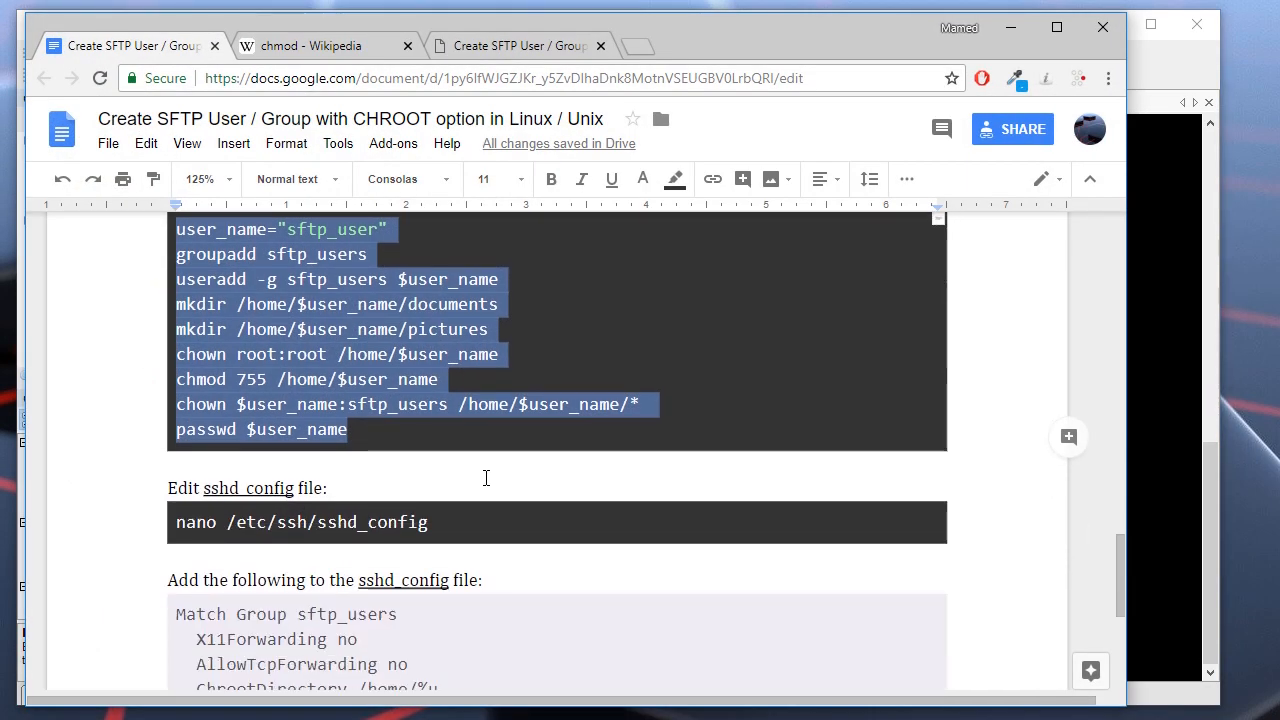
Scroll the guide down to the 'Edit sshd_config file' section with the Match Group block.
scroll("down", 3)
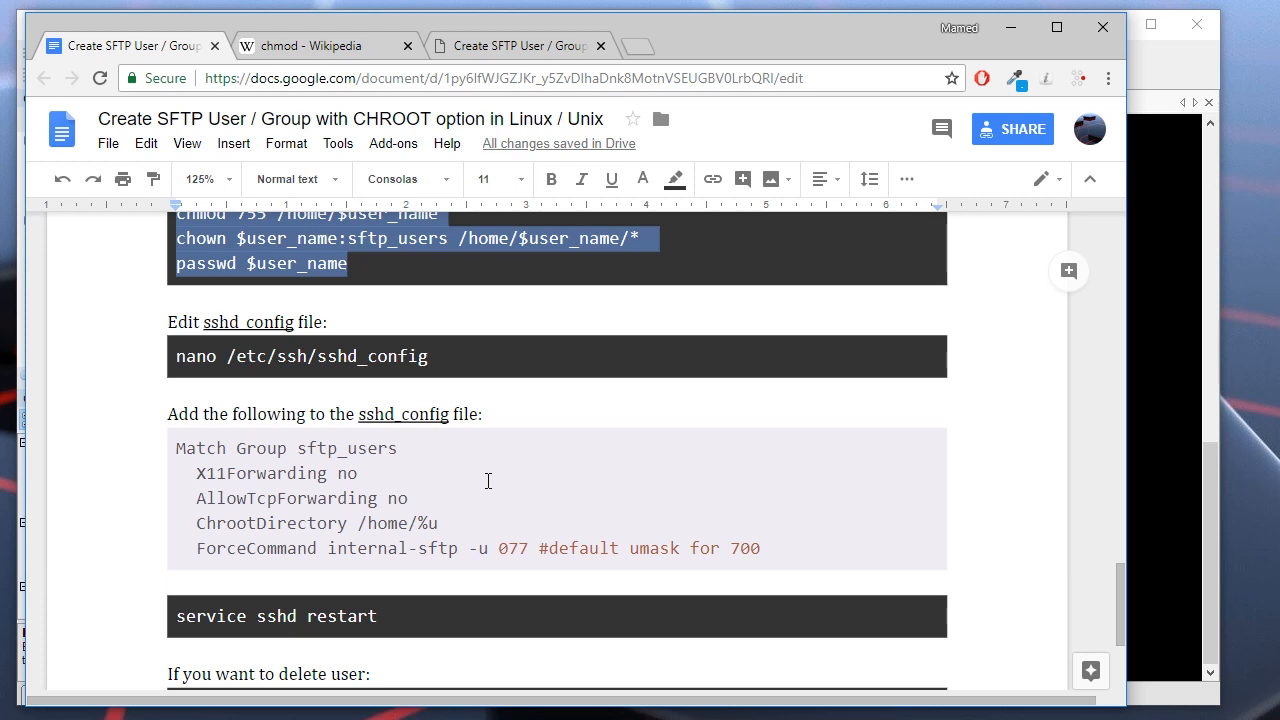
mouse_move(664, 506)
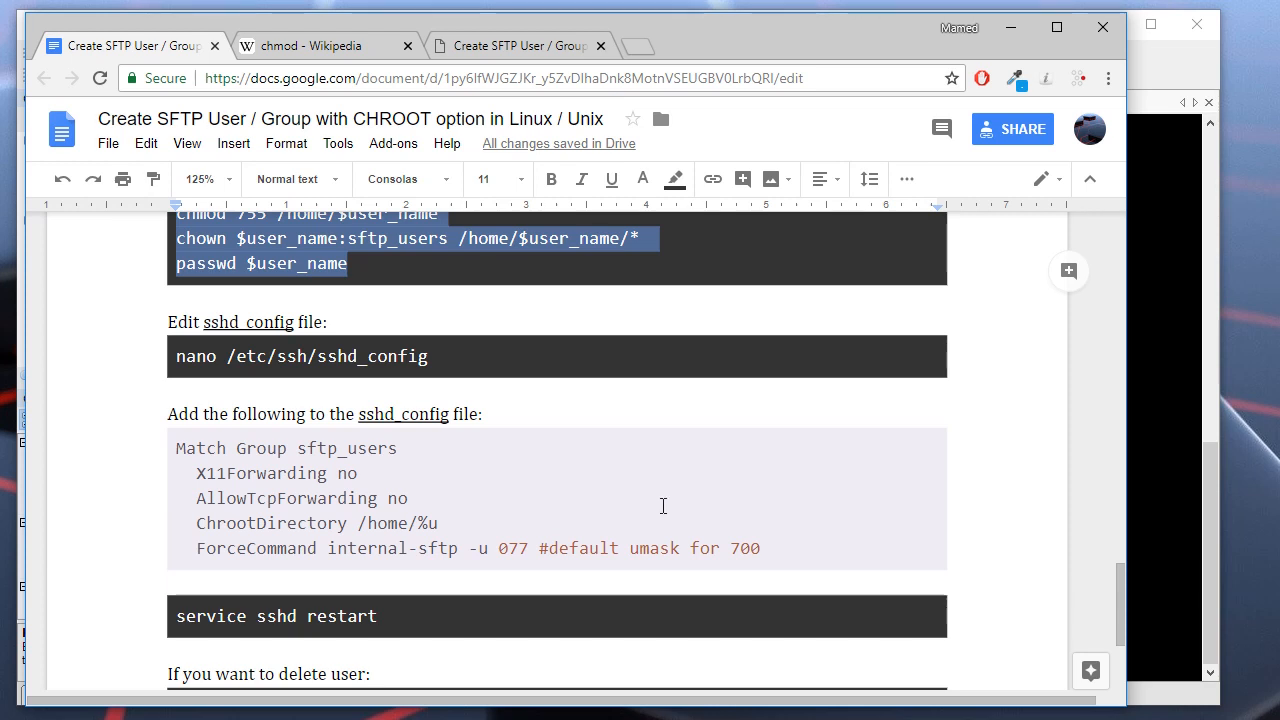
mouse_move(476, 510)
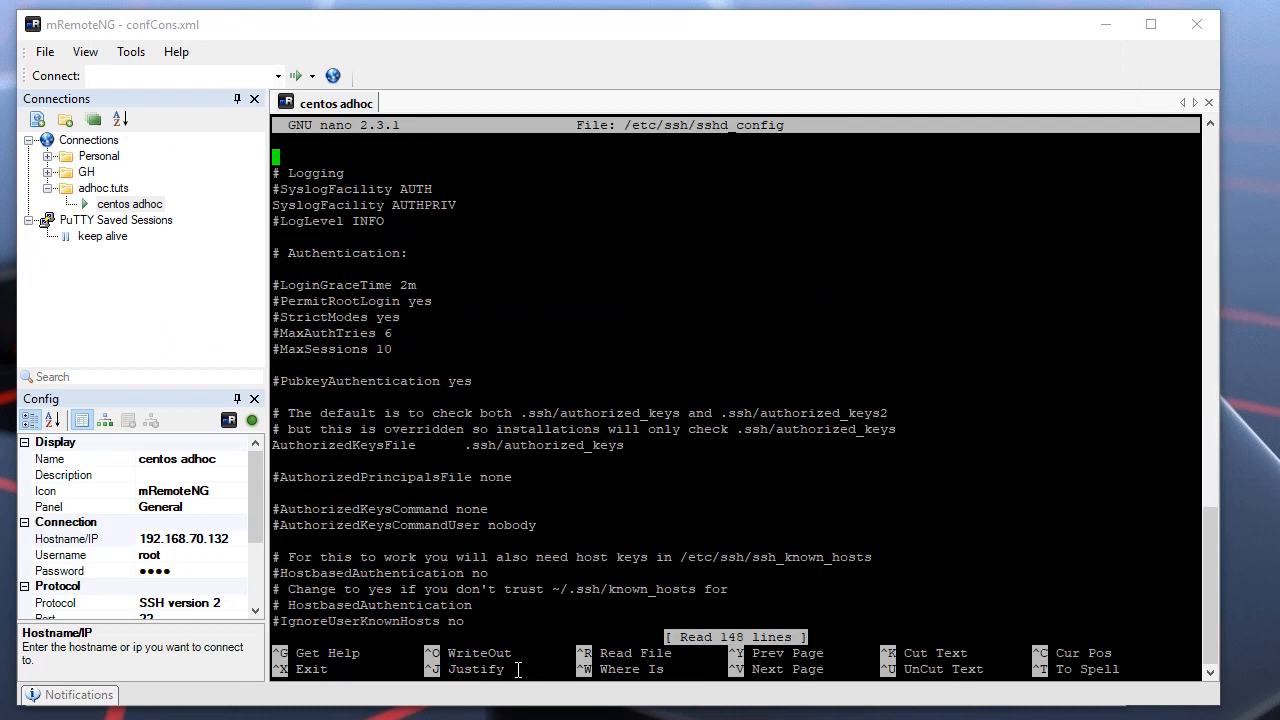
Page to the end of sshd_config in nano, then return to the setup guide document.
scroll("down", 3)
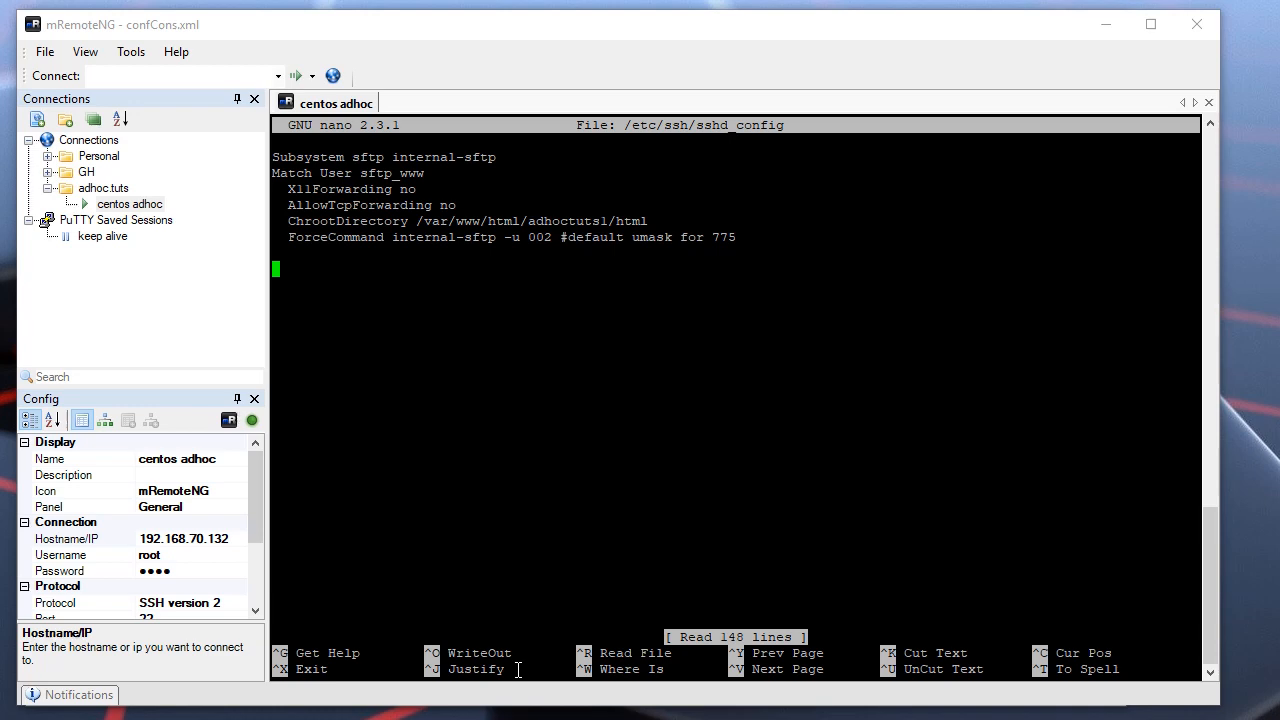
left_click(68, 538)
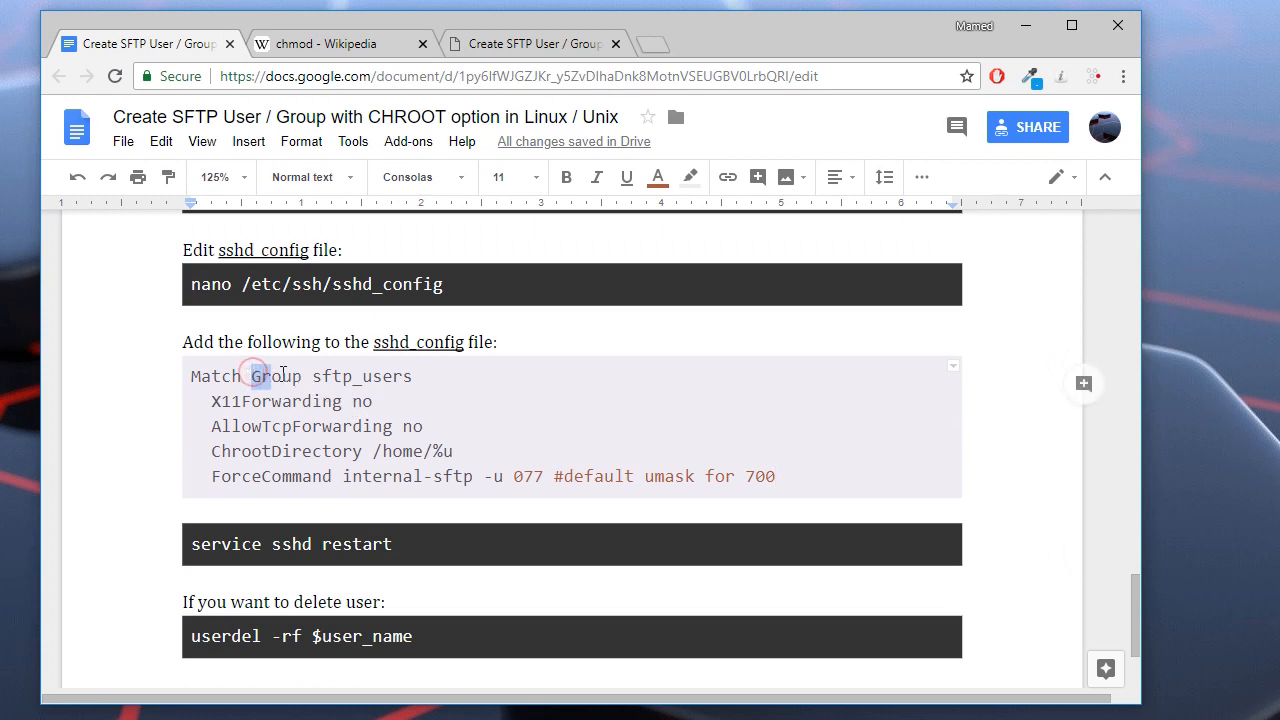
Review the Match Group and %u ChrootDirectory lines in the guide, then return to the terminal.
double_click(276, 376)
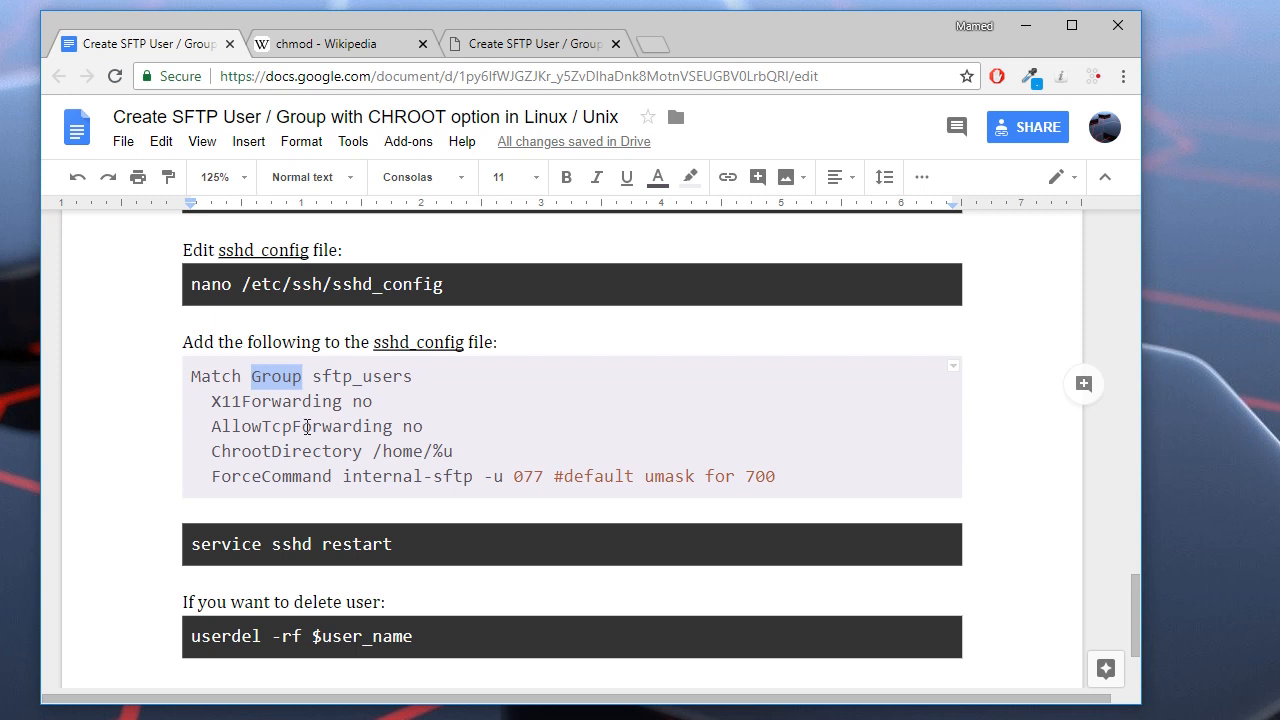
left_click(336, 452)
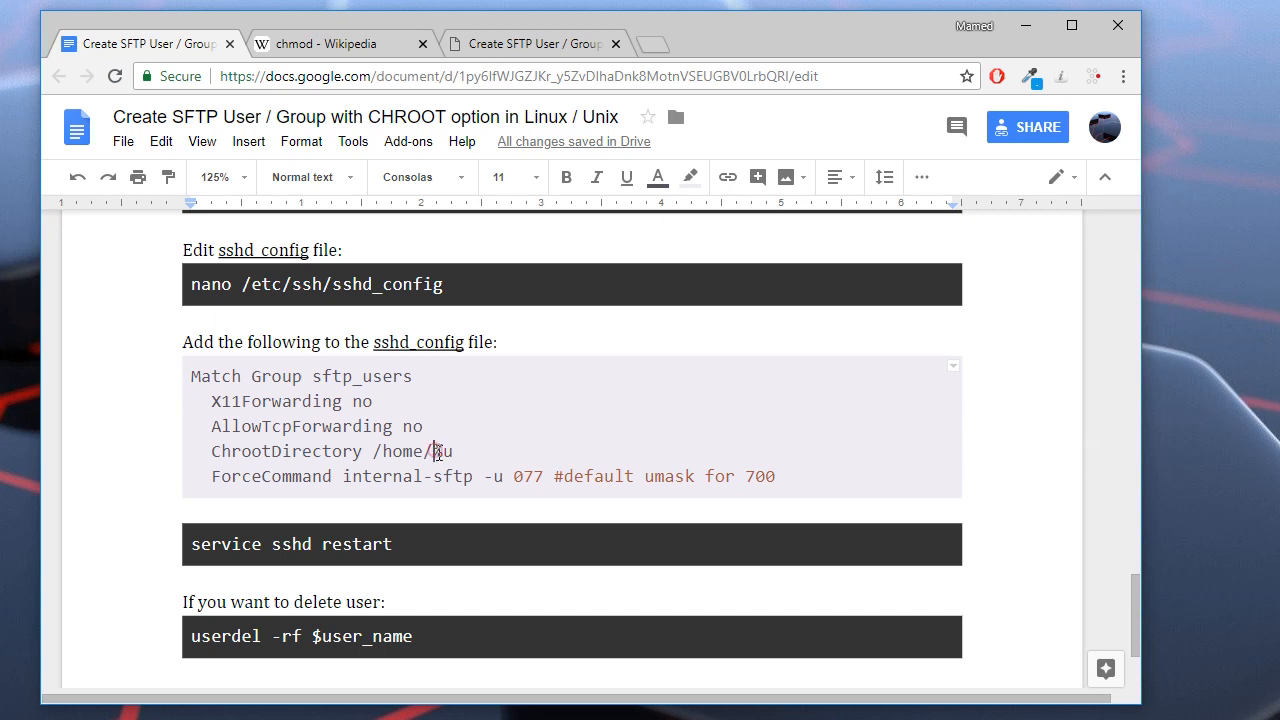
double_click(440, 452)
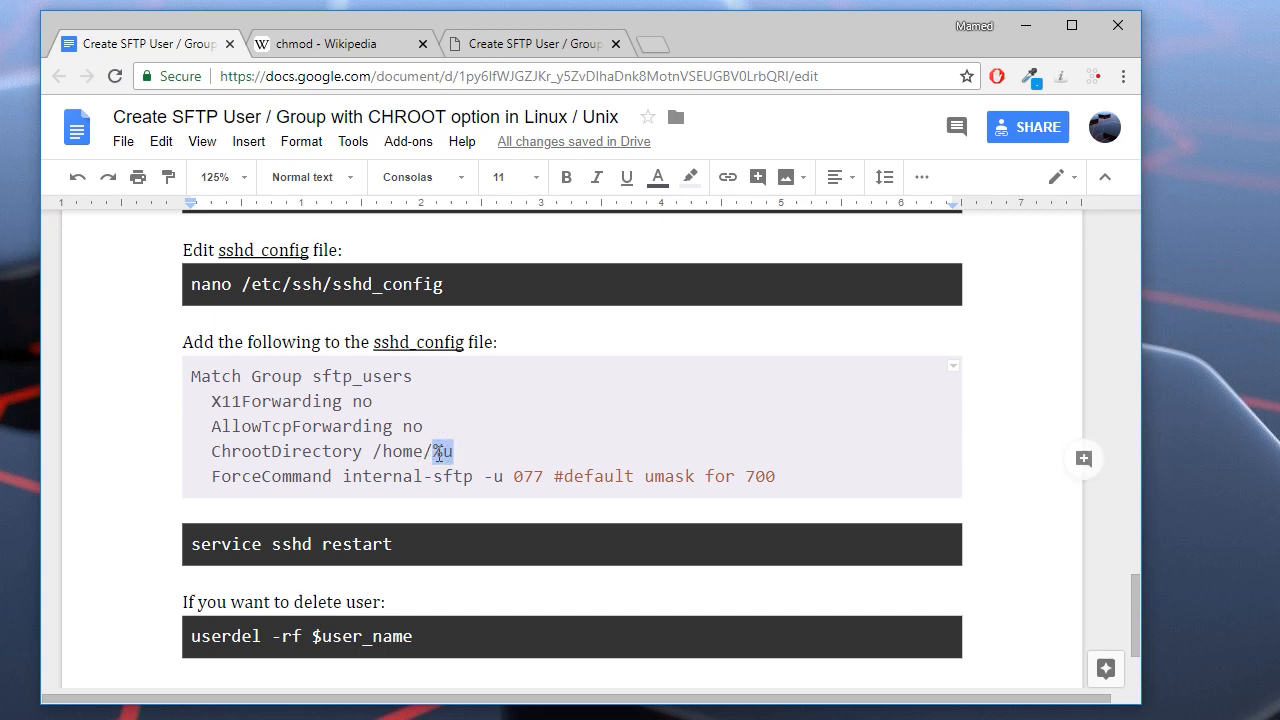
left_click(412, 452)
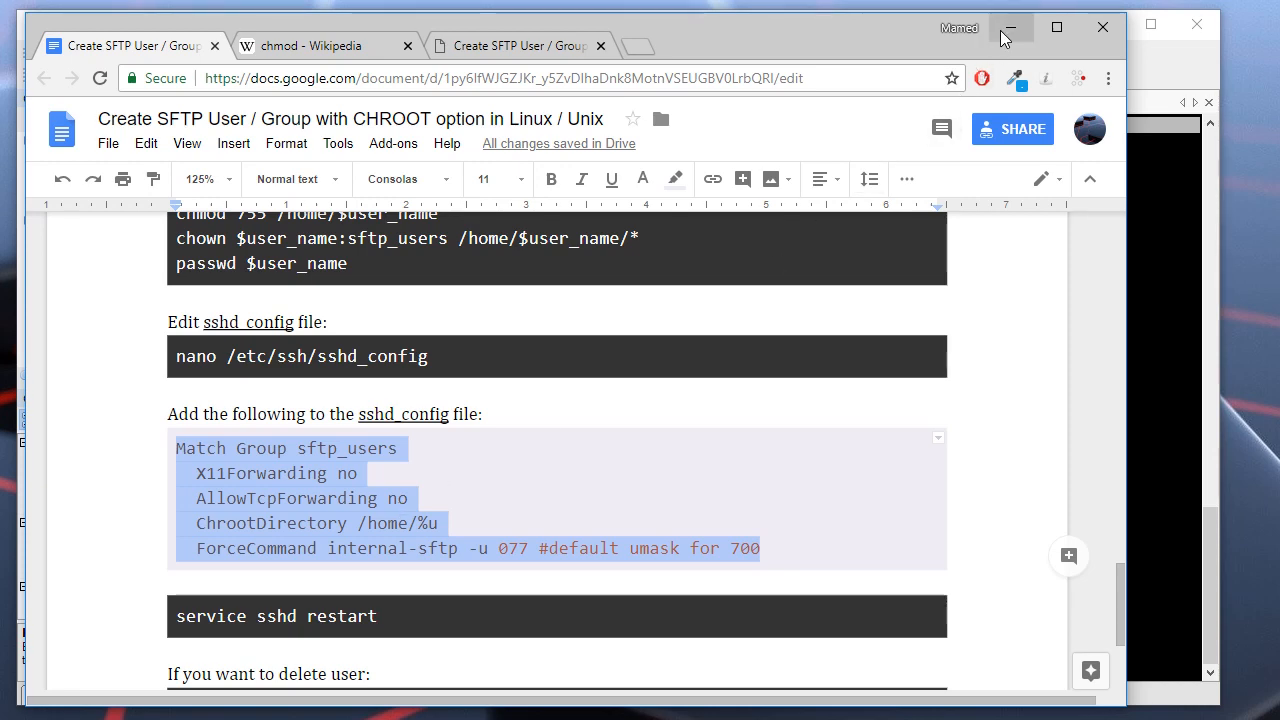
left_click(1008, 28)
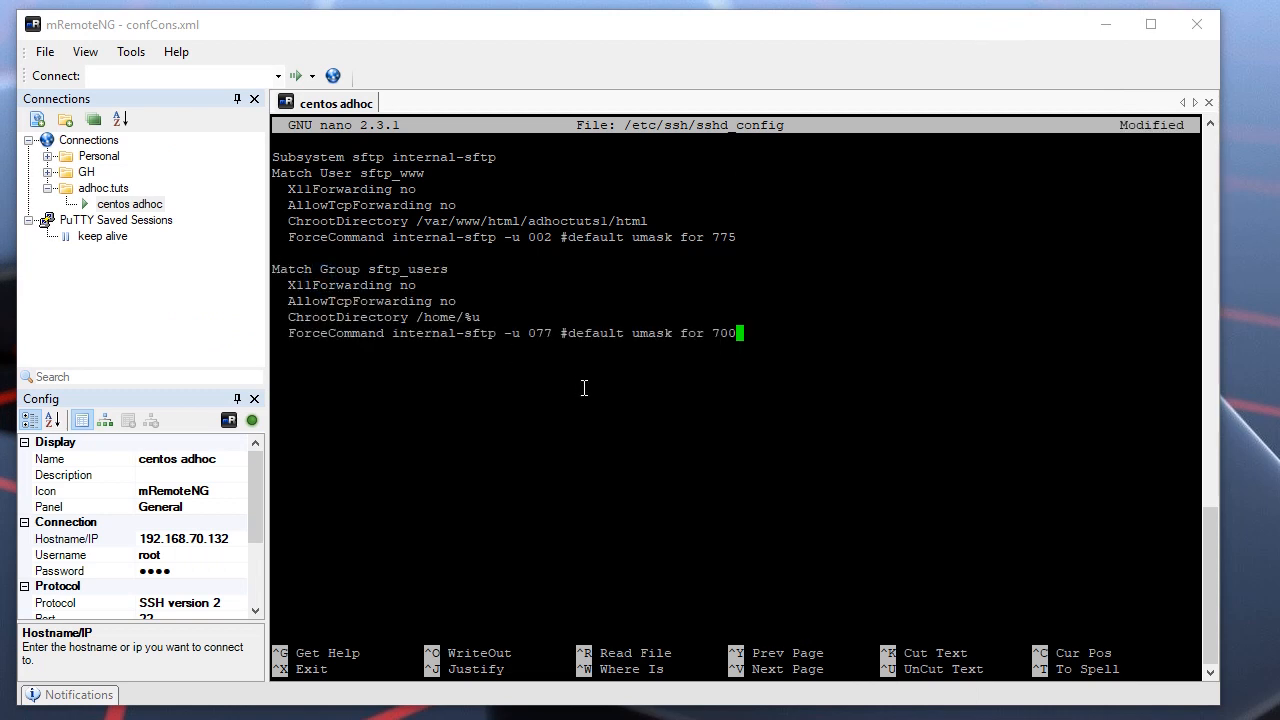
Save sshd_config with the pasted Match Group sftp_users block (chroot /home/%u, umask 077).
key("ctrl+o")
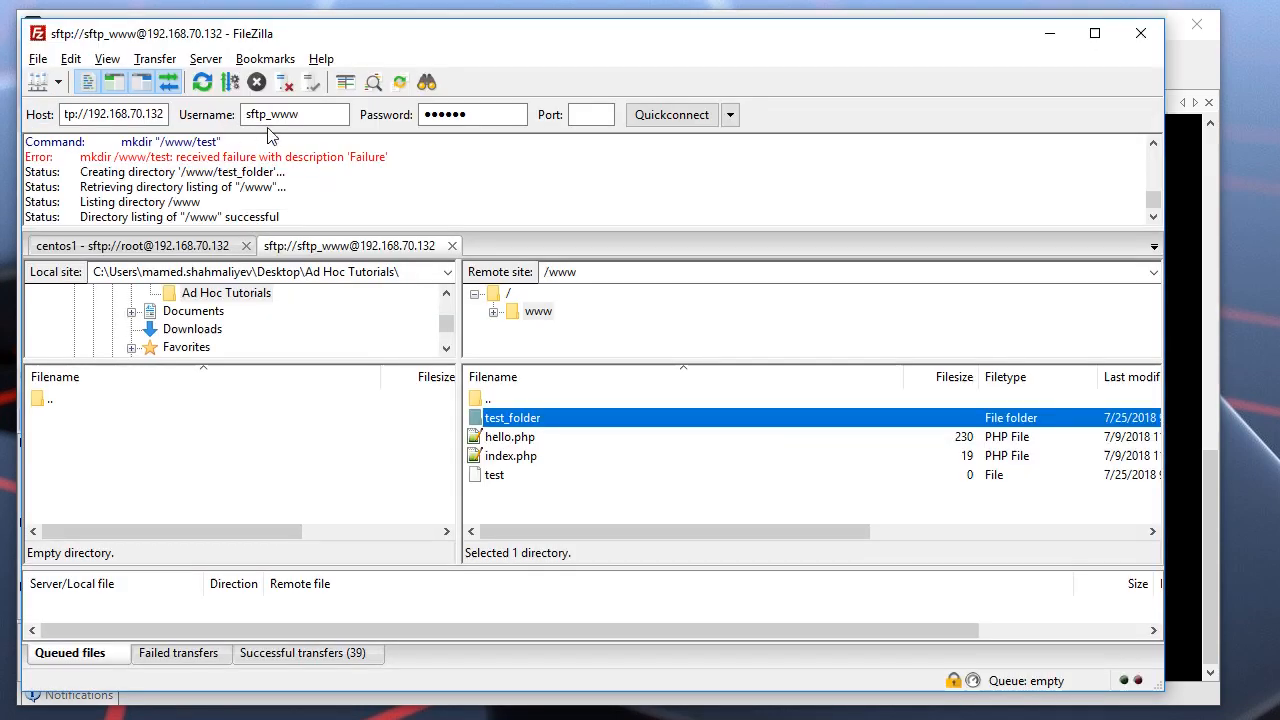
Quickconnect as sftp_user in a new FileZilla tab showing its chrooted home.
double_click(290, 114)
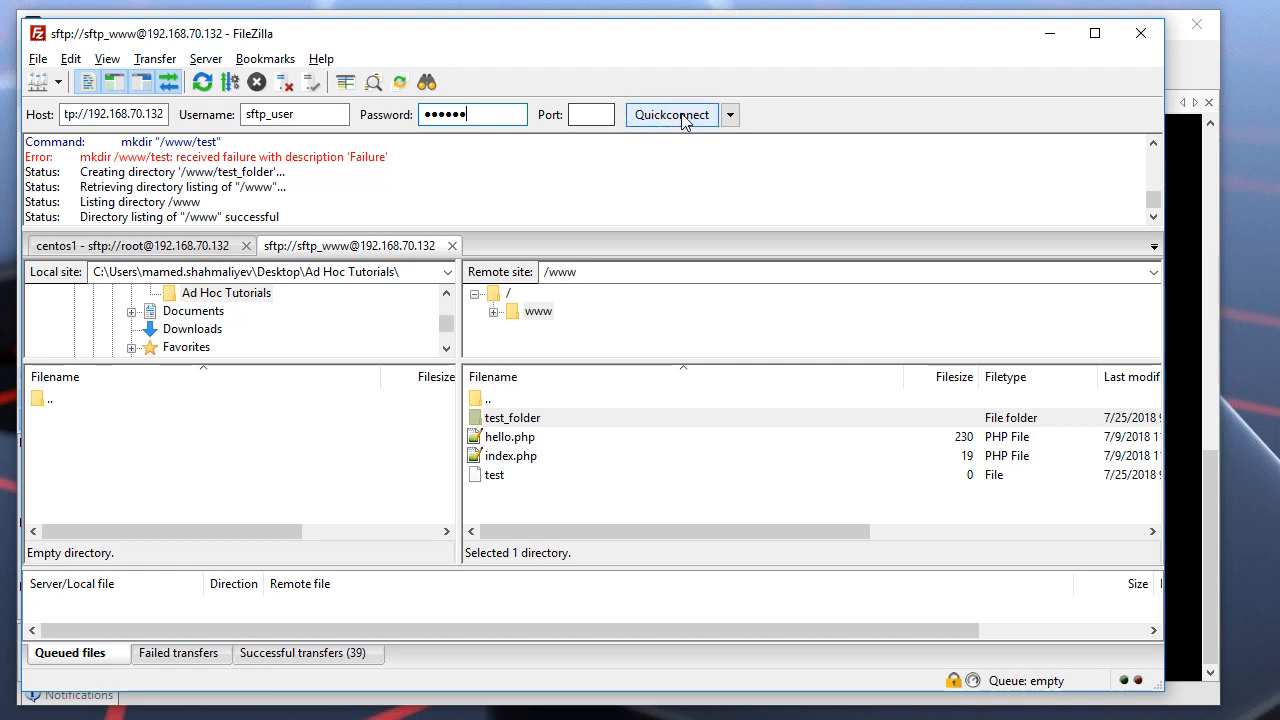
left_click(672, 114)
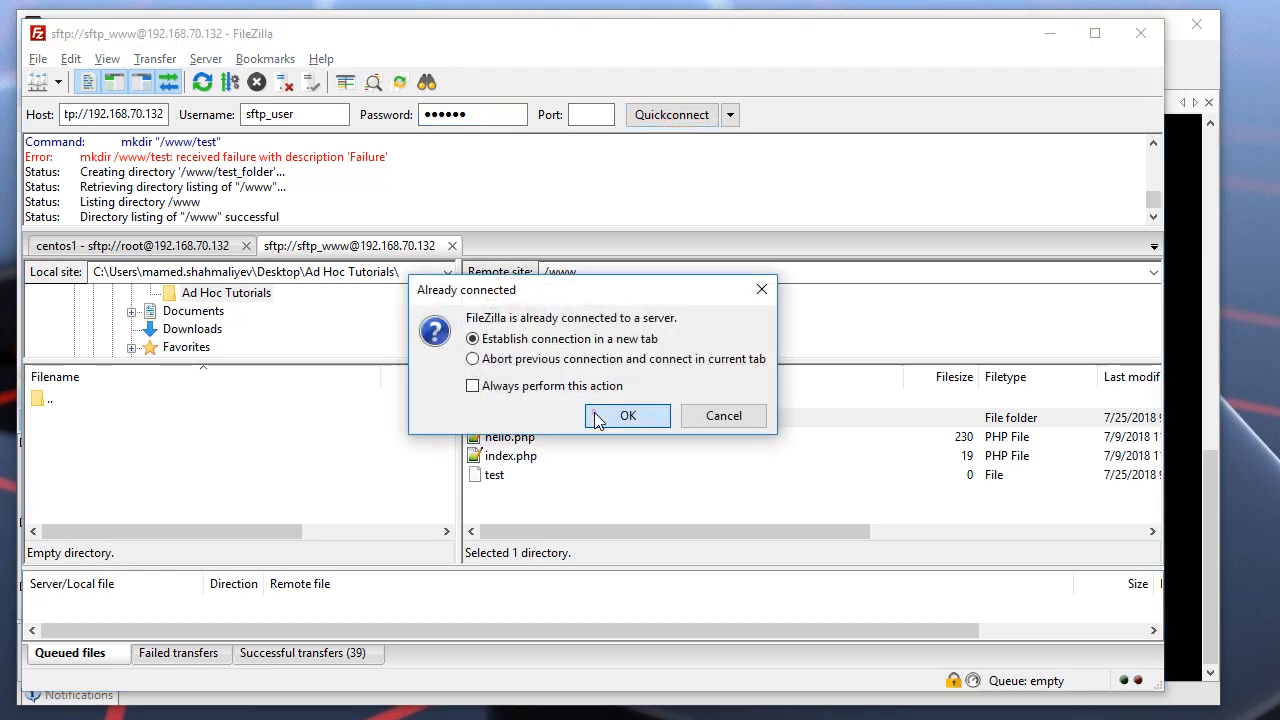
left_click(628, 416)
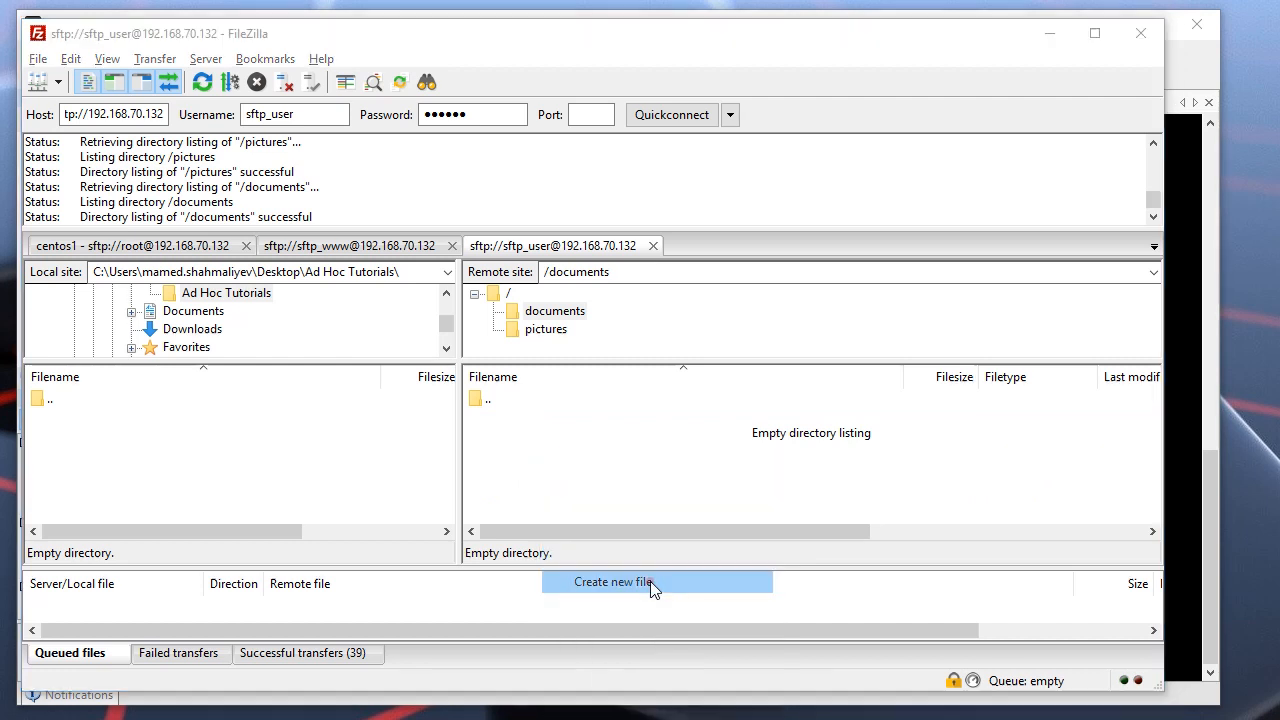
Create test_file in /documents and confirm it has 600 permissions.
left_click(612, 582)
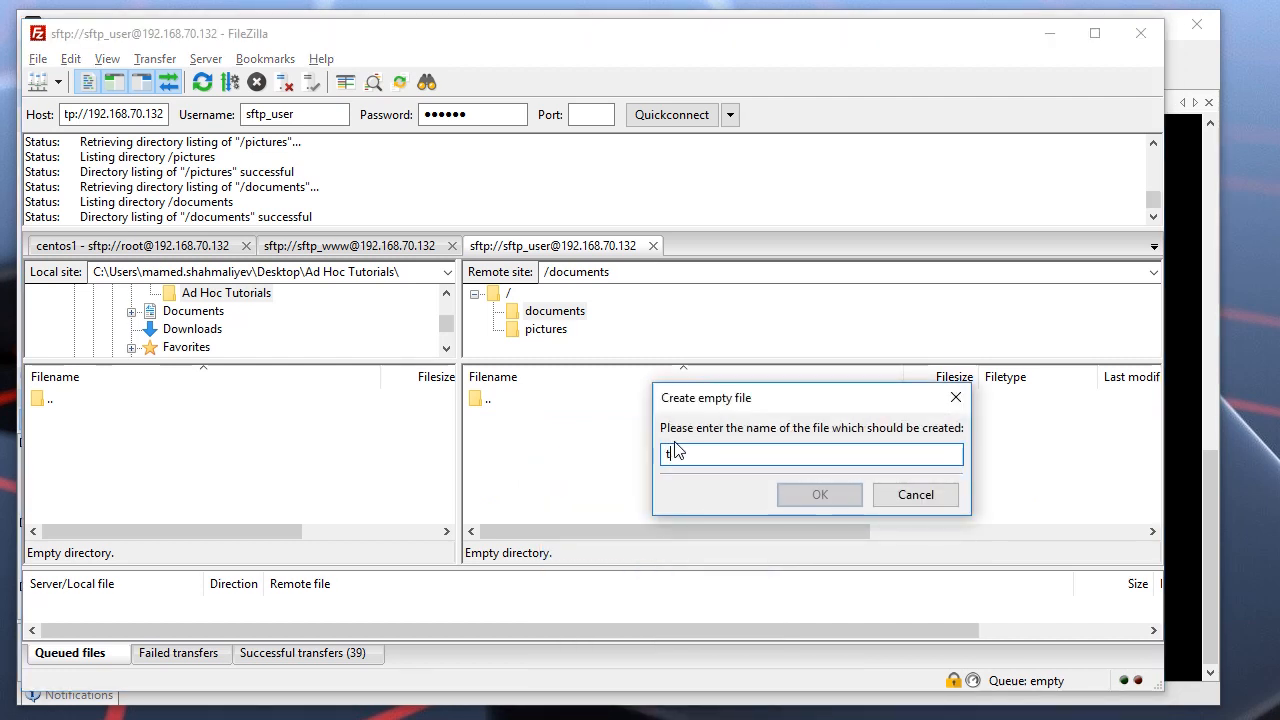
left_click(820, 494)
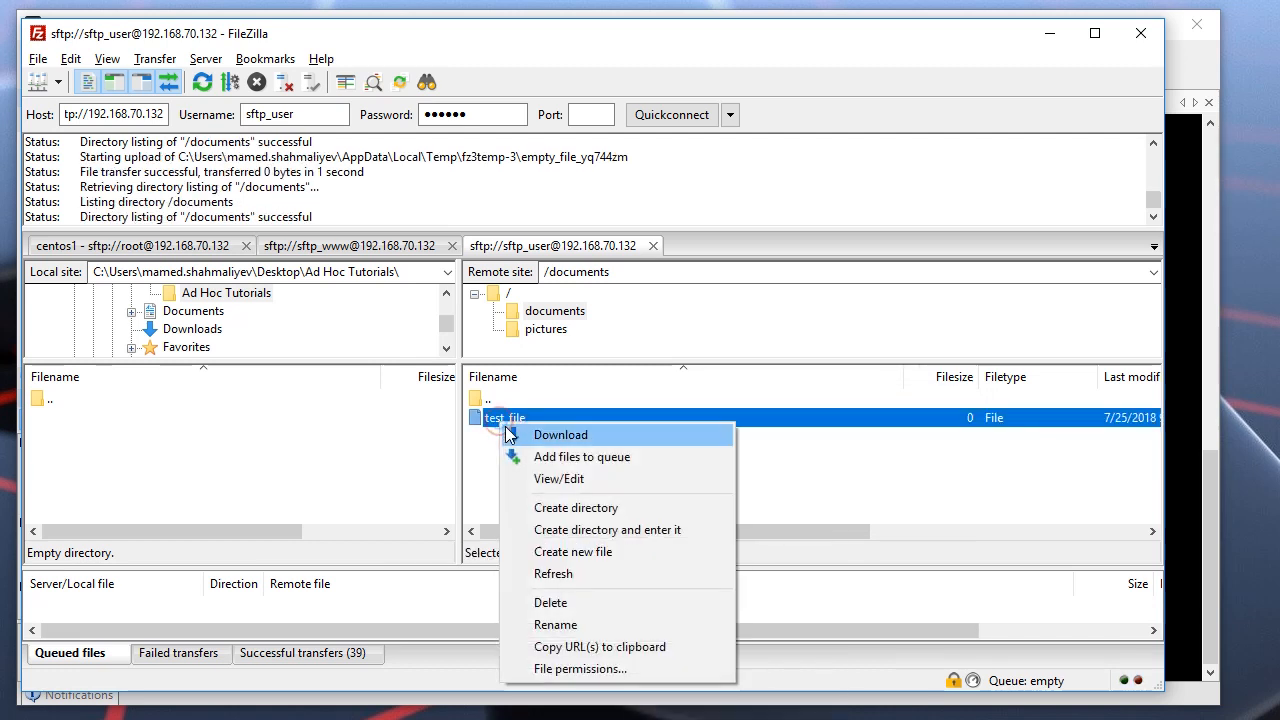
left_click(580, 668)
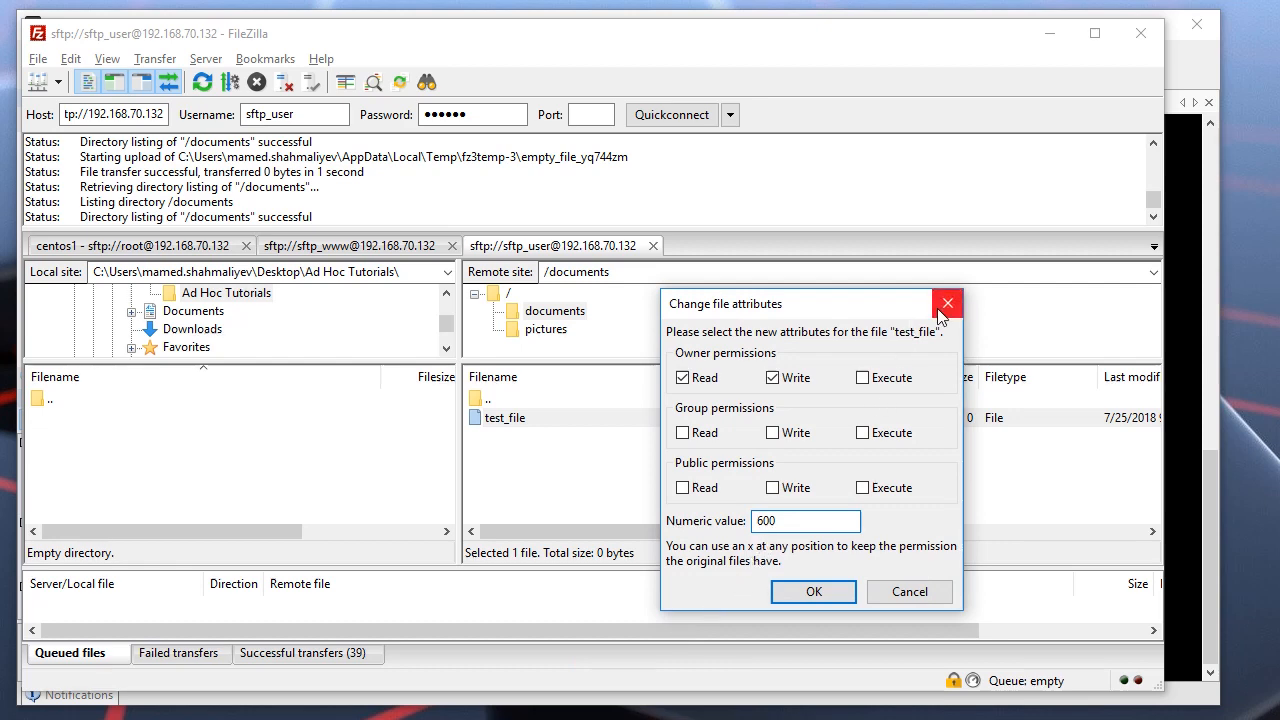
left_click(948, 304)
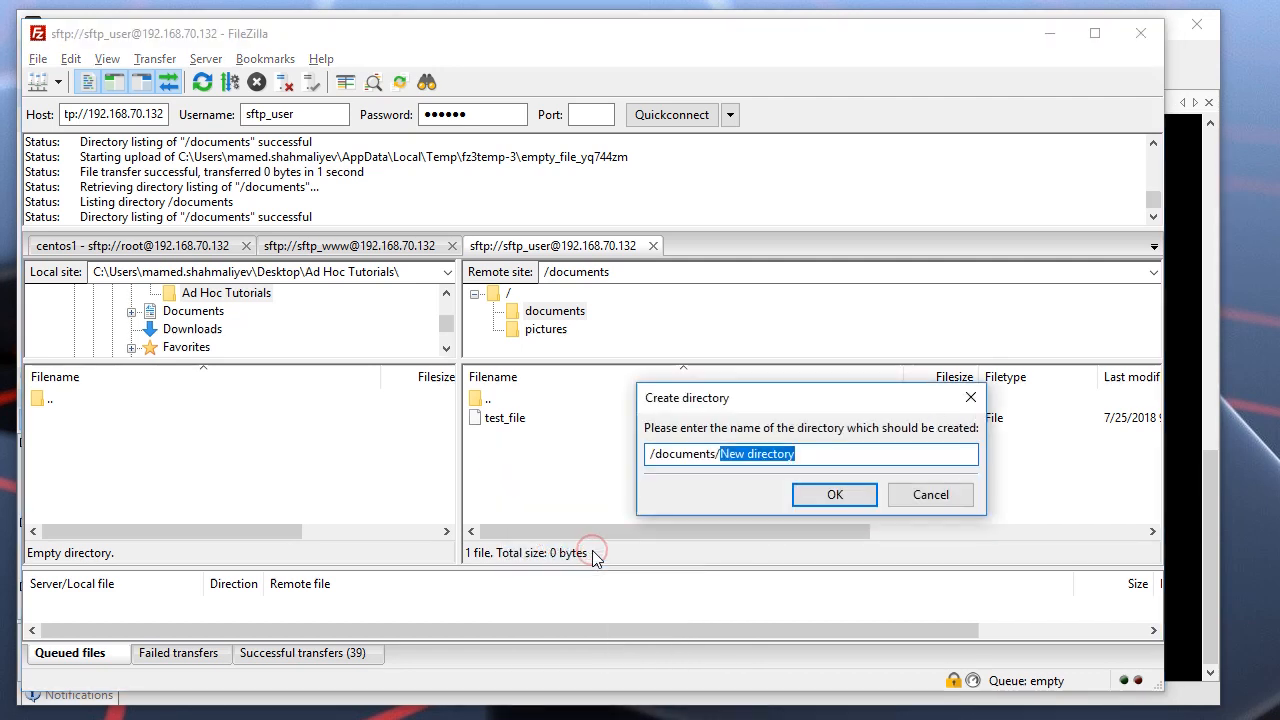
Create the test_folder directory and confirm it has 700 permissions.
left_click(834, 494)
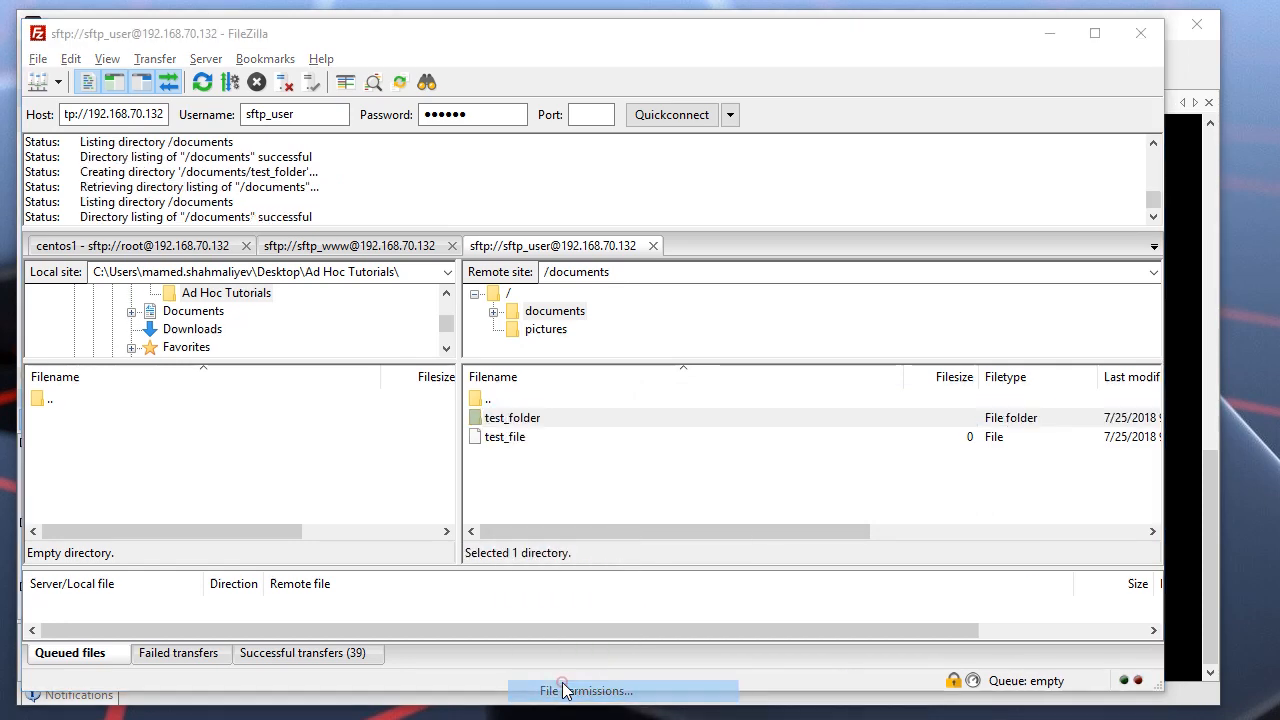
left_click(584, 690)
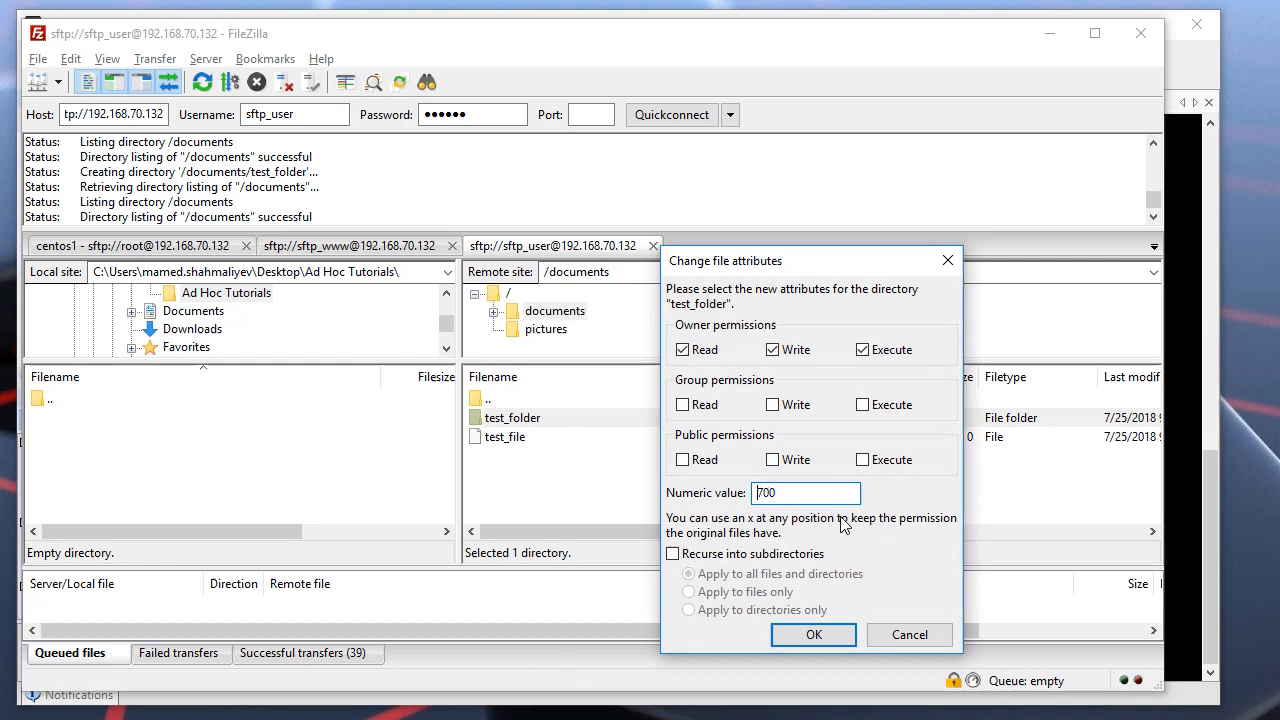
left_click(812, 634)
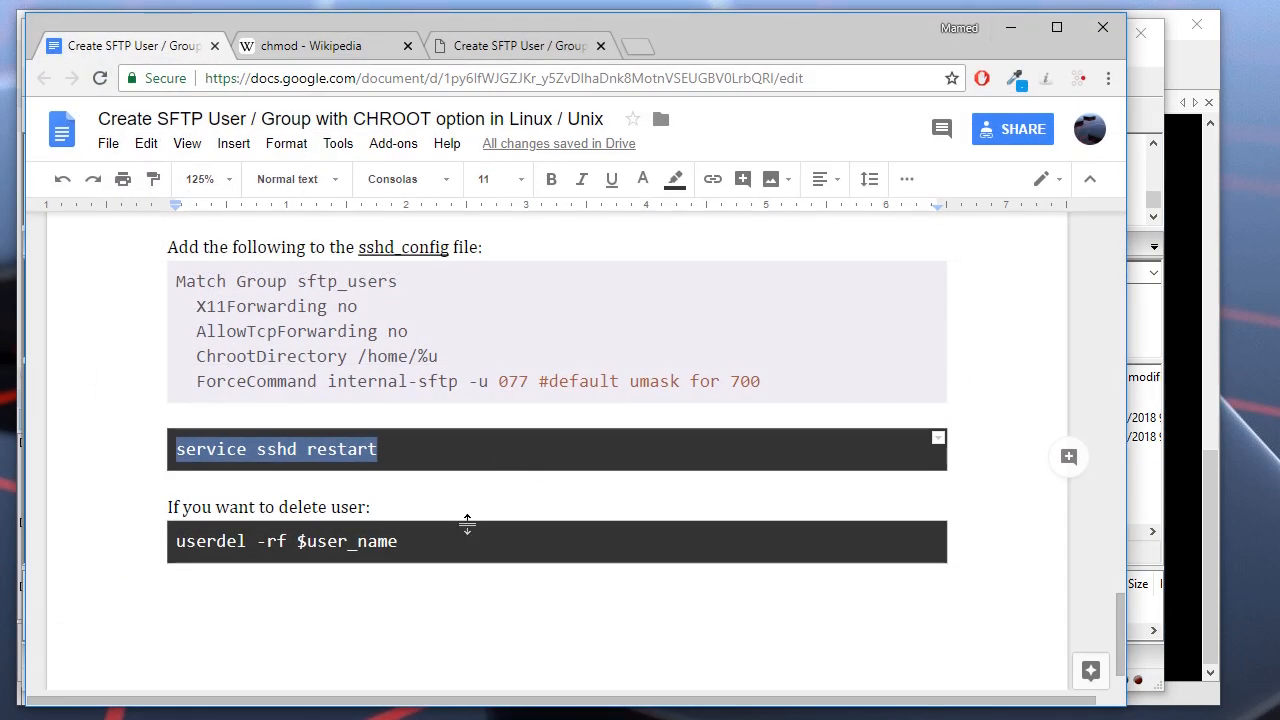
mouse_move(456, 532)
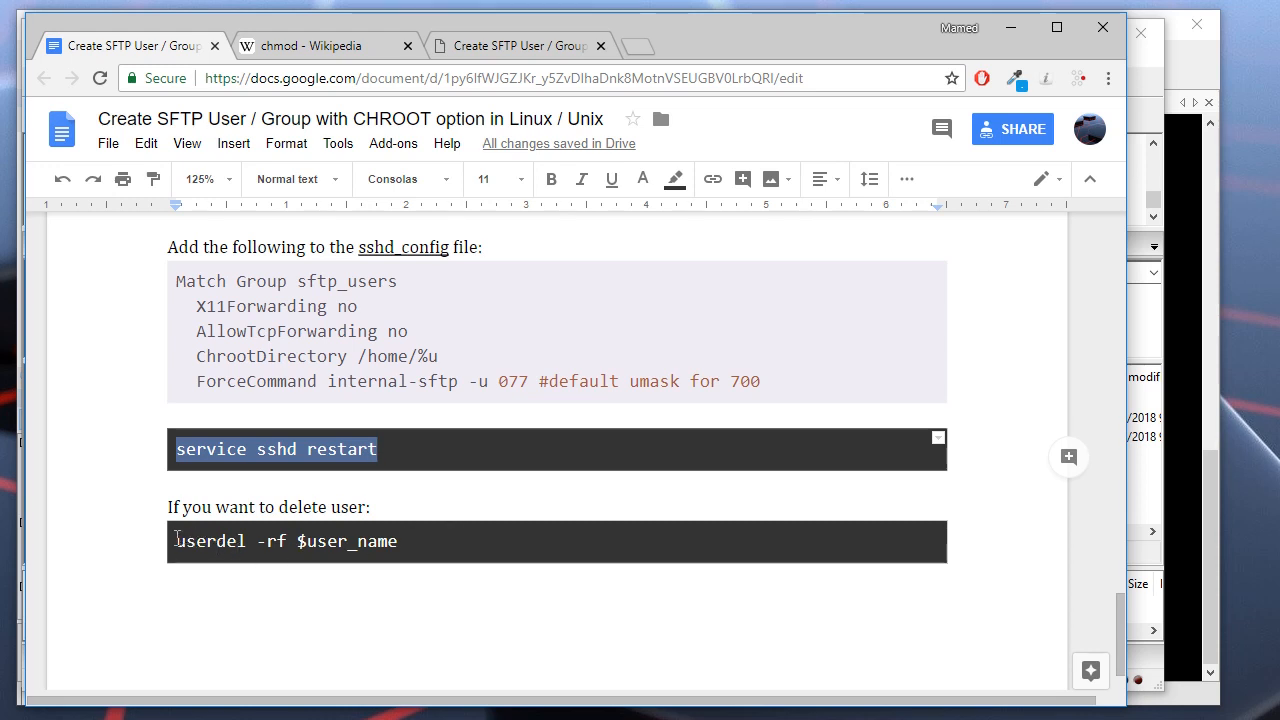
scroll("down", 3)
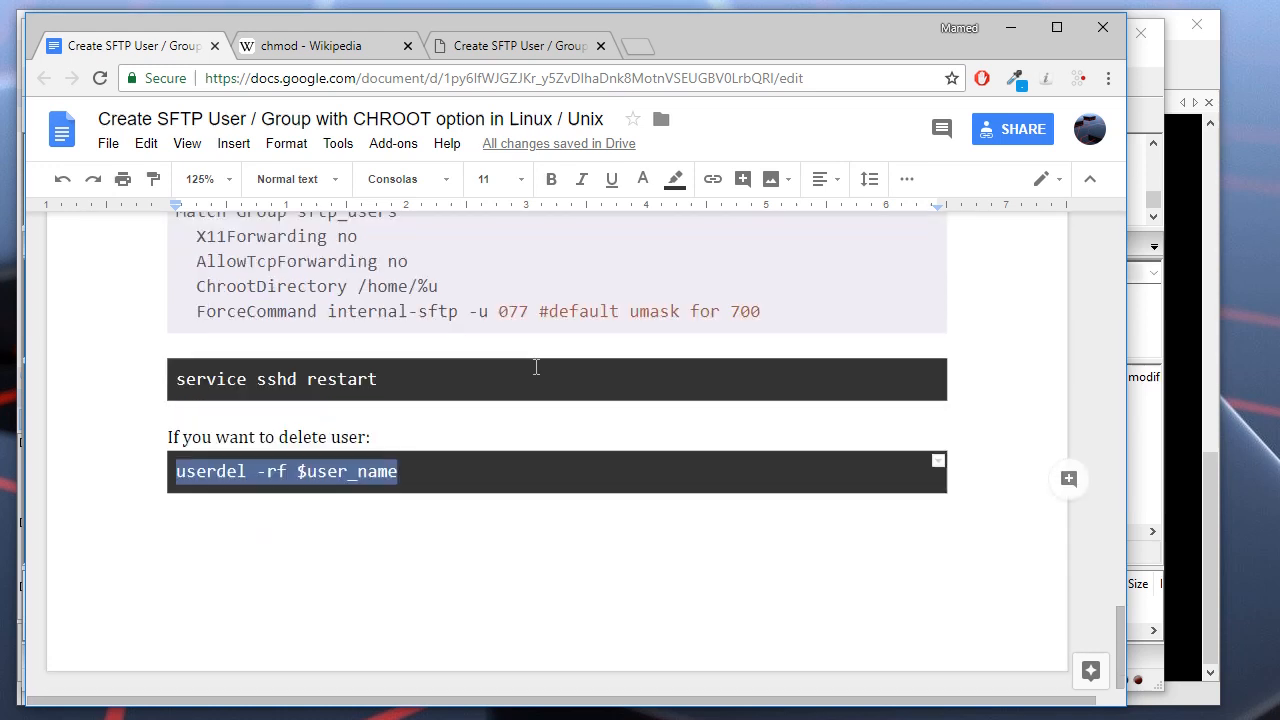